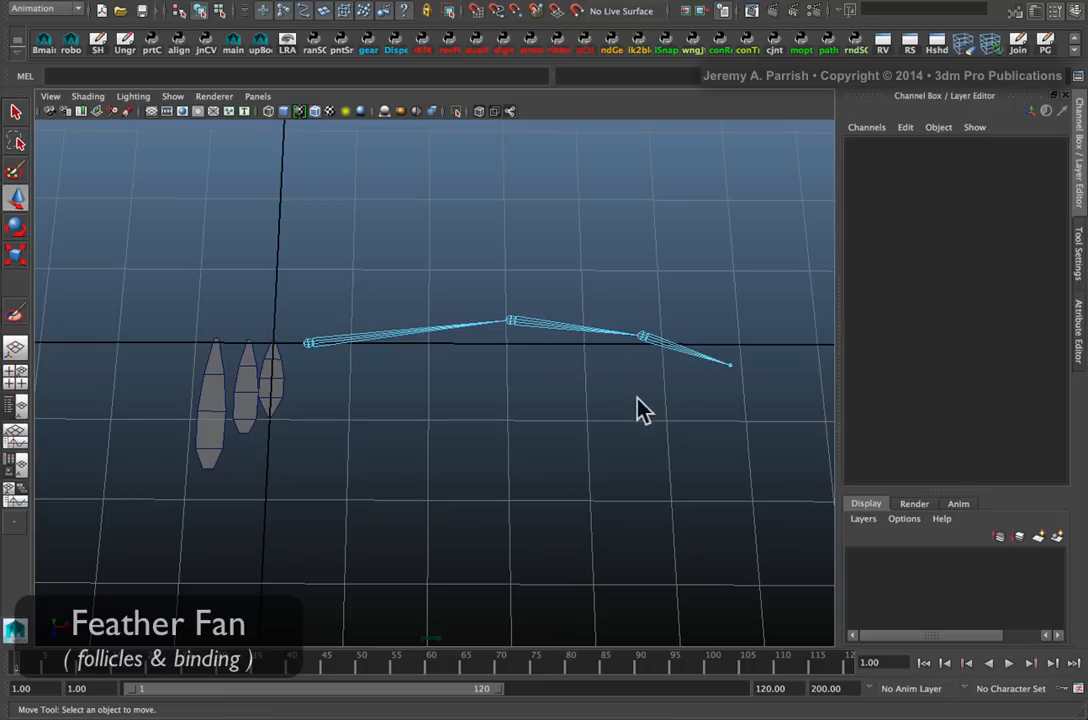
mouse_move(555, 385)
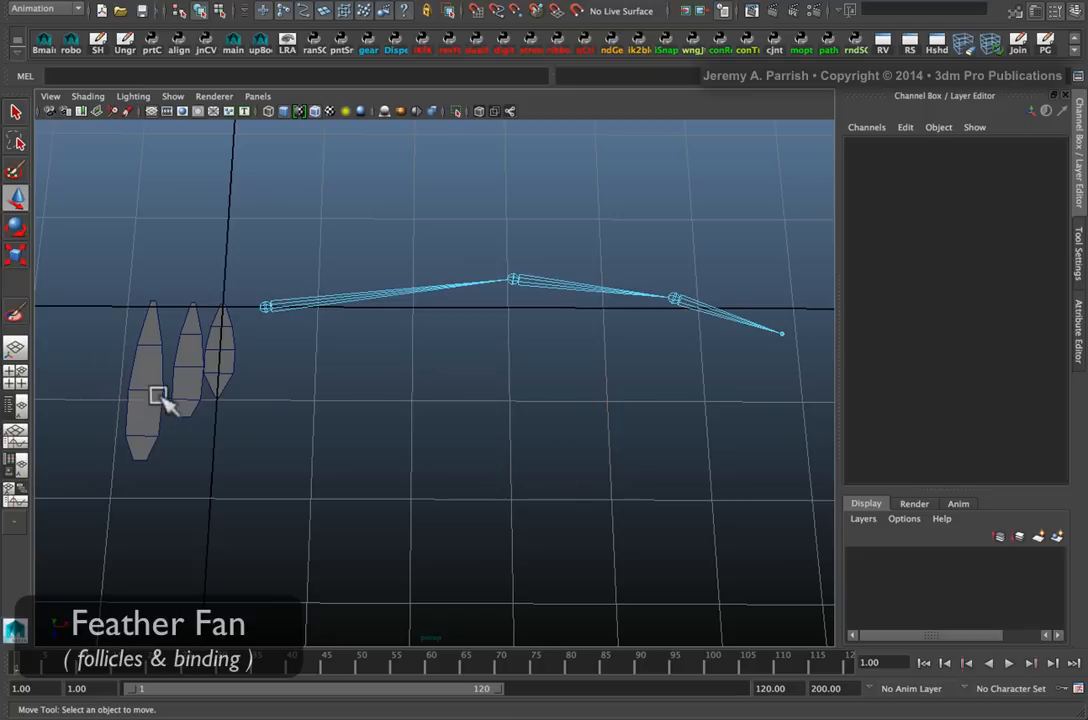
mouse_move(213, 355)
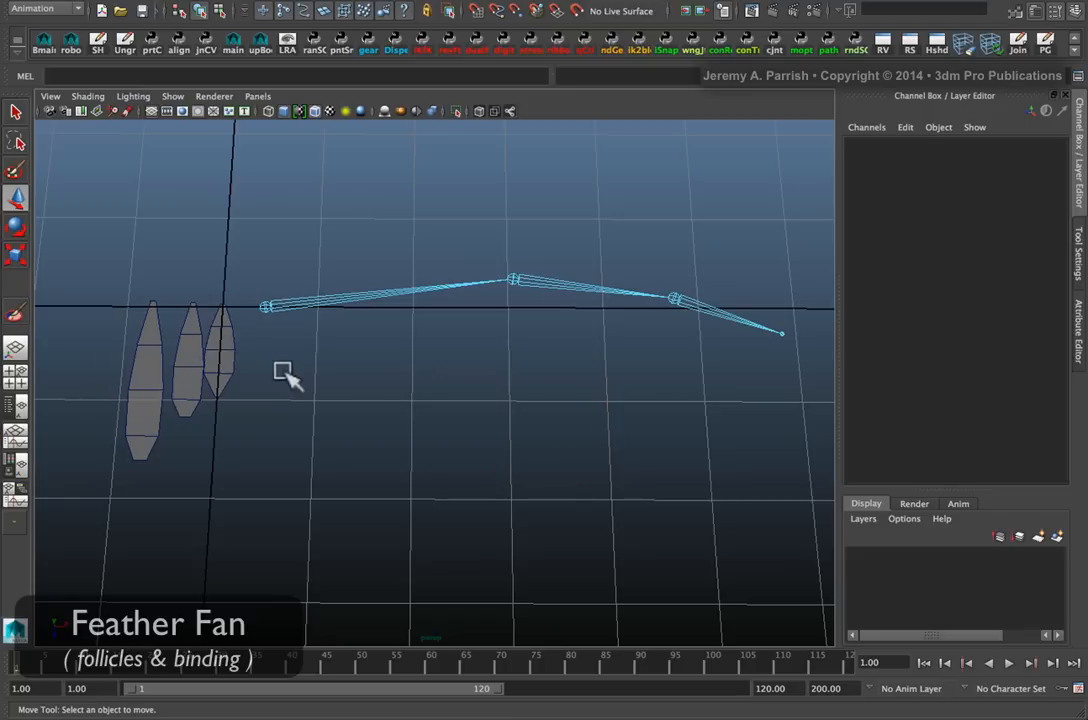
mouse_move(278, 371)
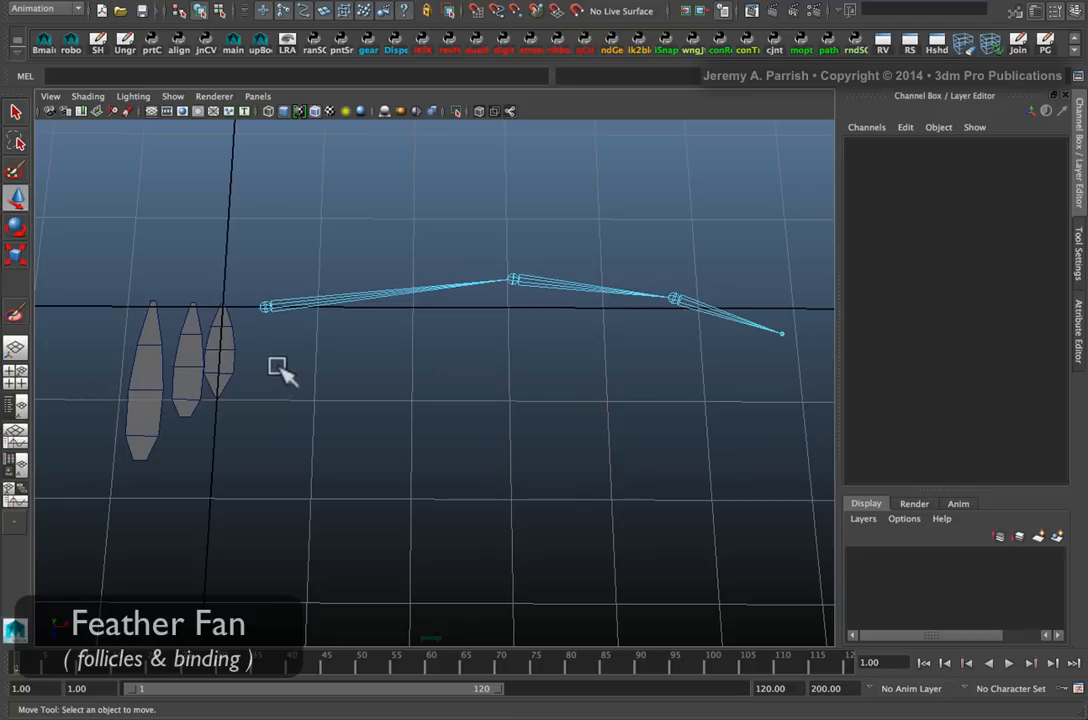
mouse_move(263, 374)
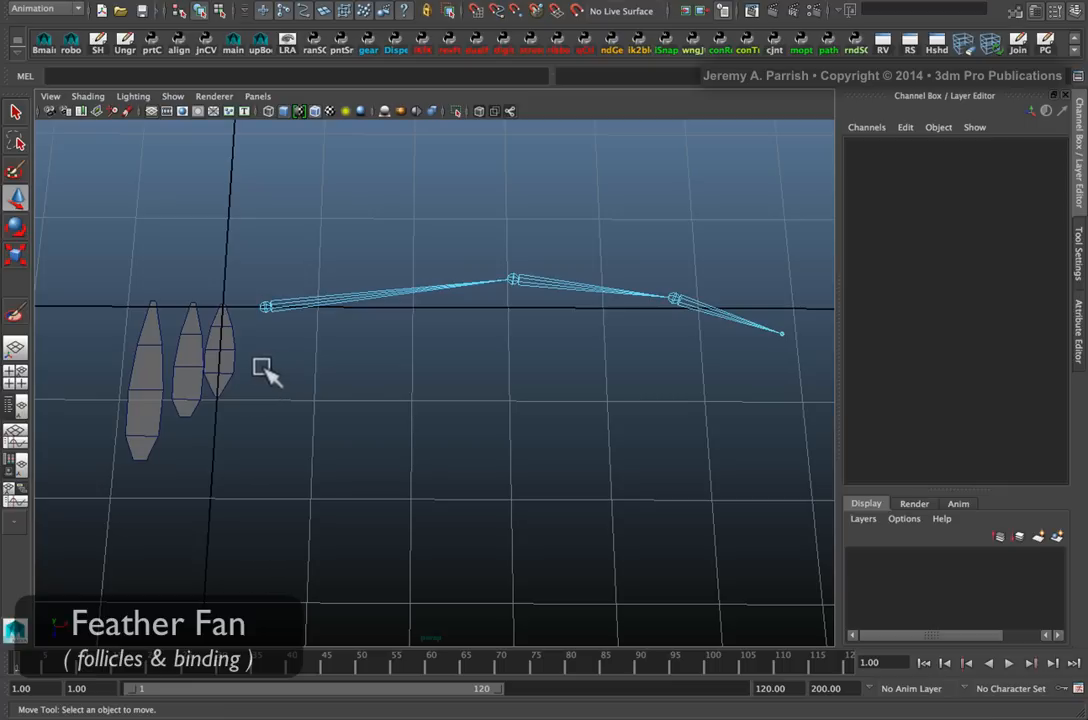
mouse_move(322, 383)
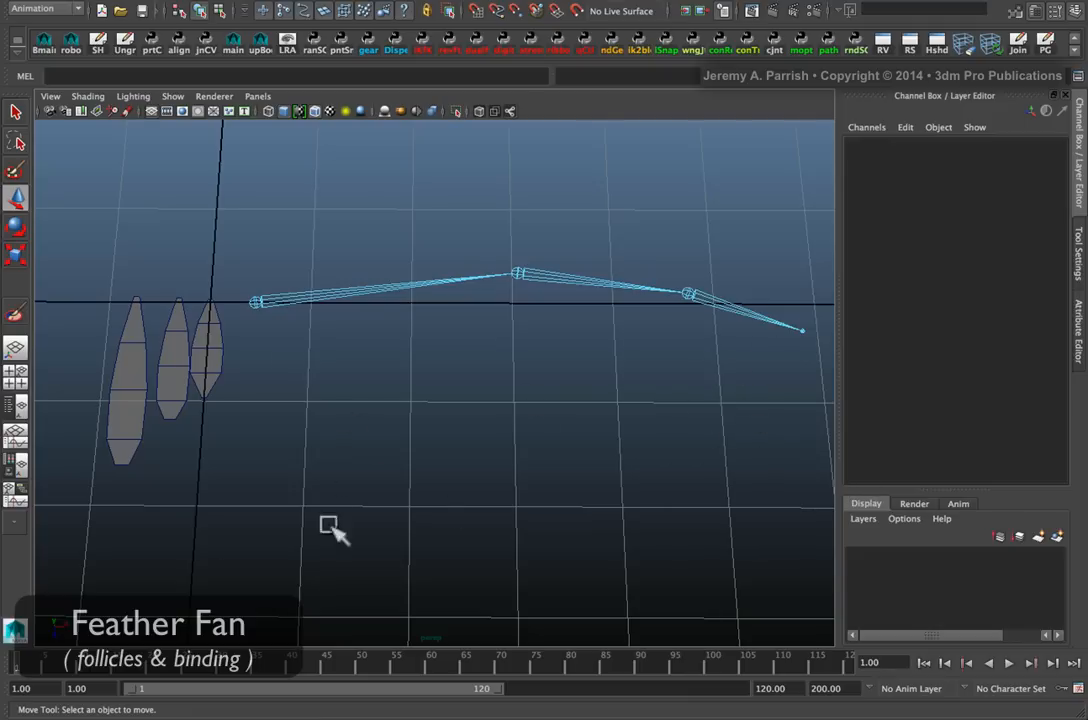
mouse_move(207, 350)
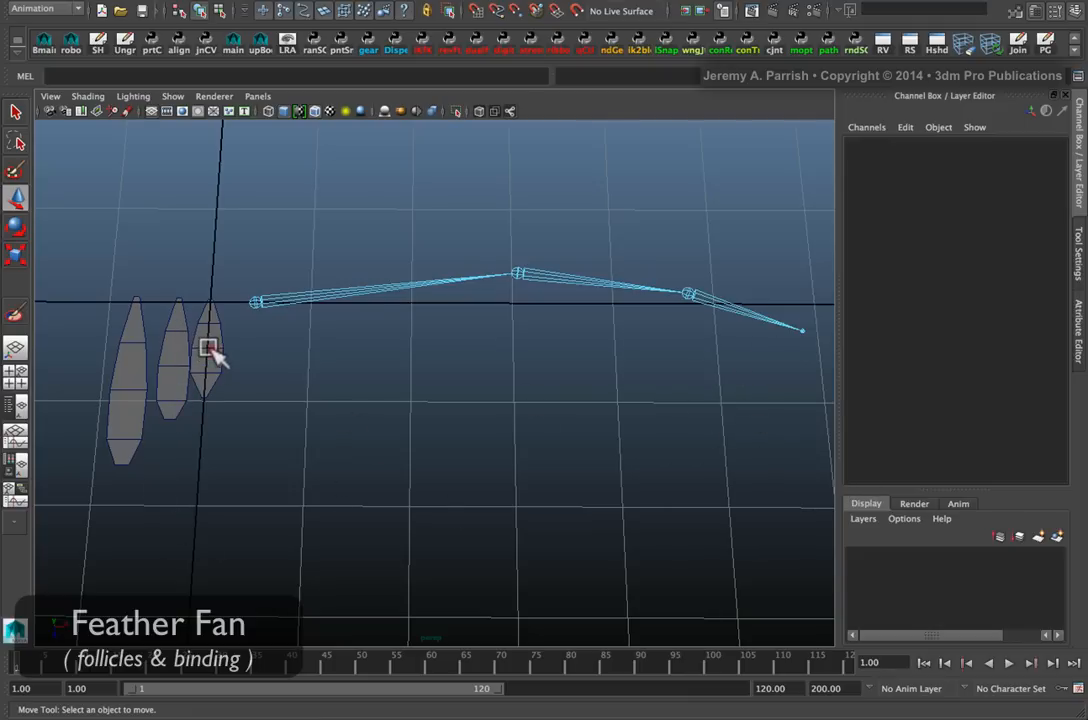
Step: Select the small feather fthr_small, then deselect it
left_click(210, 350)
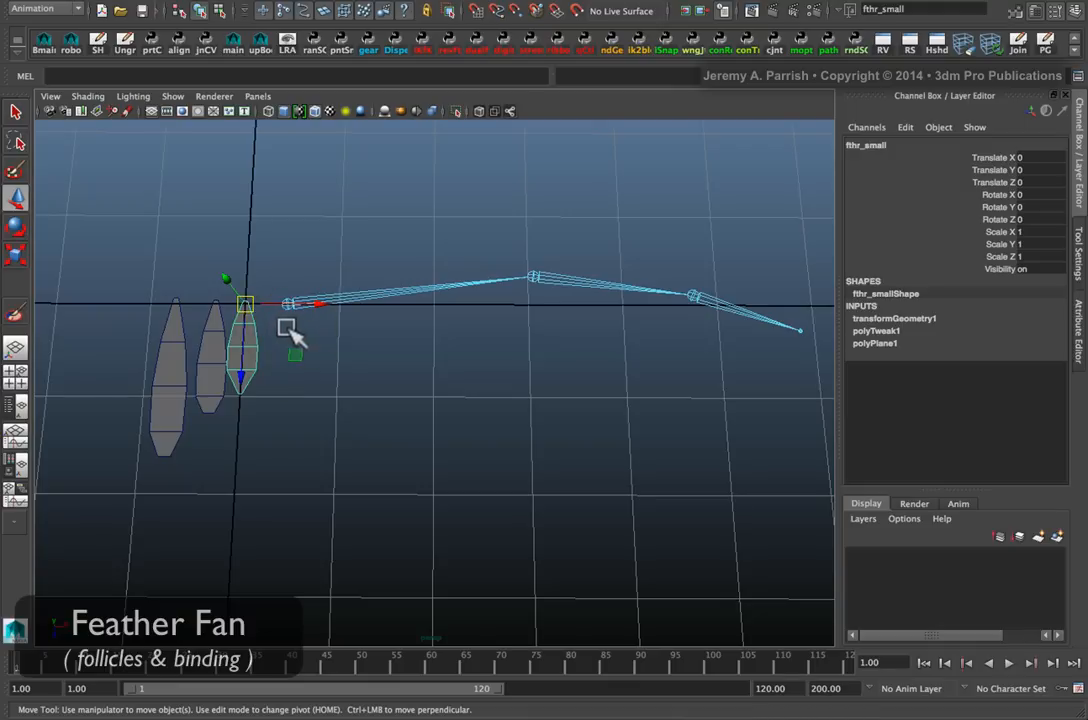
mouse_move(308, 383)
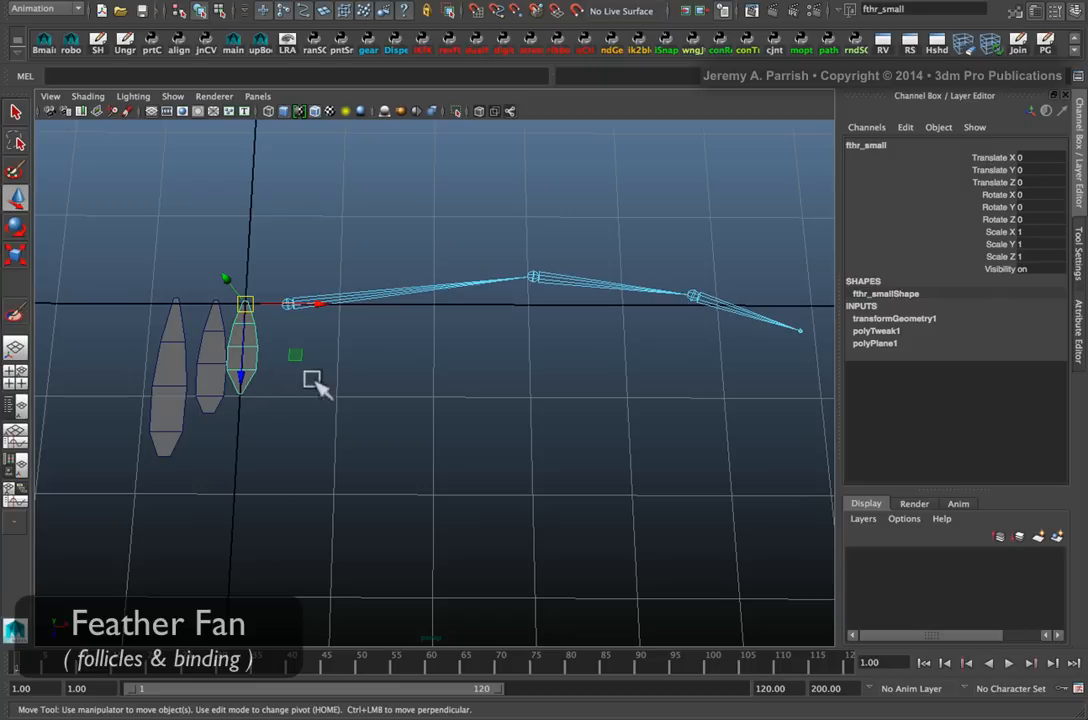
left_click(386, 365)
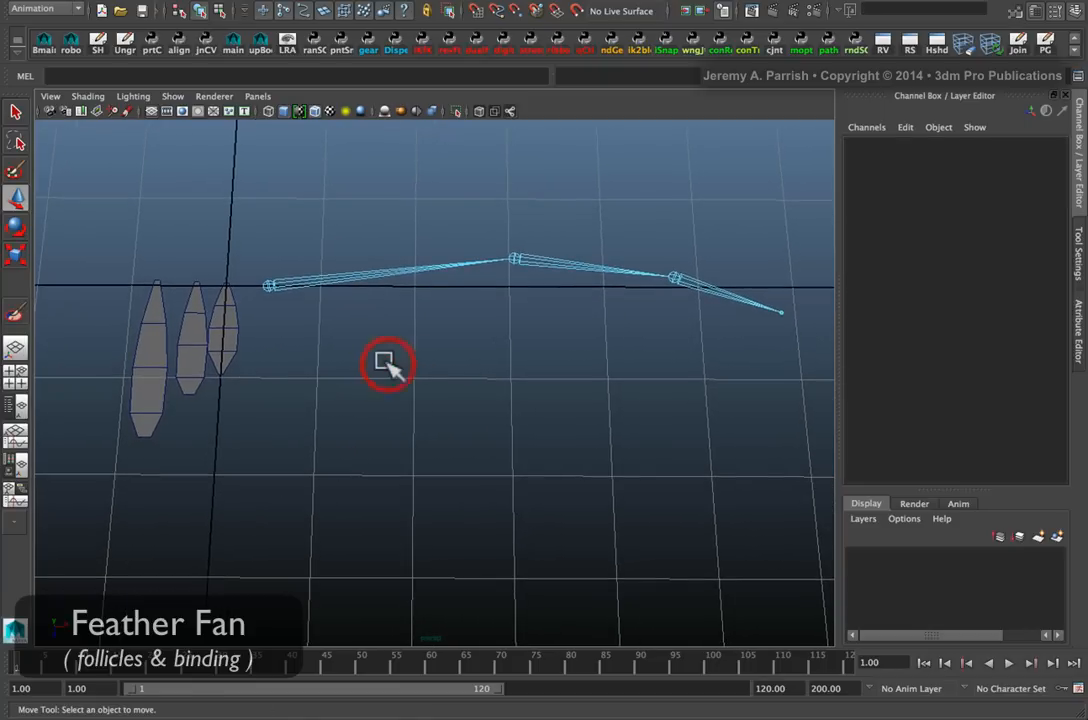
left_click(385, 363)
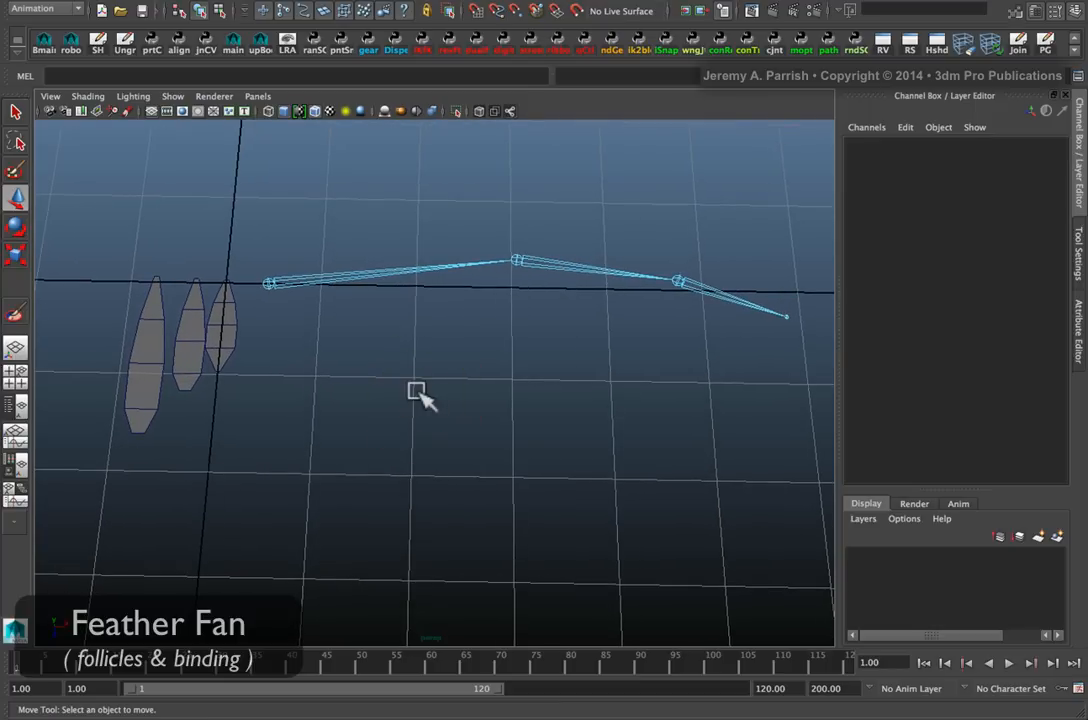
mouse_move(462, 393)
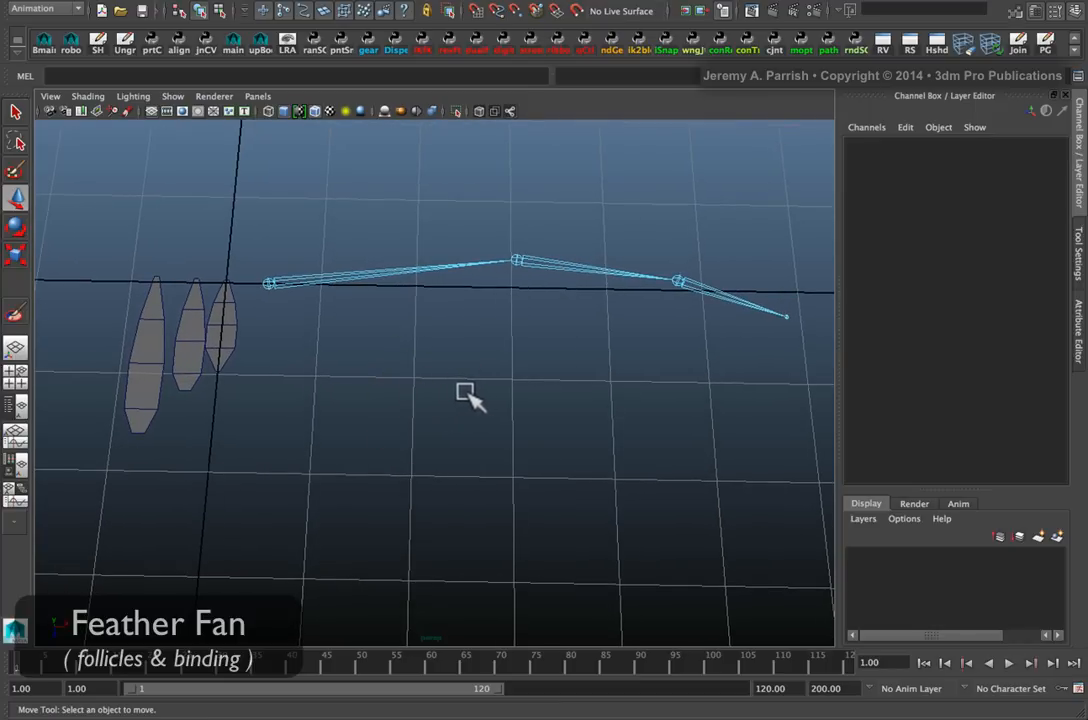
mouse_move(485, 305)
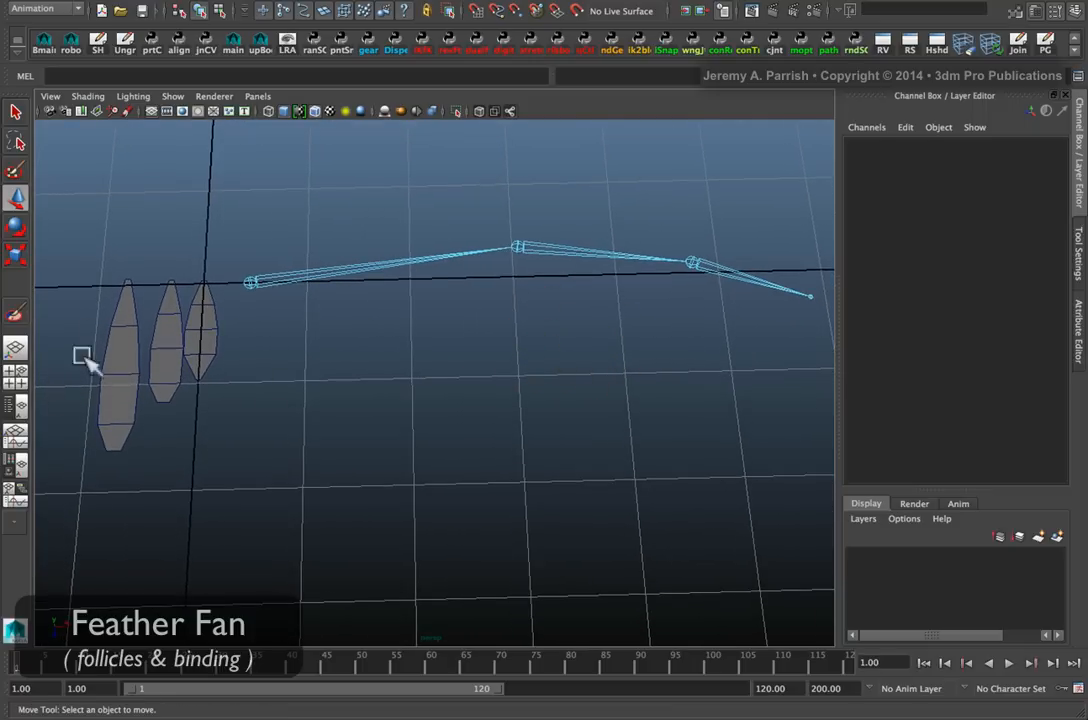
Step: Select fthr_grp2 and test-tilt the largest feather around its base
left_click(202, 350)
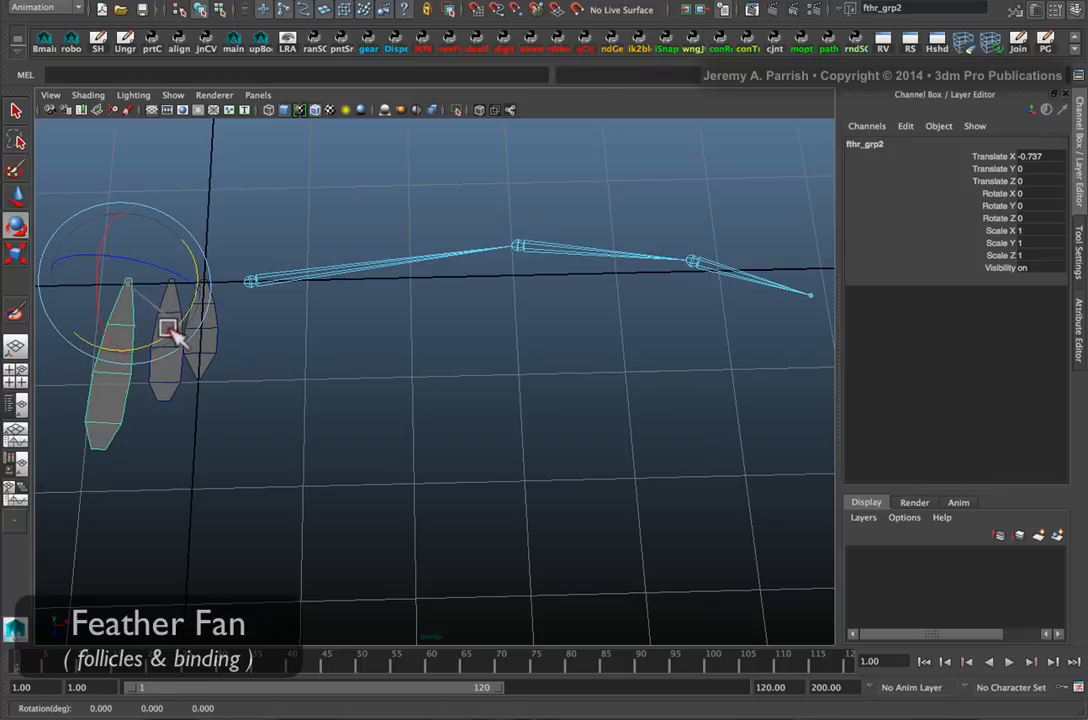
left_click_drag(170, 330, 80, 370)
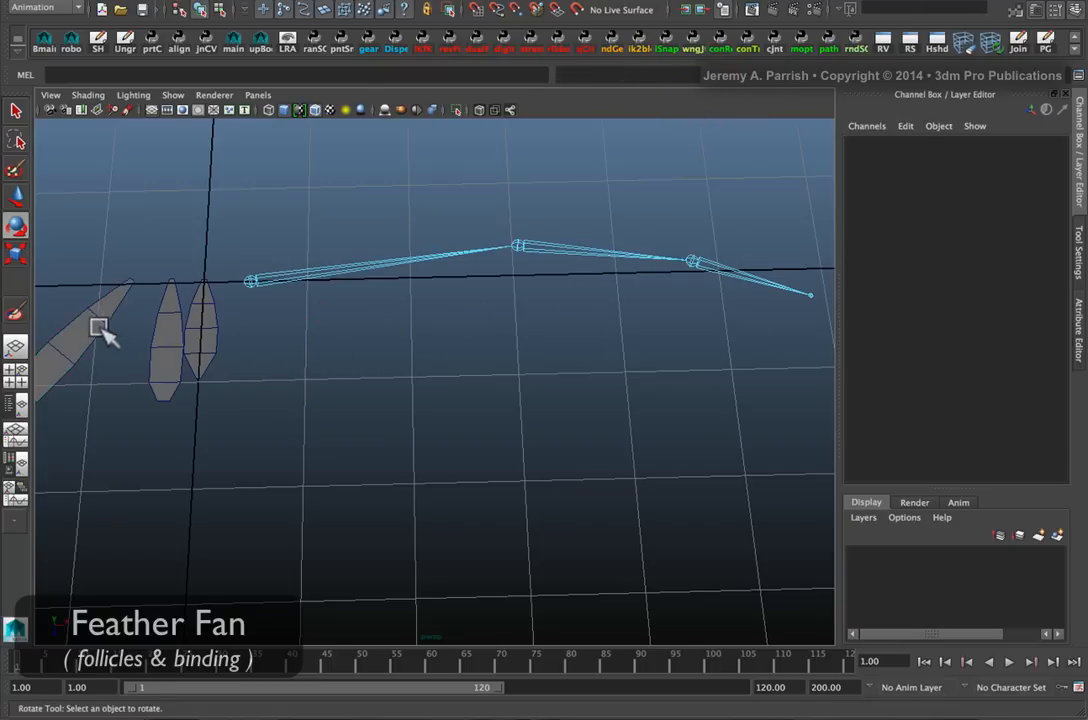
left_click(97, 328)
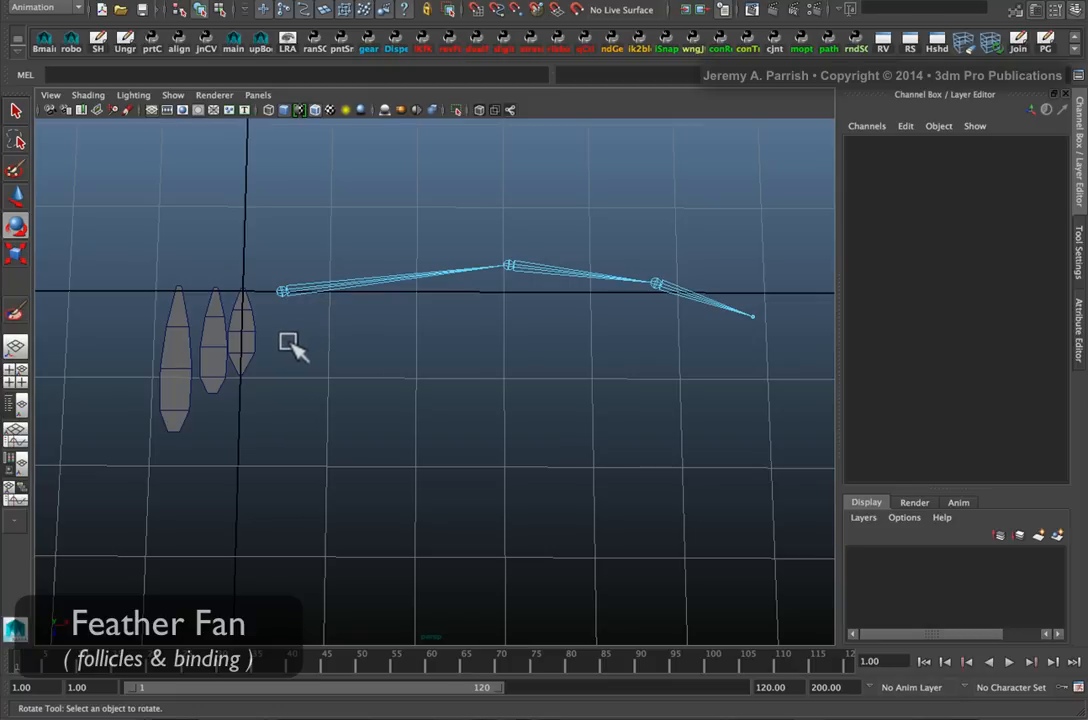
mouse_move(740, 359)
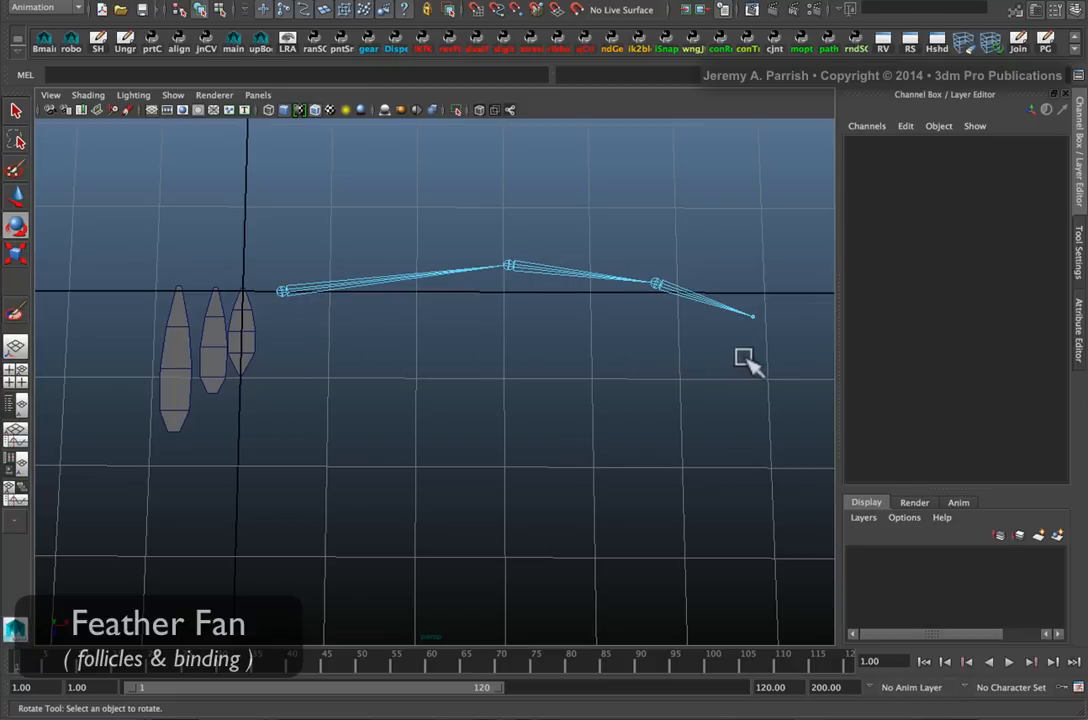
mouse_move(322, 397)
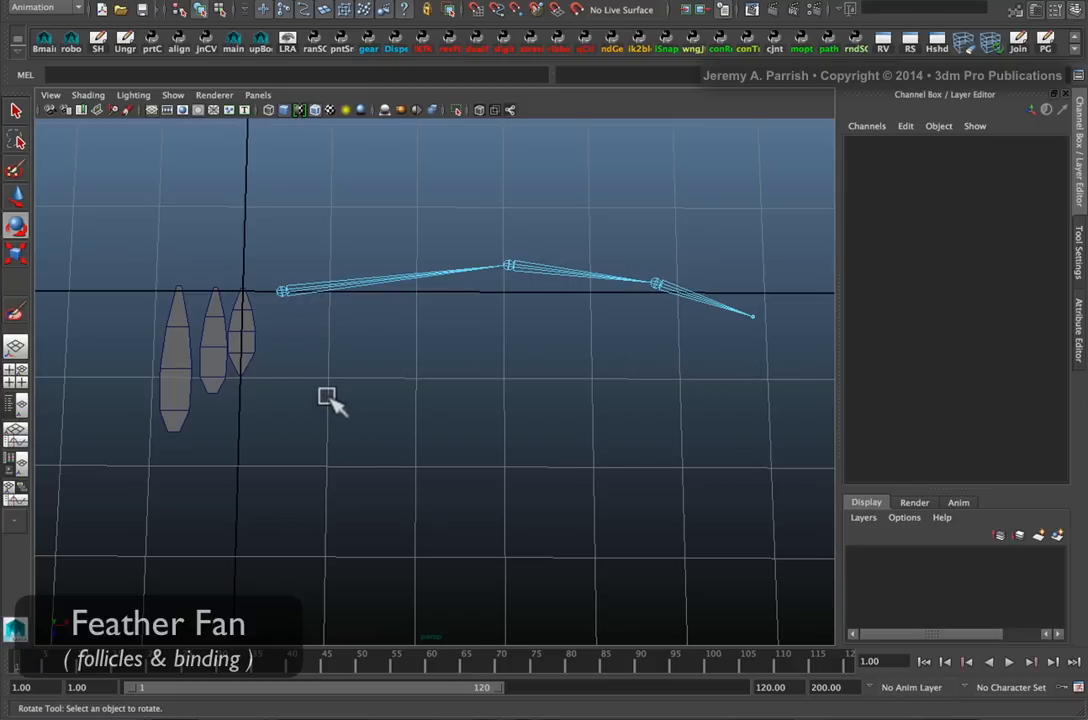
mouse_move(338, 373)
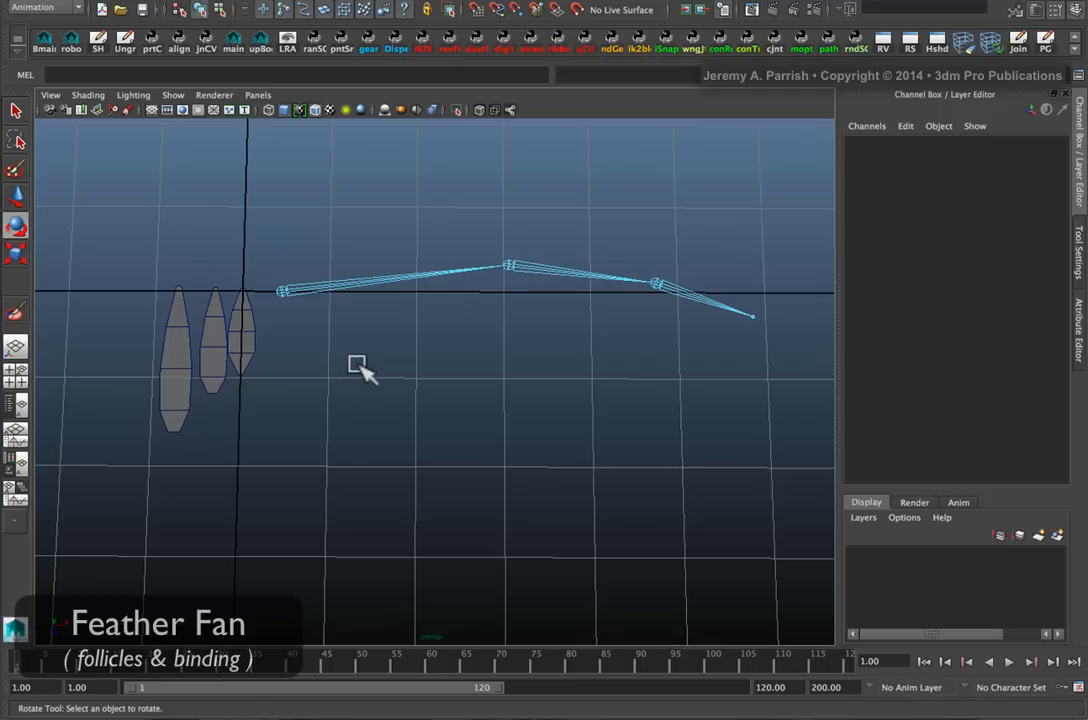
mouse_move(352, 367)
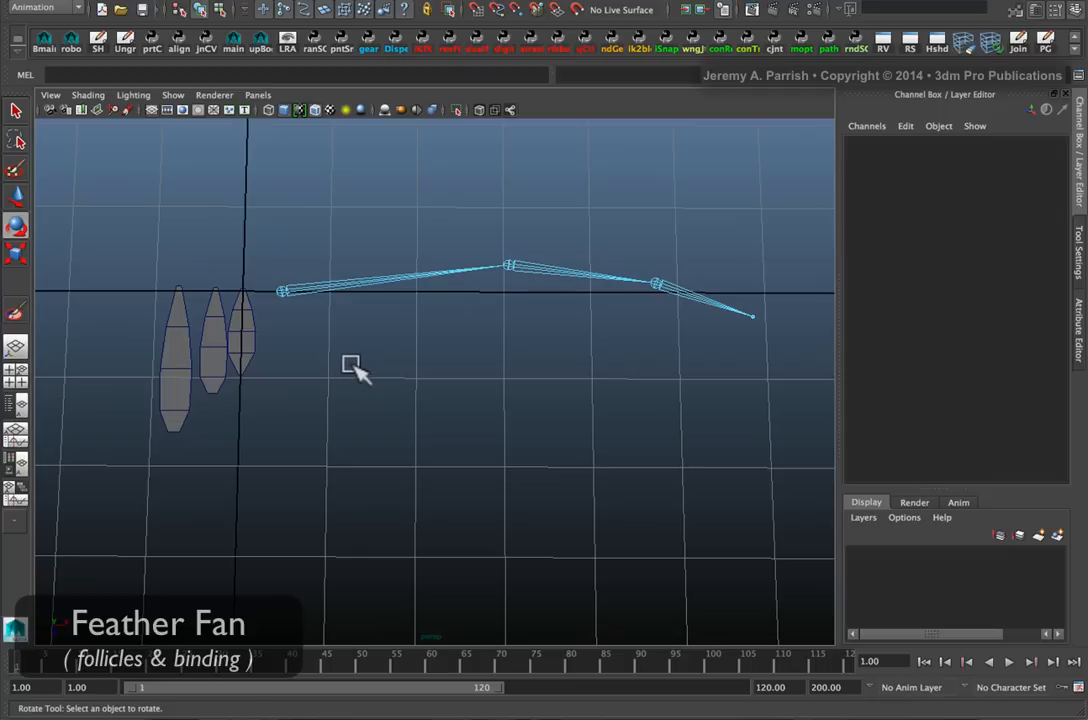
mouse_move(381, 403)
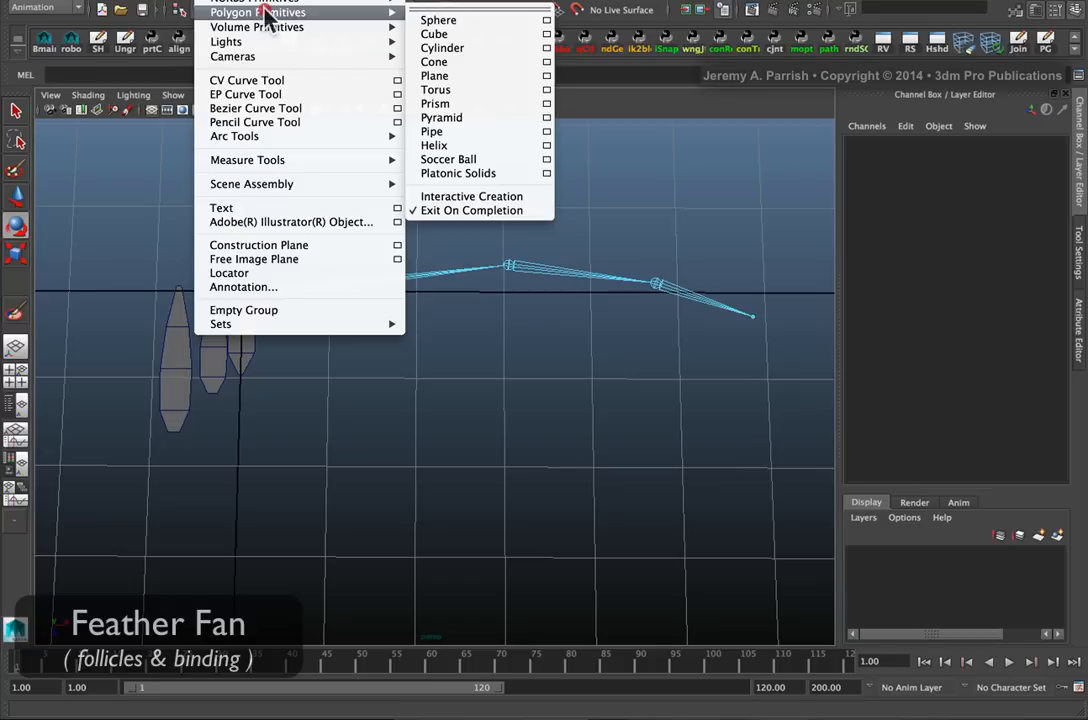
mouse_move(276, 13)
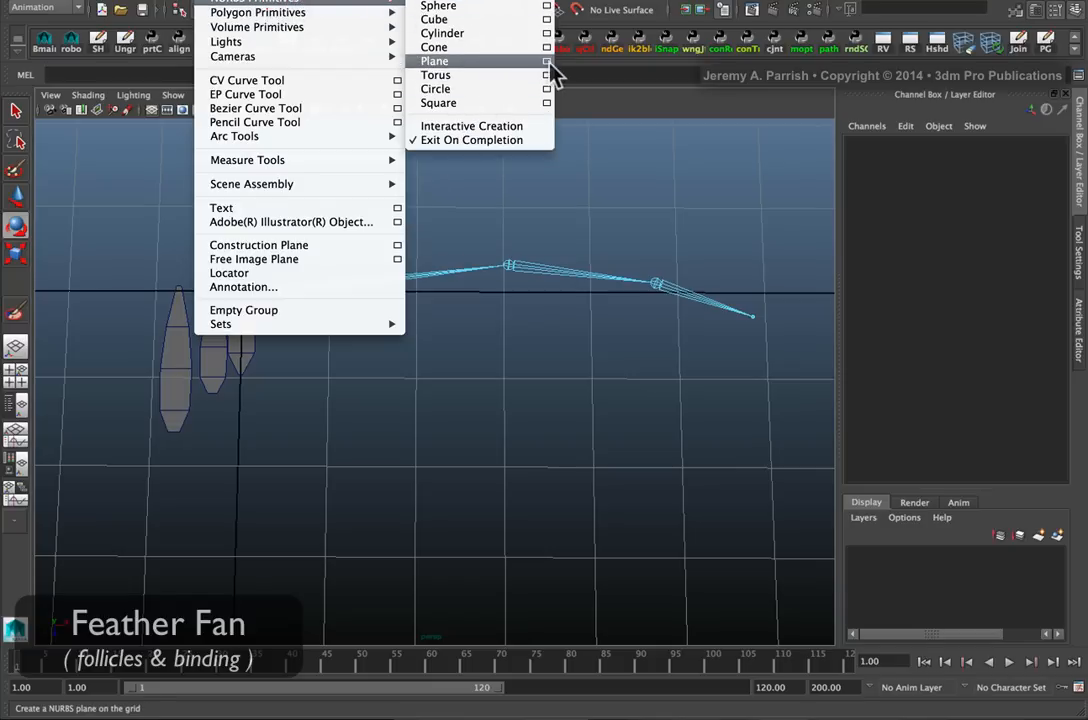
Step: In the NURBS Plane options, enter 18 U patches
left_click(548, 61)
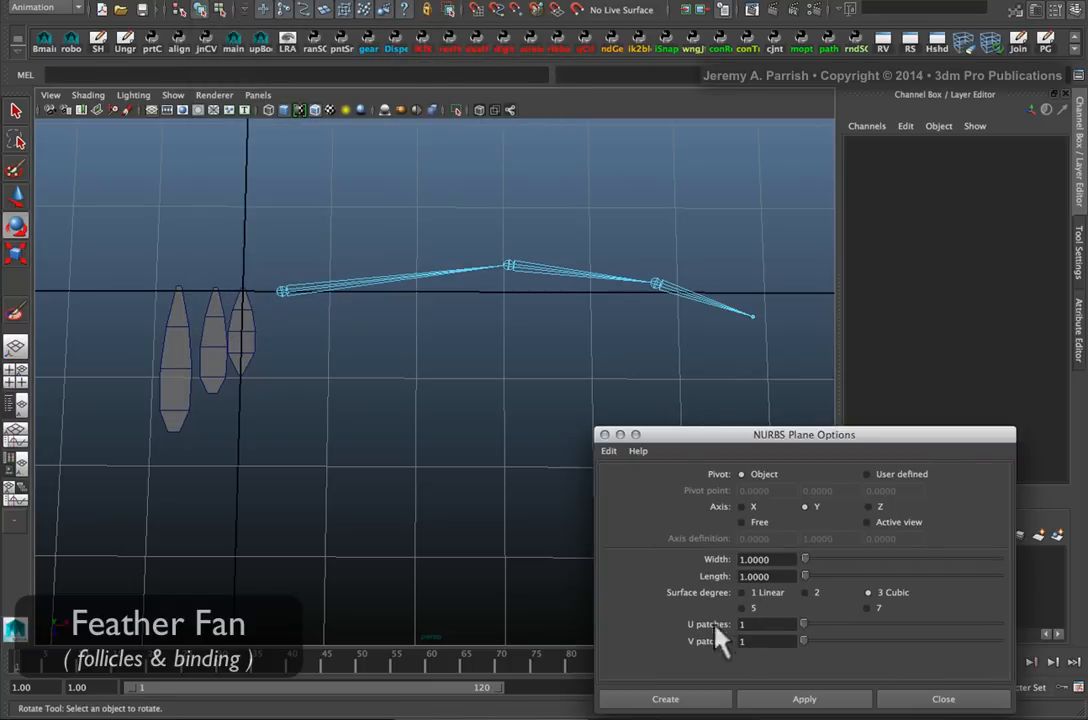
mouse_move(702, 708)
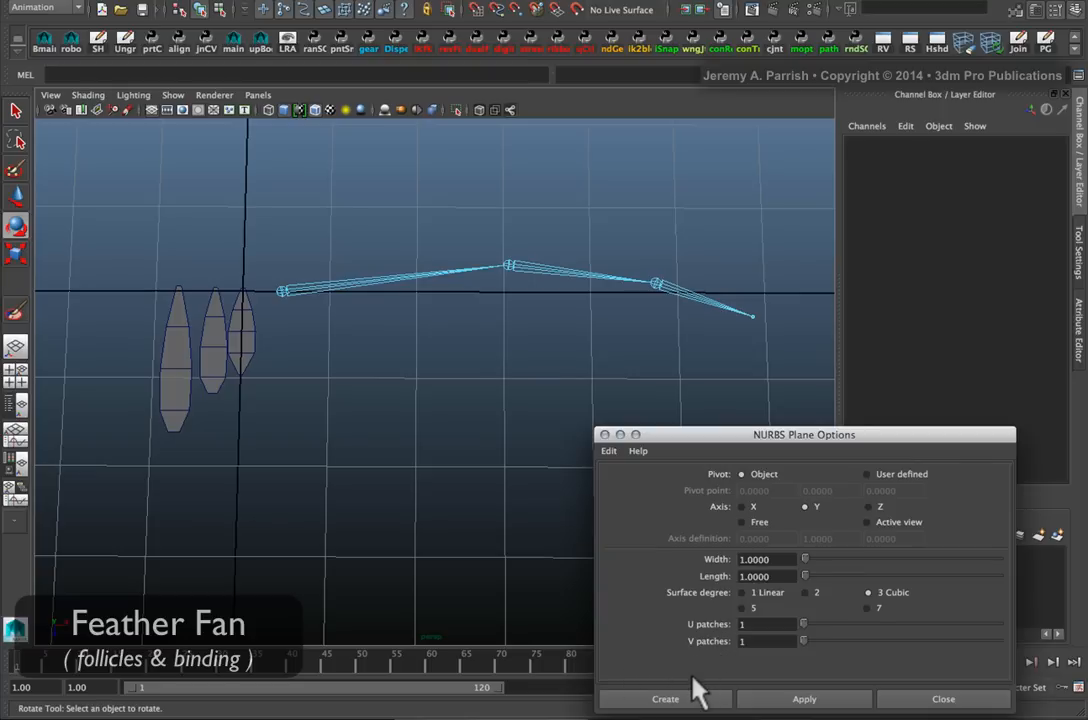
mouse_move(668, 697)
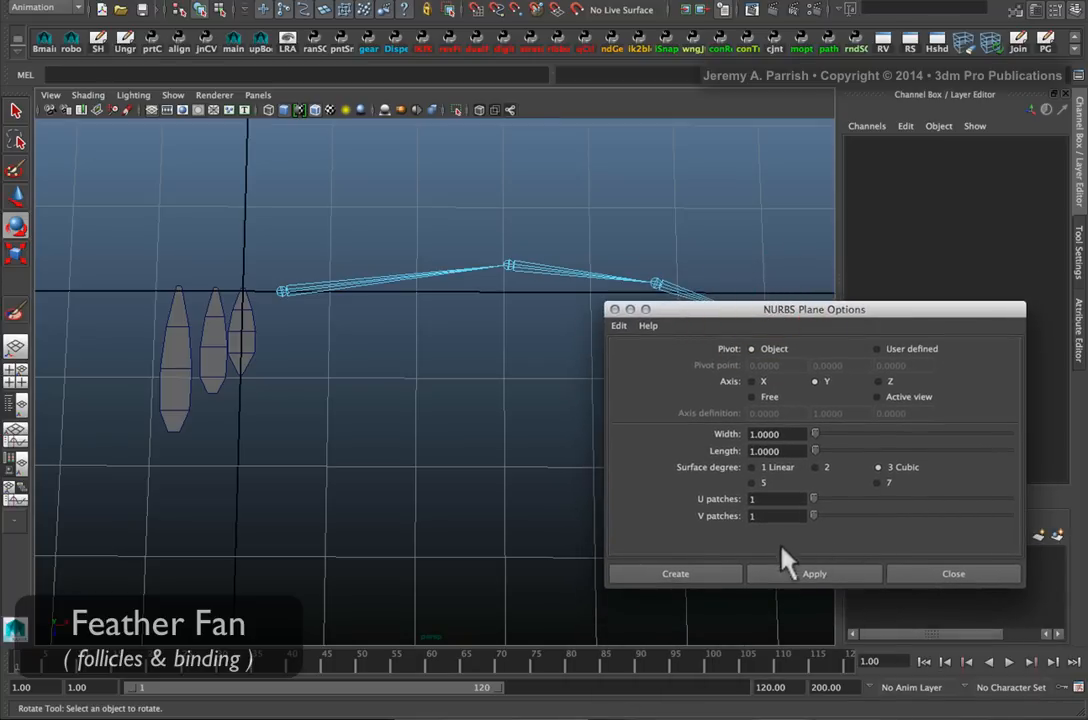
left_click_drag(814, 309, 668, 364)
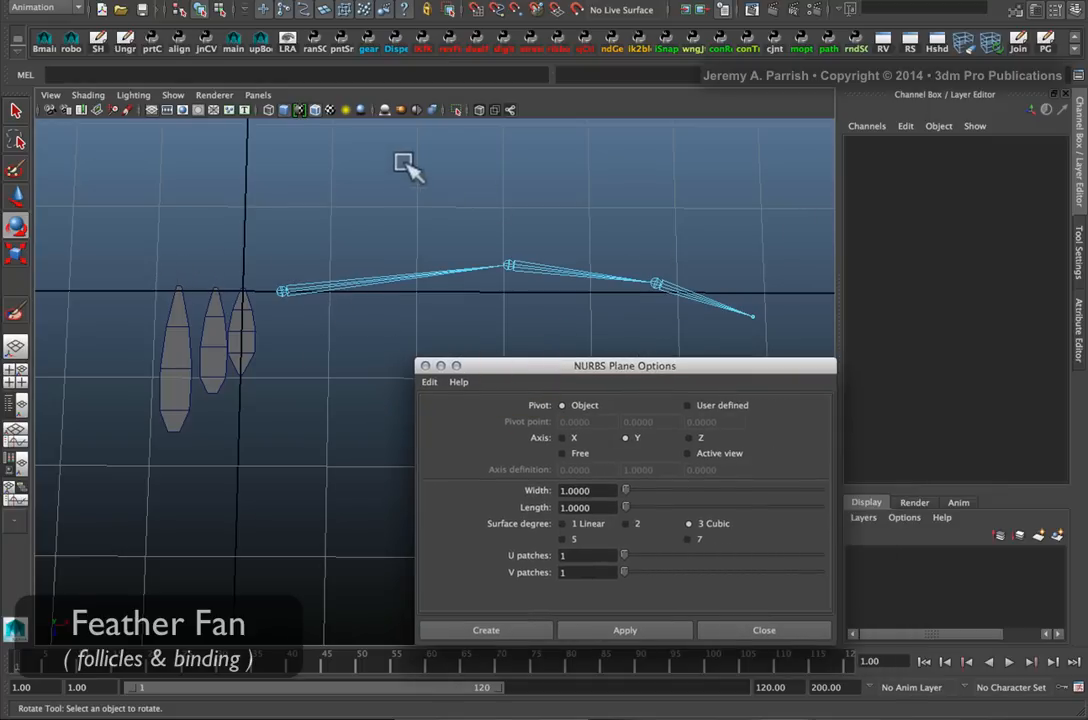
mouse_move(530, 615)
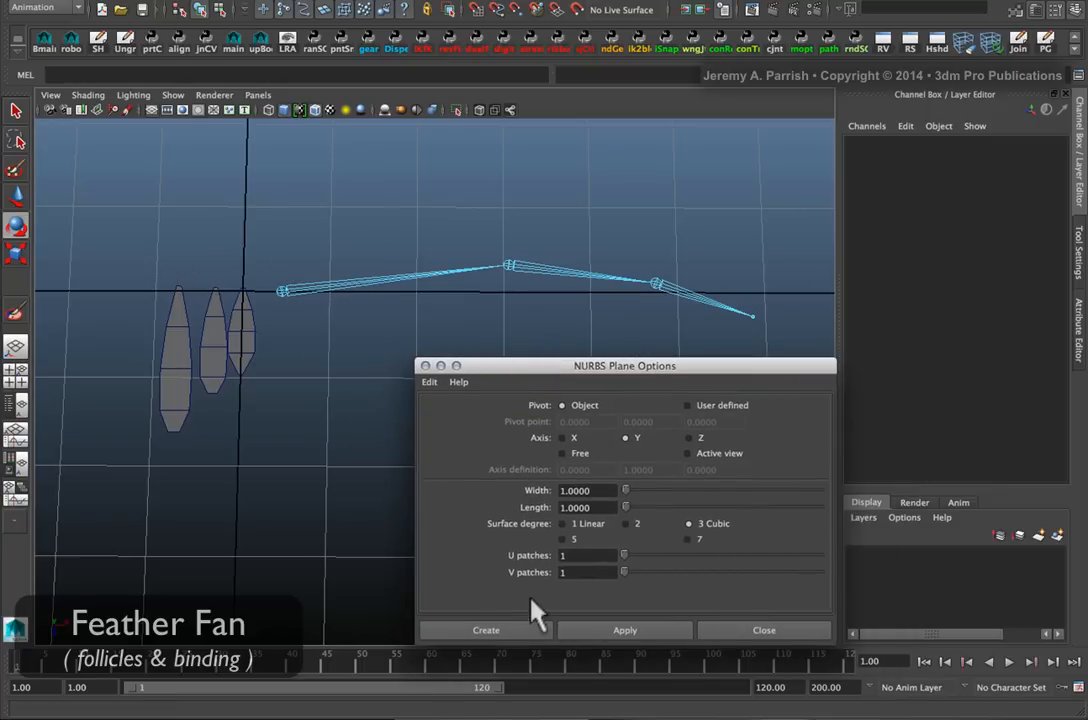
left_click(585, 555)
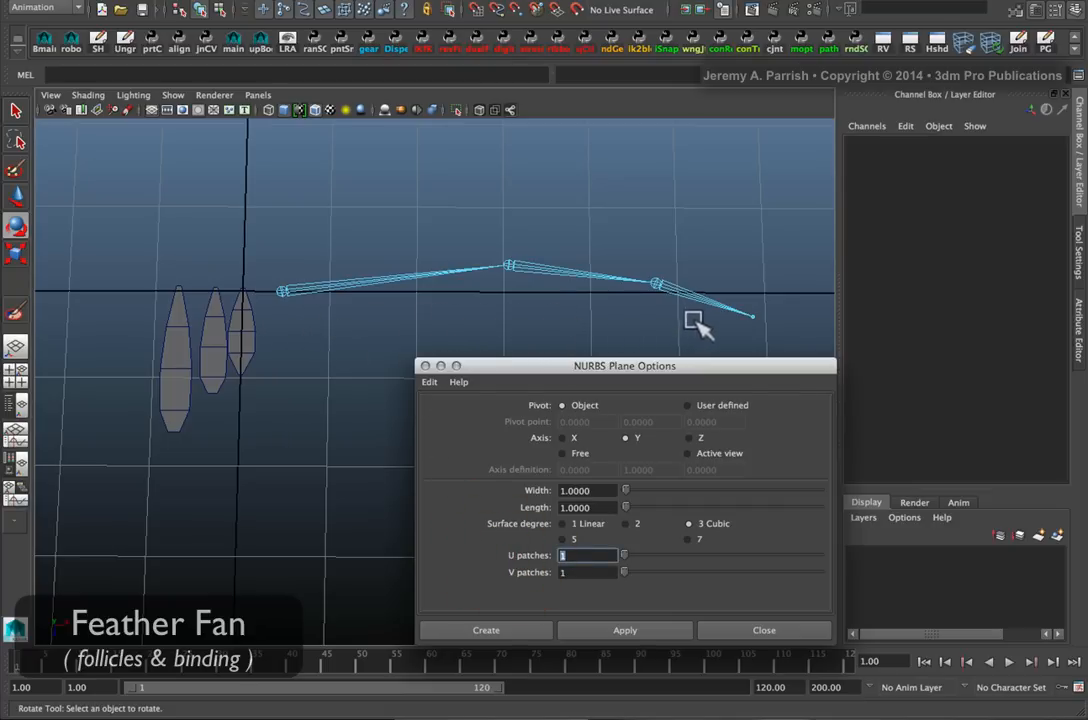
mouse_move(704, 340)
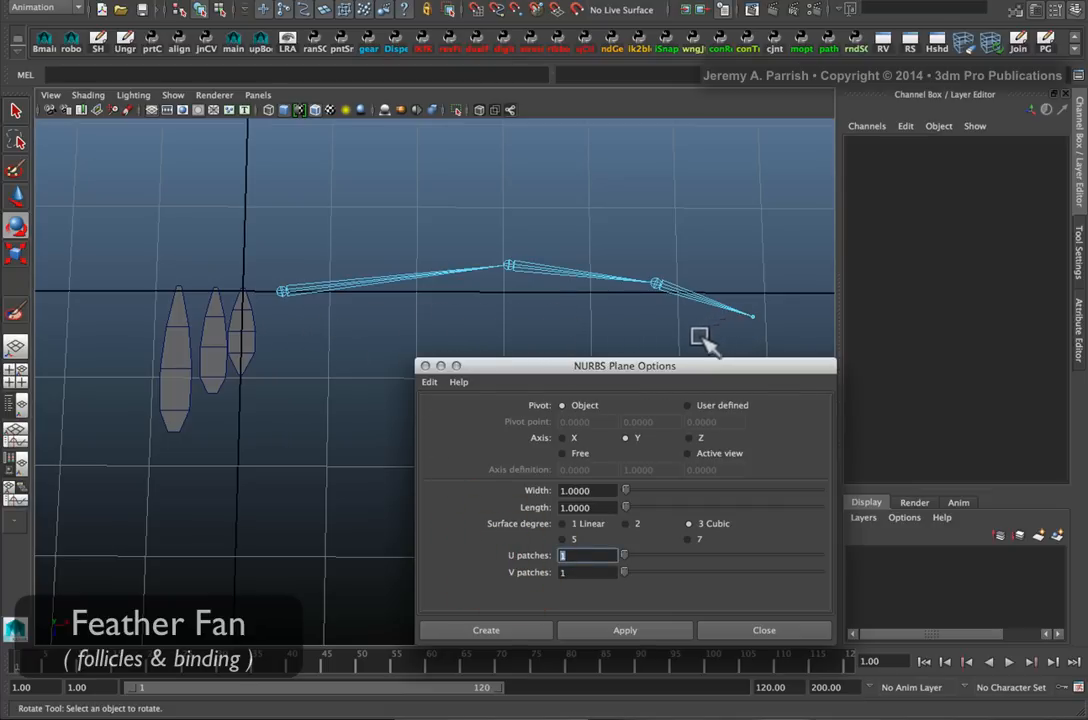
mouse_move(610, 360)
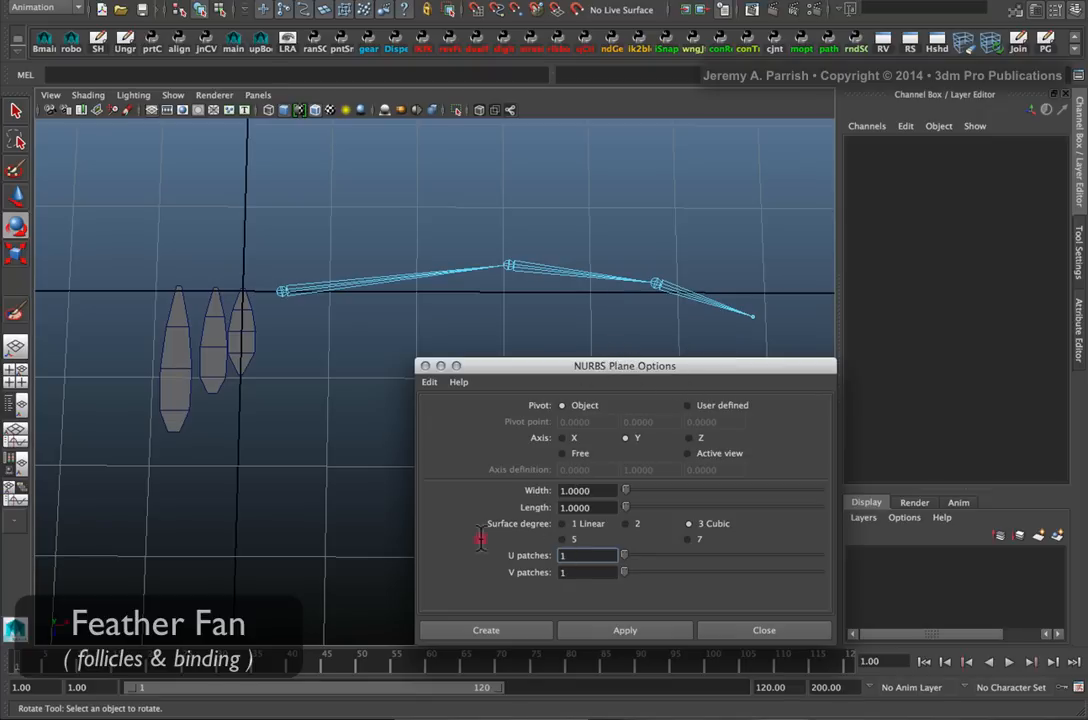
left_click(586, 555)
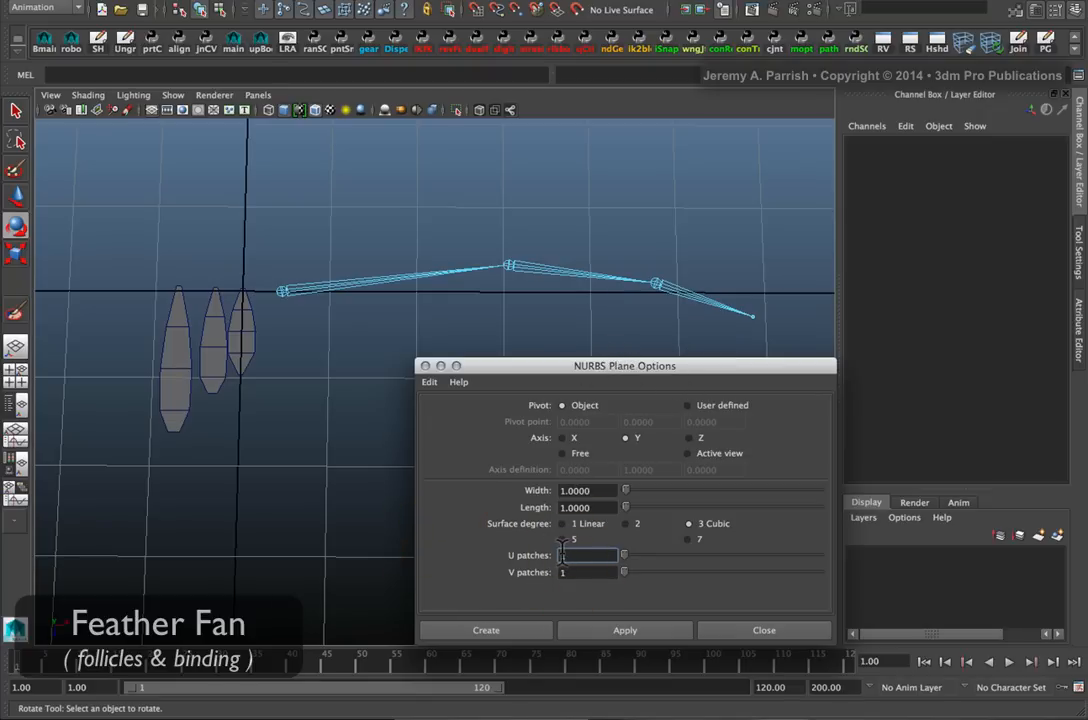
type("18")
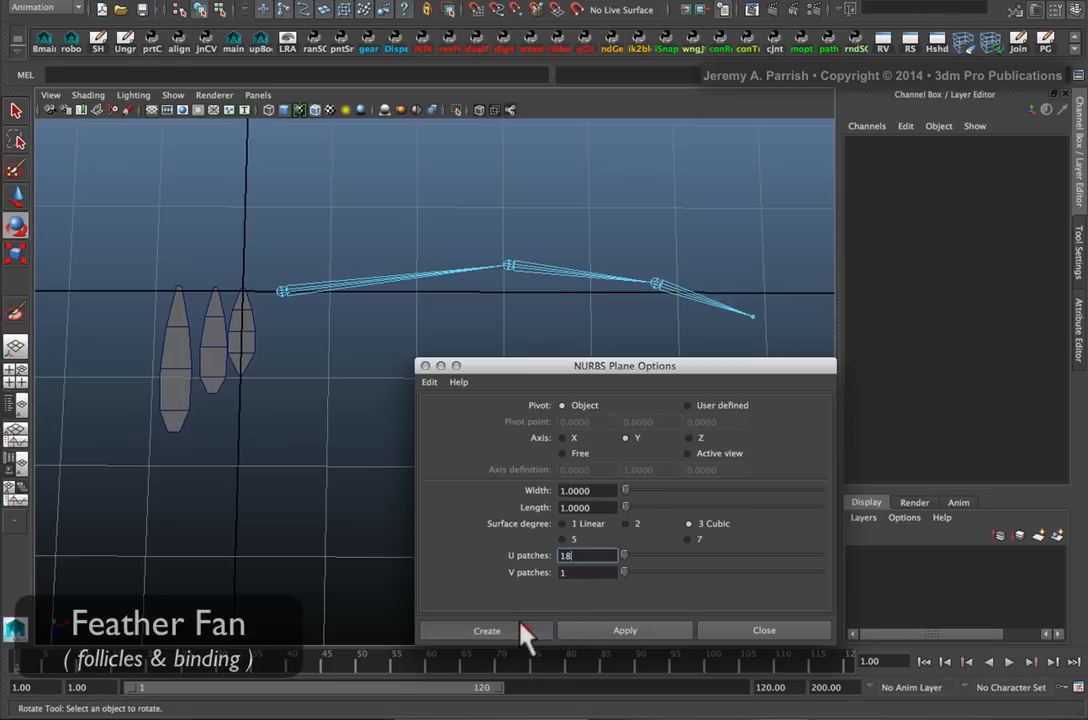
Step: Create the 18-patch plane and position it as a thin ribbon below the wing joints
left_click(486, 630)
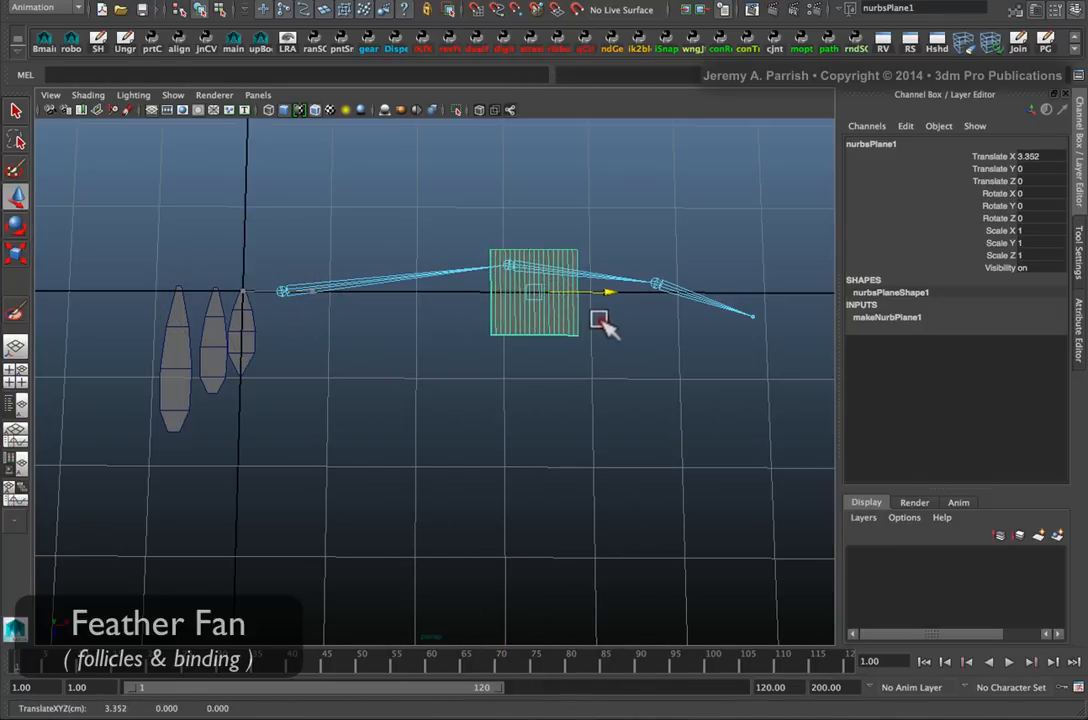
left_click_drag(598, 320, 513, 450)
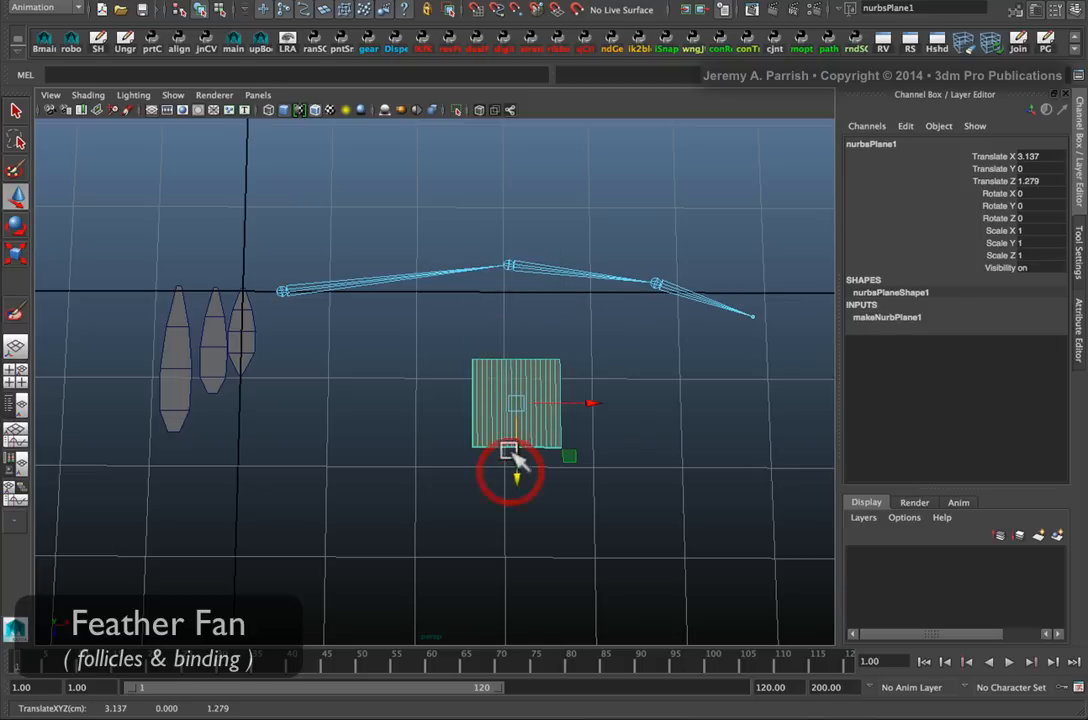
left_click_drag(515, 475, 517, 405)
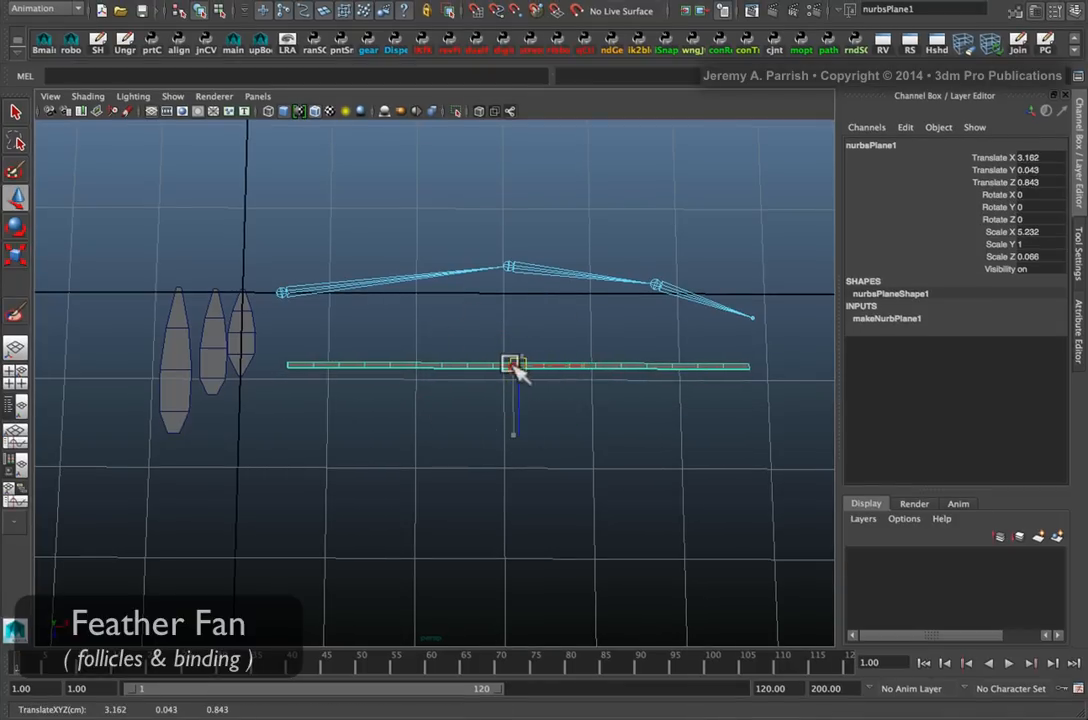
left_click_drag(515, 363, 505, 363)
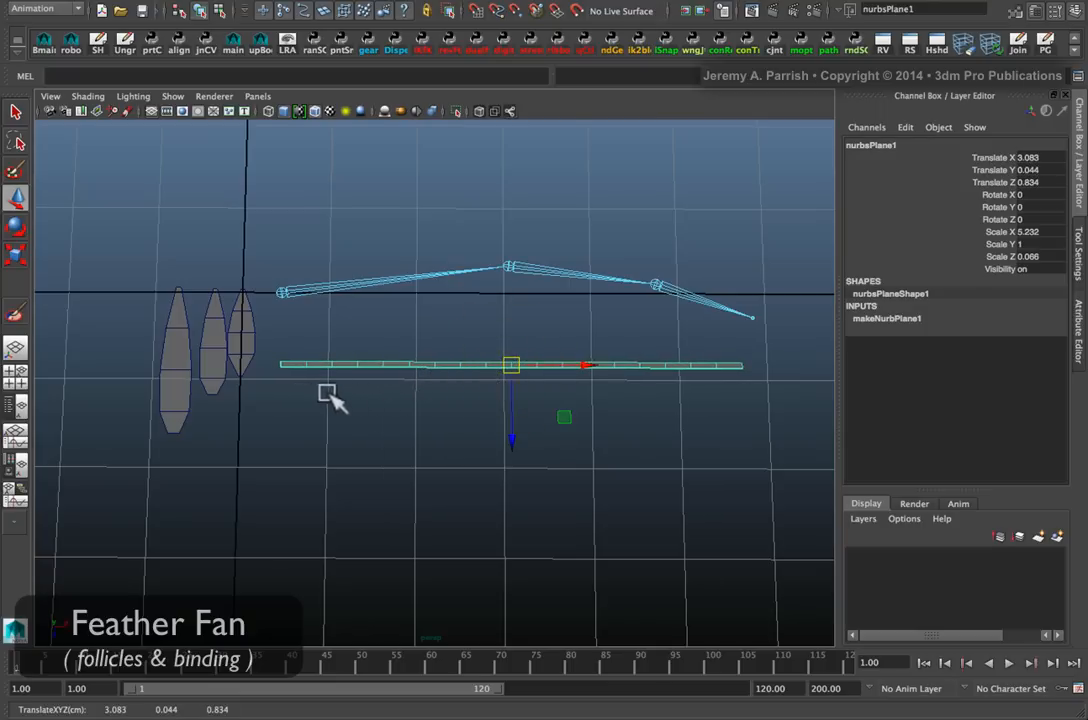
mouse_move(302, 352)
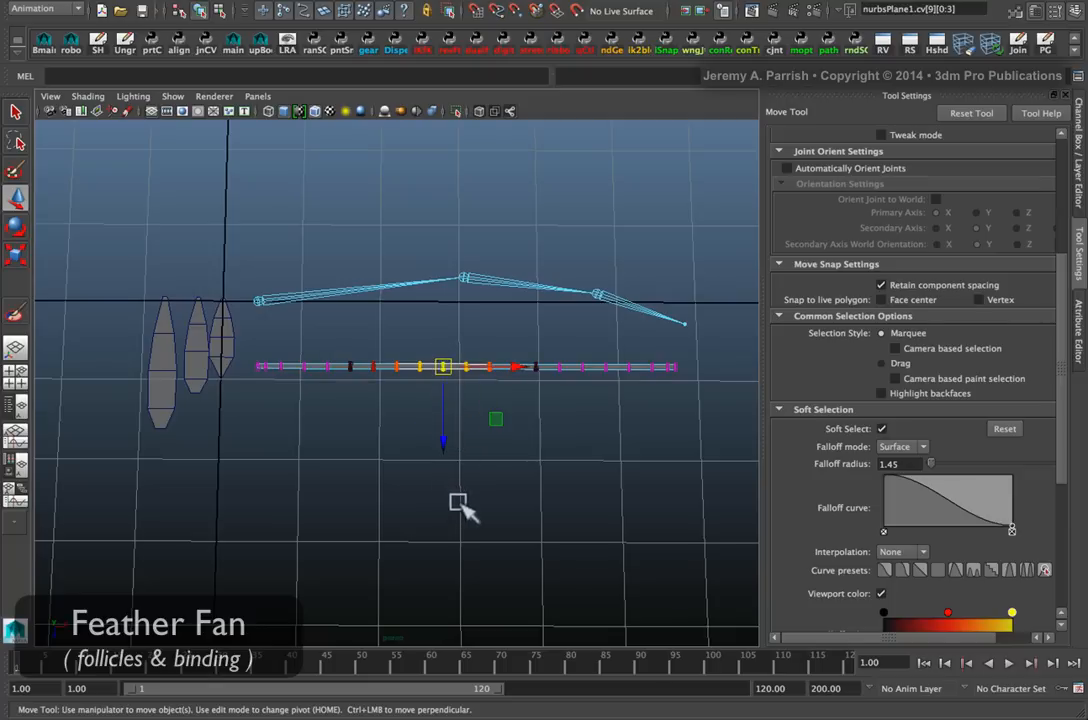
mouse_move(465, 465)
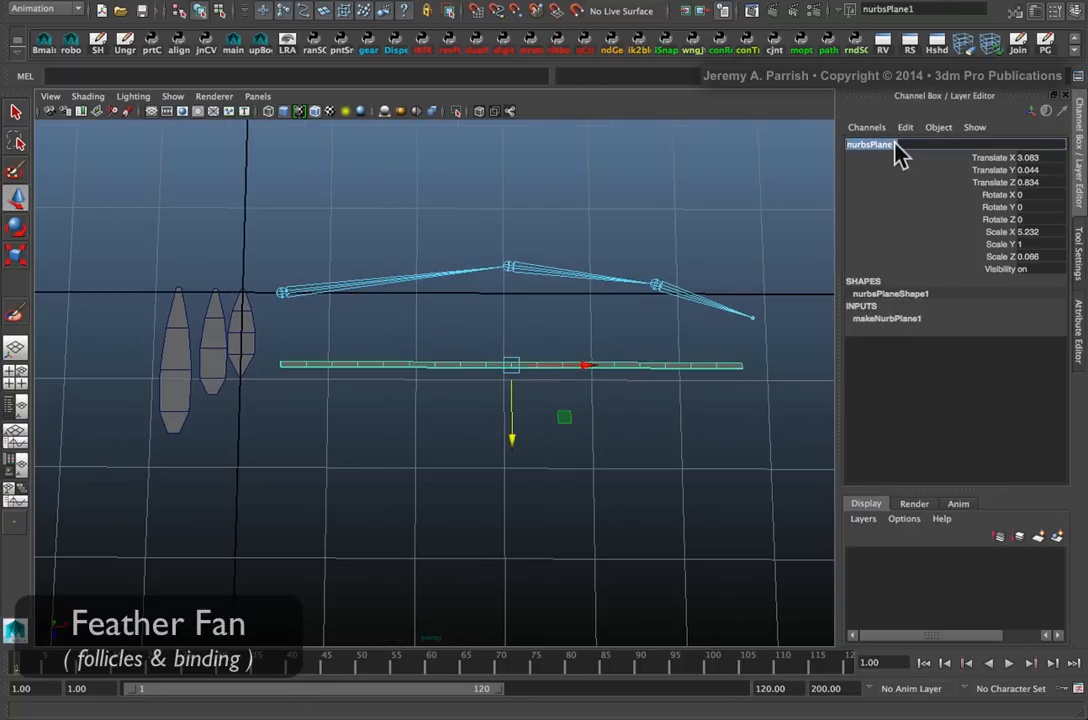
Step: Rename nurbsPlane1 to wingRibbon_L and freeze its transformations
type("wingRibbon")
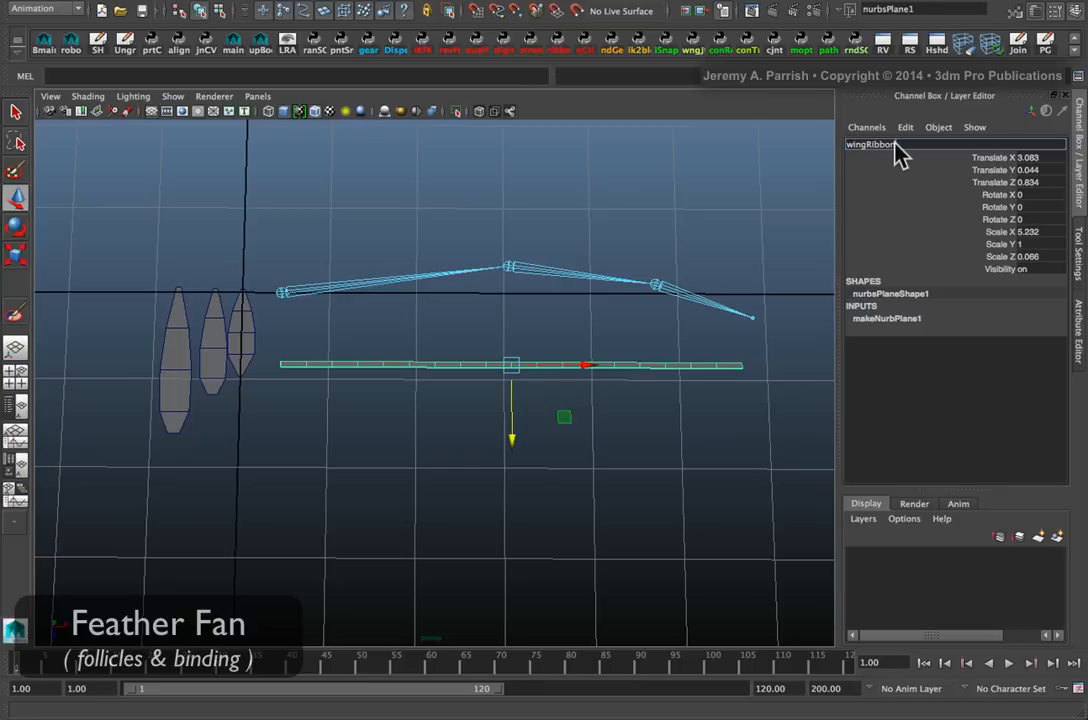
type("wingRibbon_L")
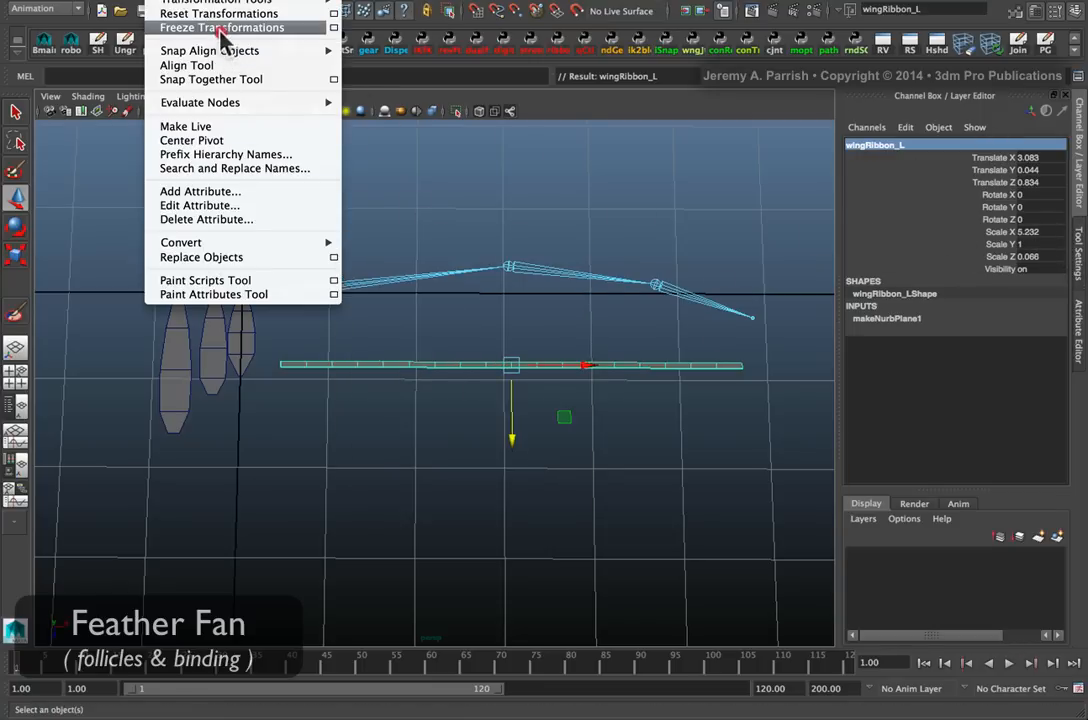
left_click(219, 28)
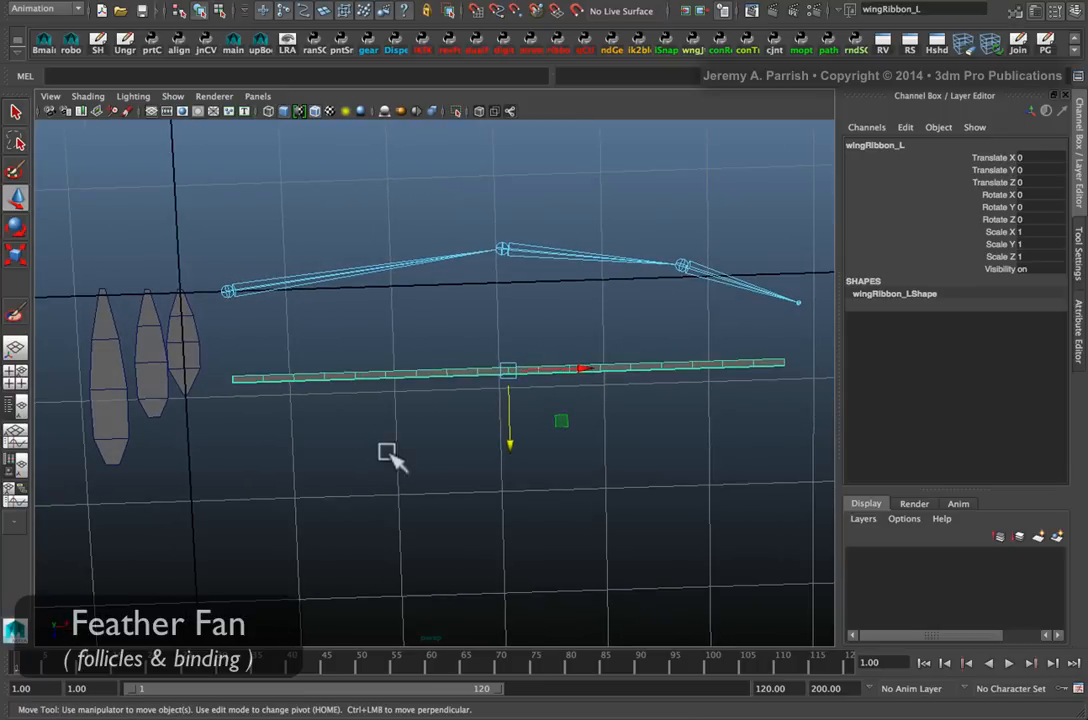
mouse_move(78, 8)
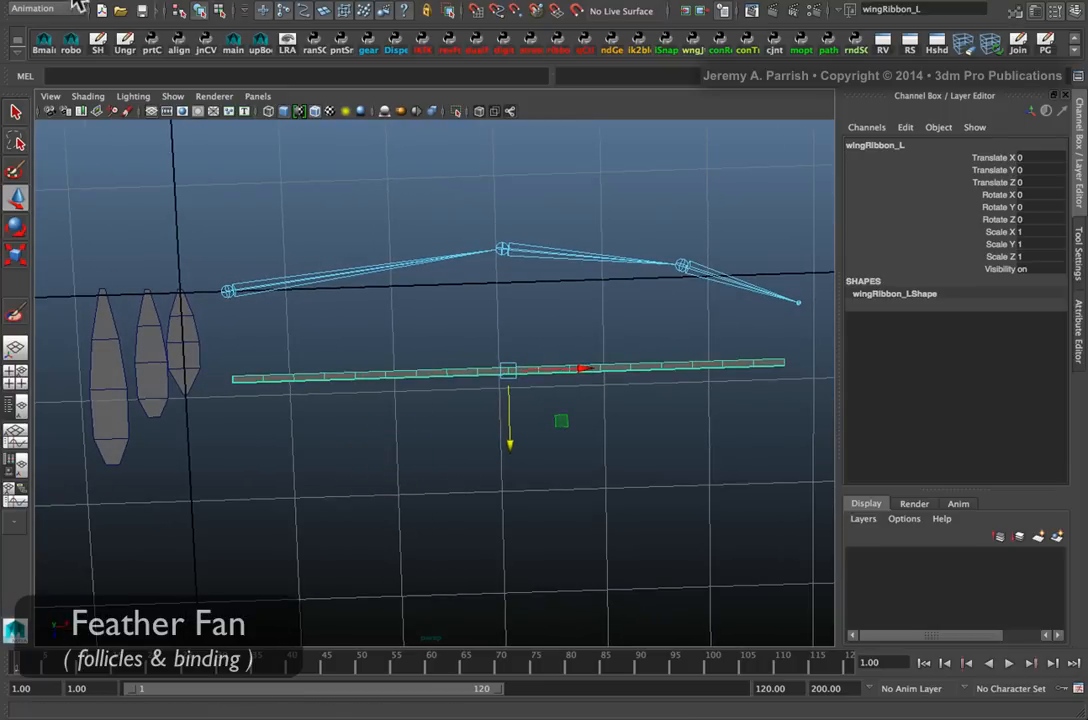
Step: Switch to nDynamics and set Create Hair to U count 18, V count 1, NURBS curves output
left_click(35, 8)
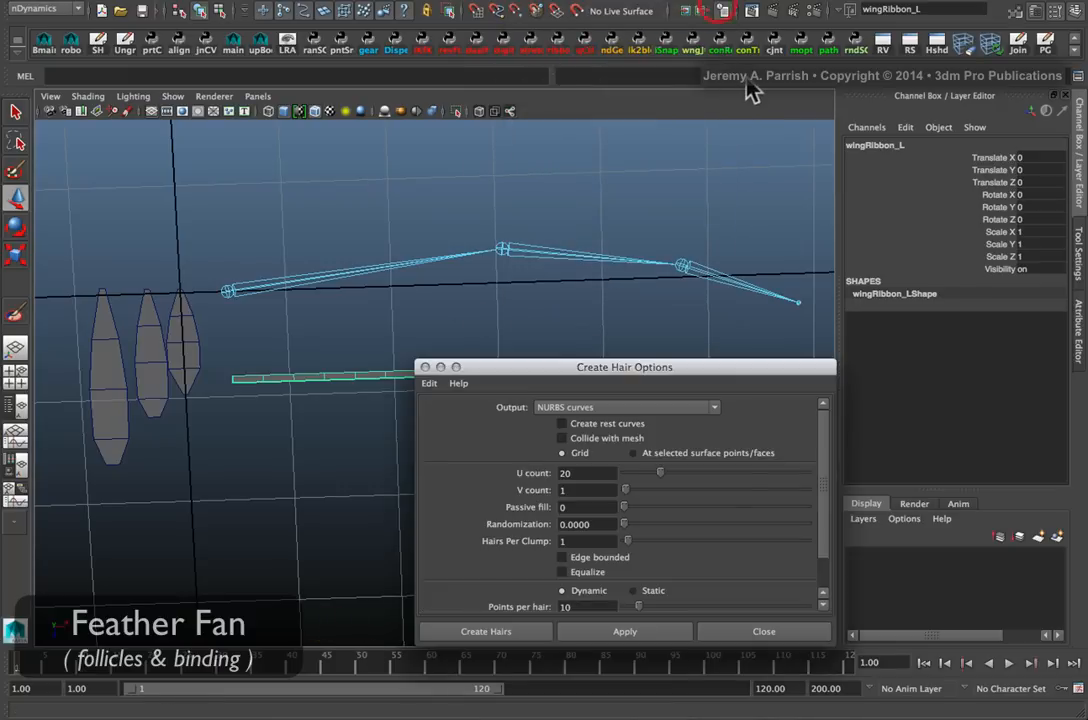
left_click_drag(624, 367, 946, 320)
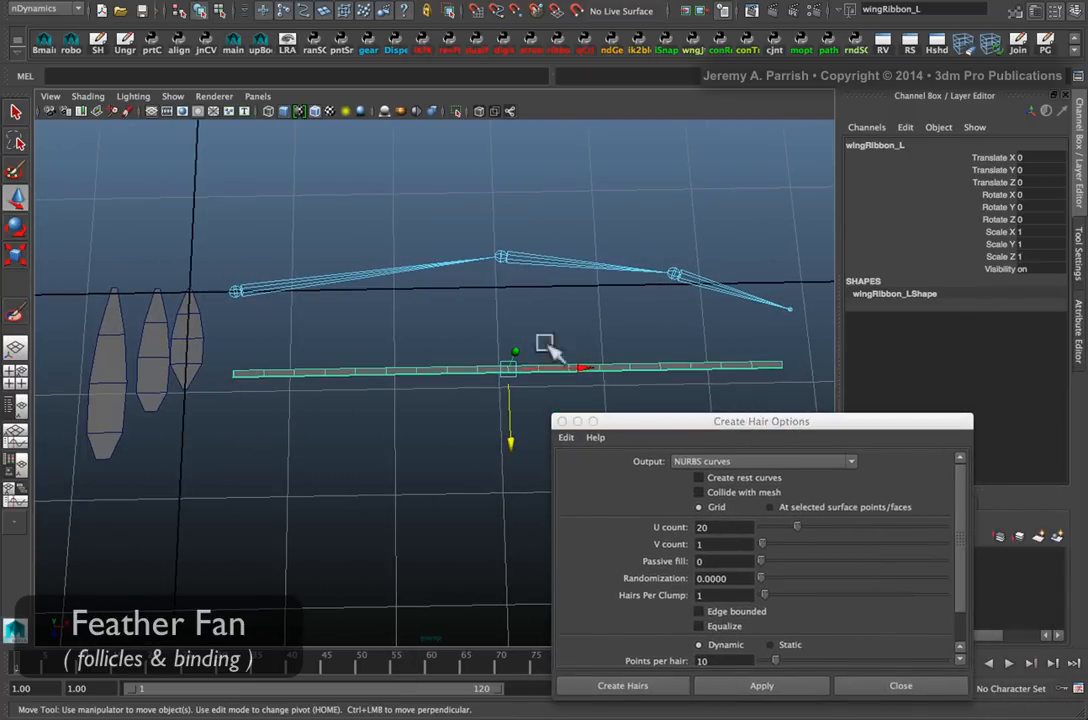
mouse_move(238, 376)
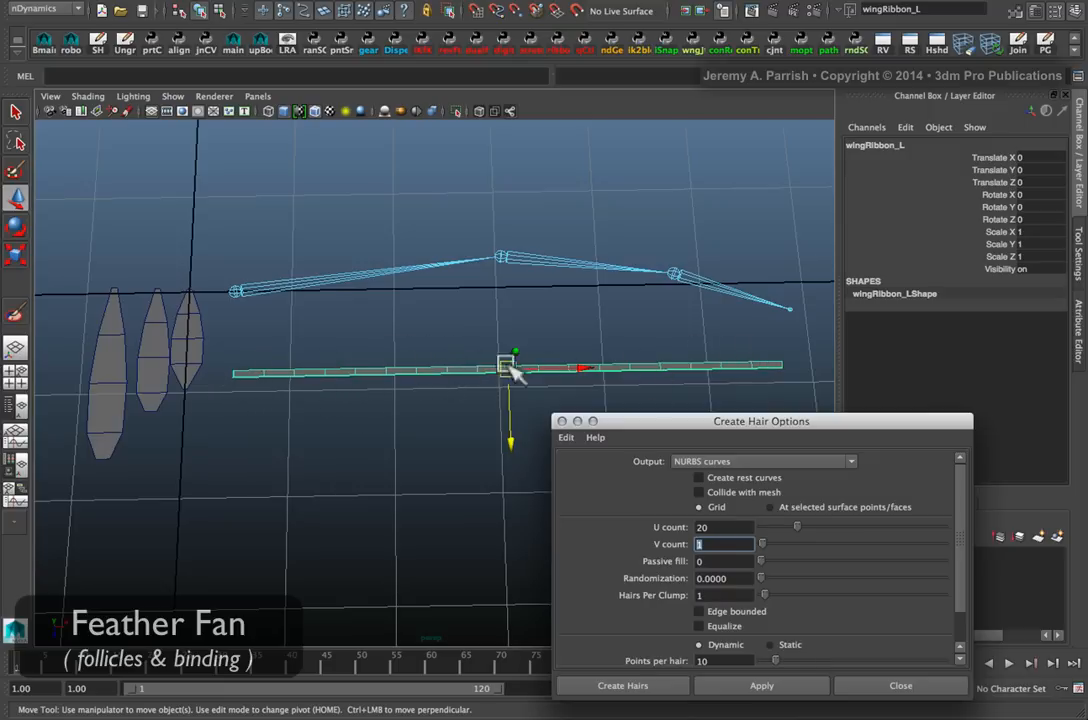
mouse_move(770, 370)
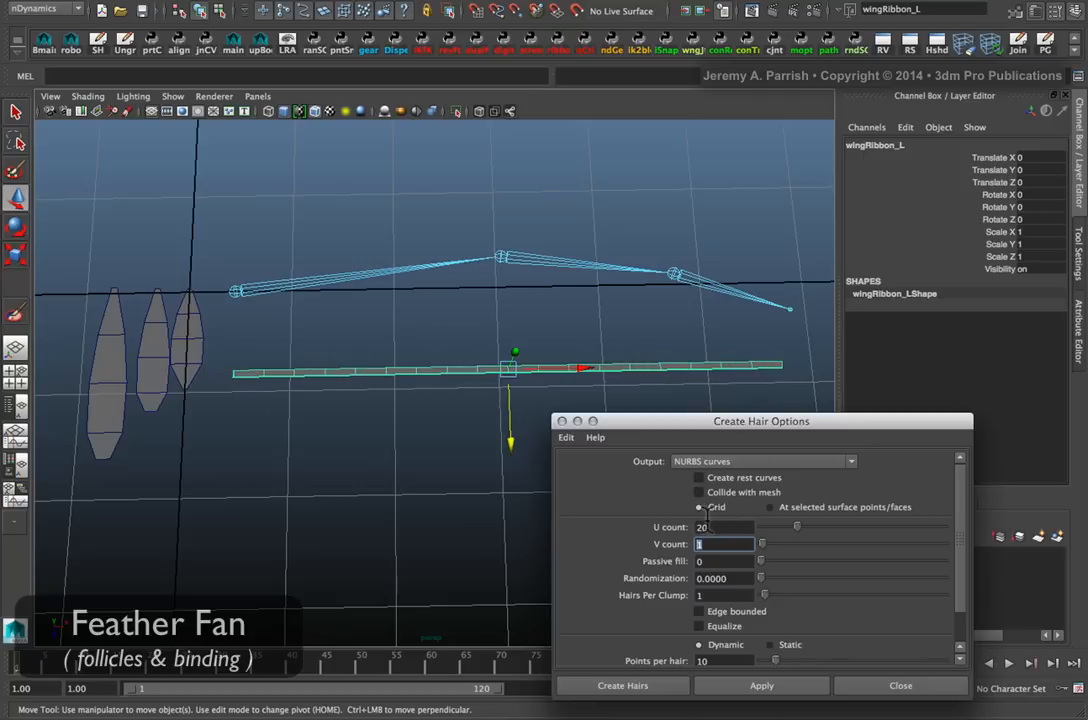
left_click(722, 527)
type("18")
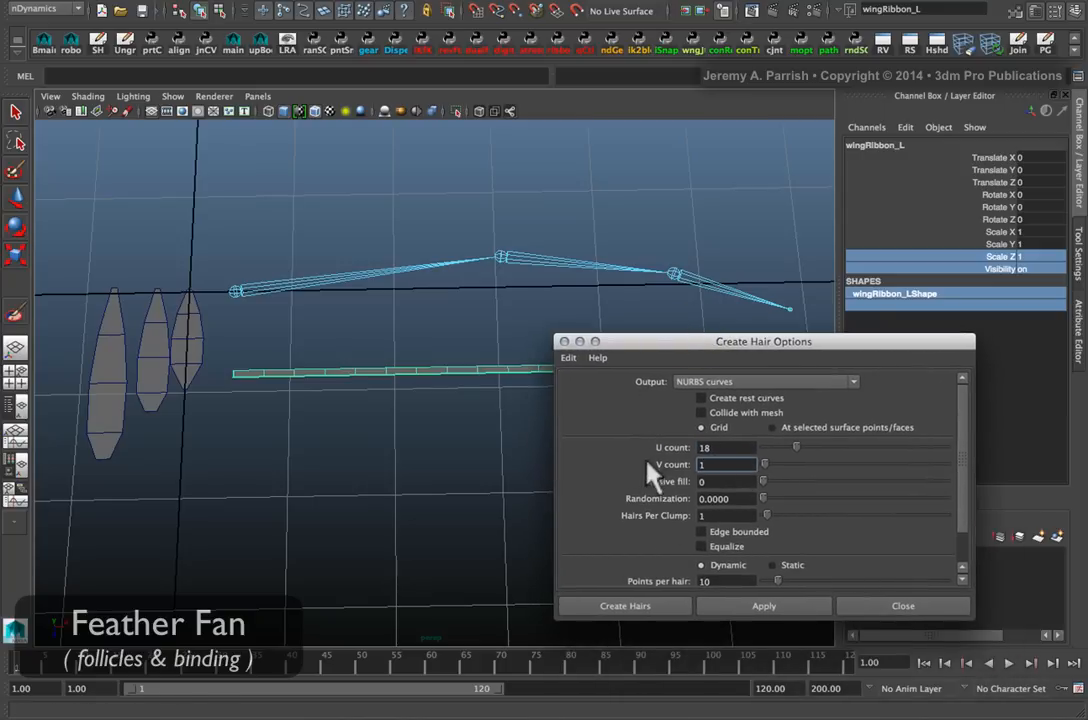
left_click(724, 464)
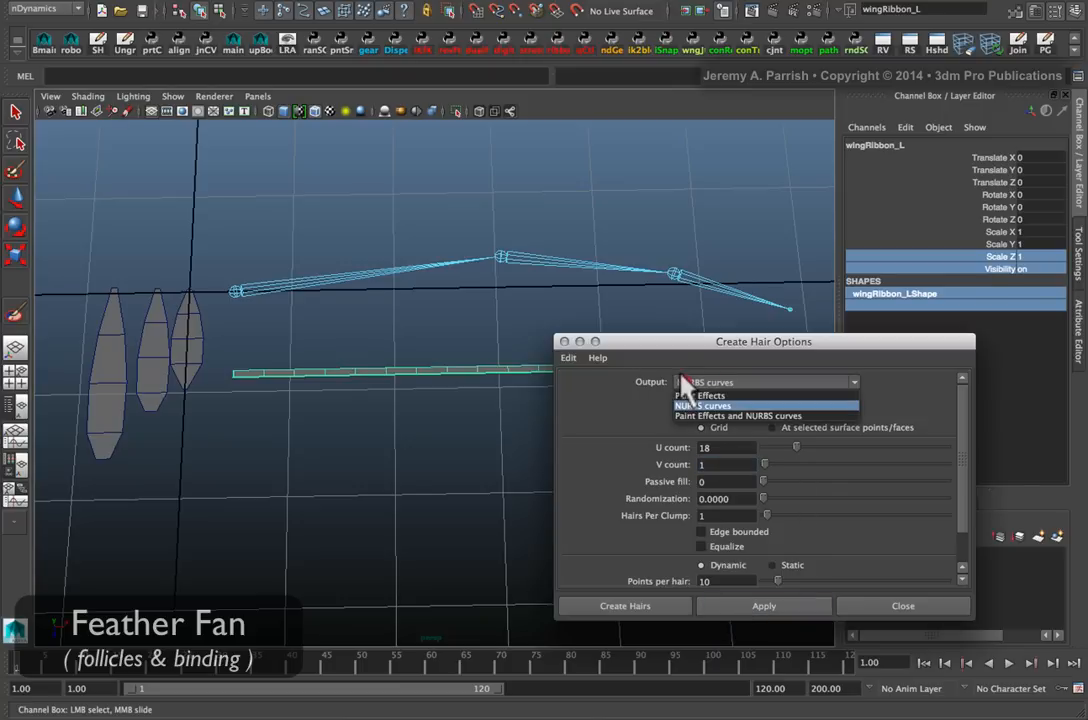
left_click(728, 405)
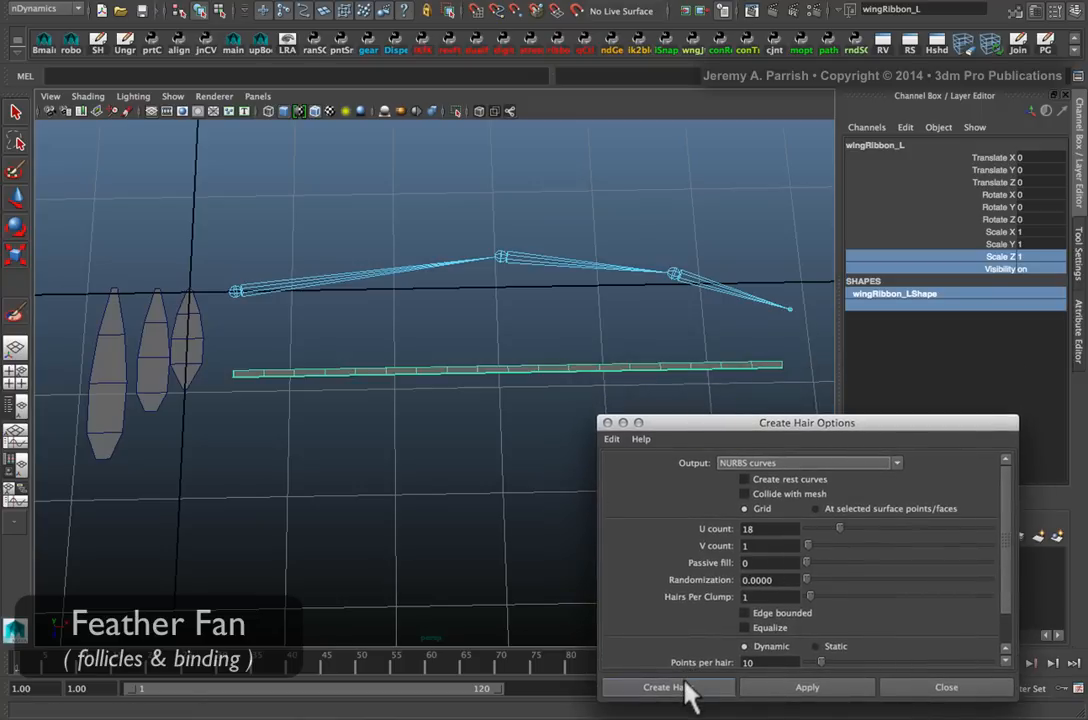
Step: Create the 18 hairs on wingRibbon_L and orbit to view them from the side
left_click(664, 687)
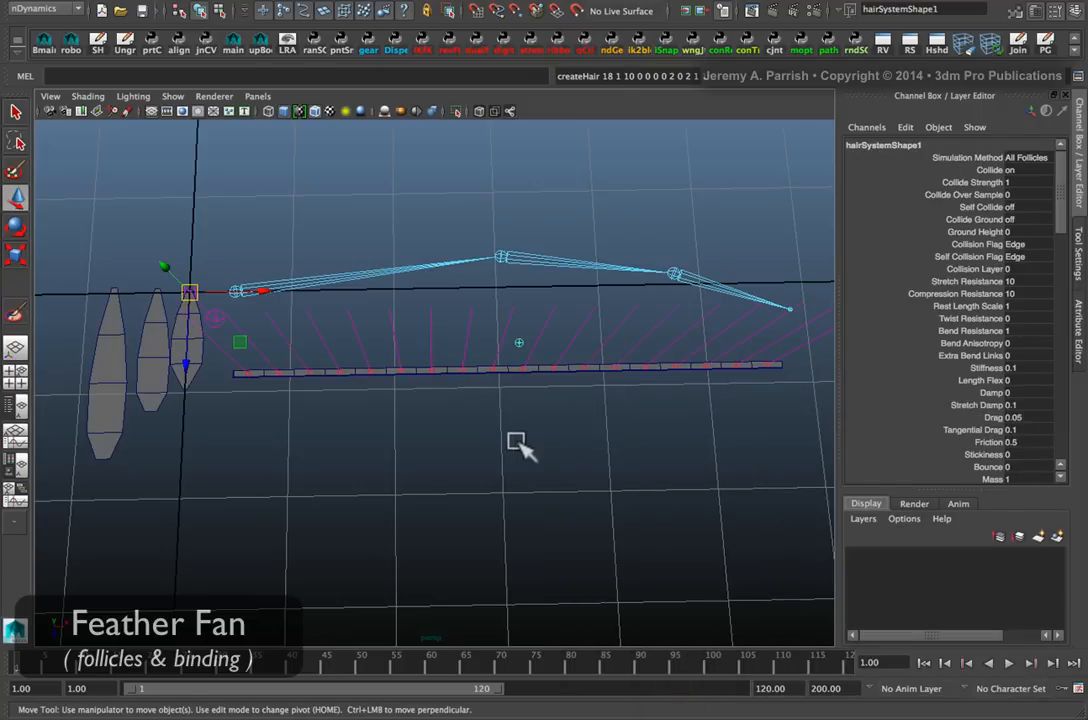
left_click_drag(520, 450, 610, 460)
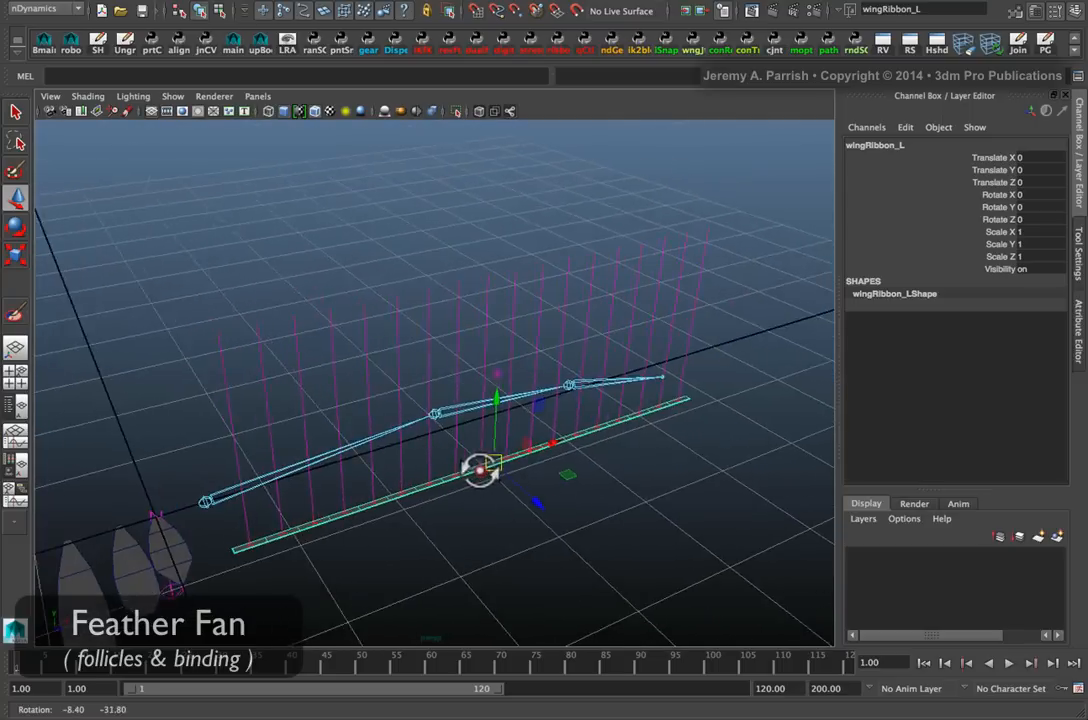
left_click_drag(480, 470, 560, 485)
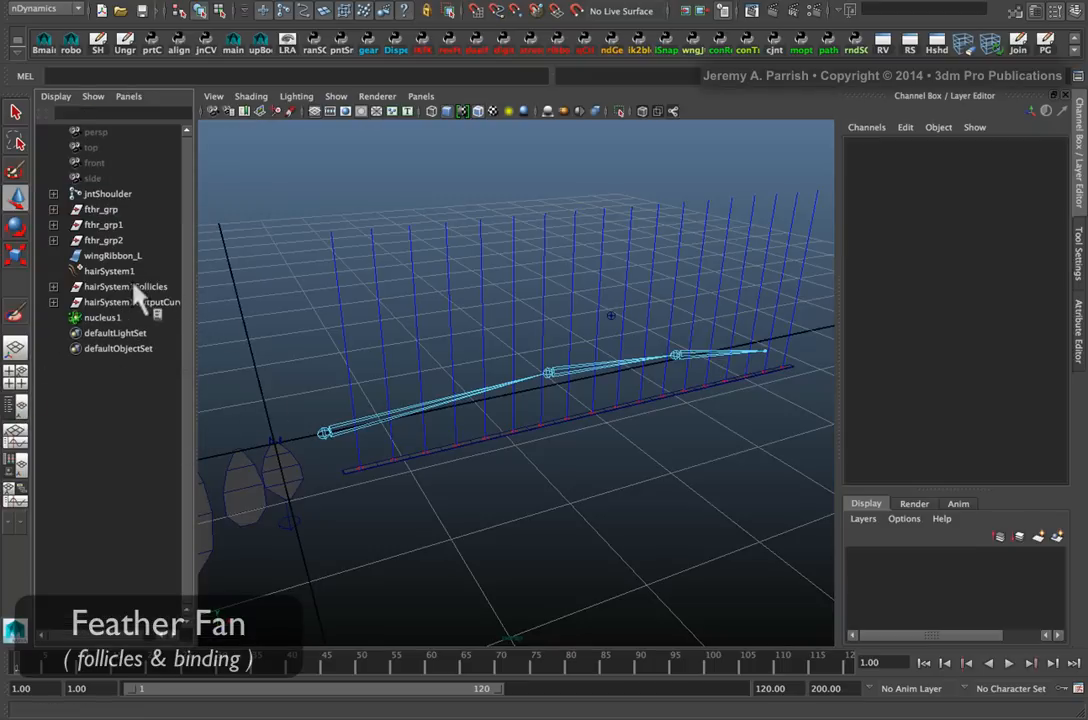
Step: Delete hairSystem1OutputCurves, hairSystem1 and nucleus1, then orbit to check the remaining follicles
left_click(120, 302)
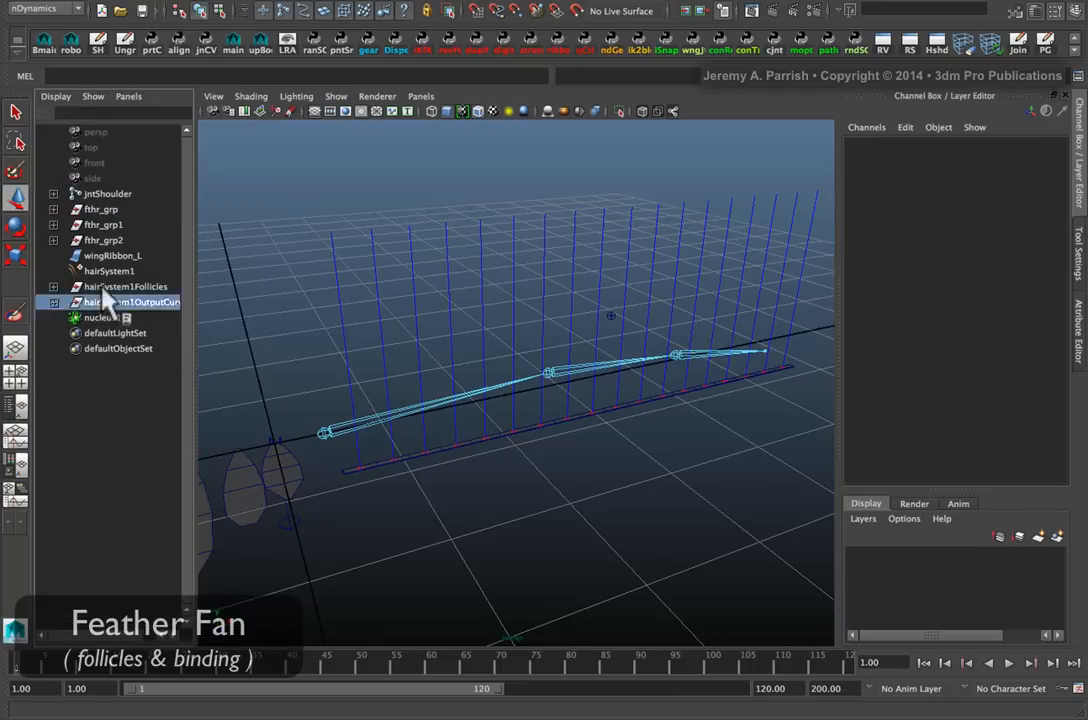
left_click(130, 302)
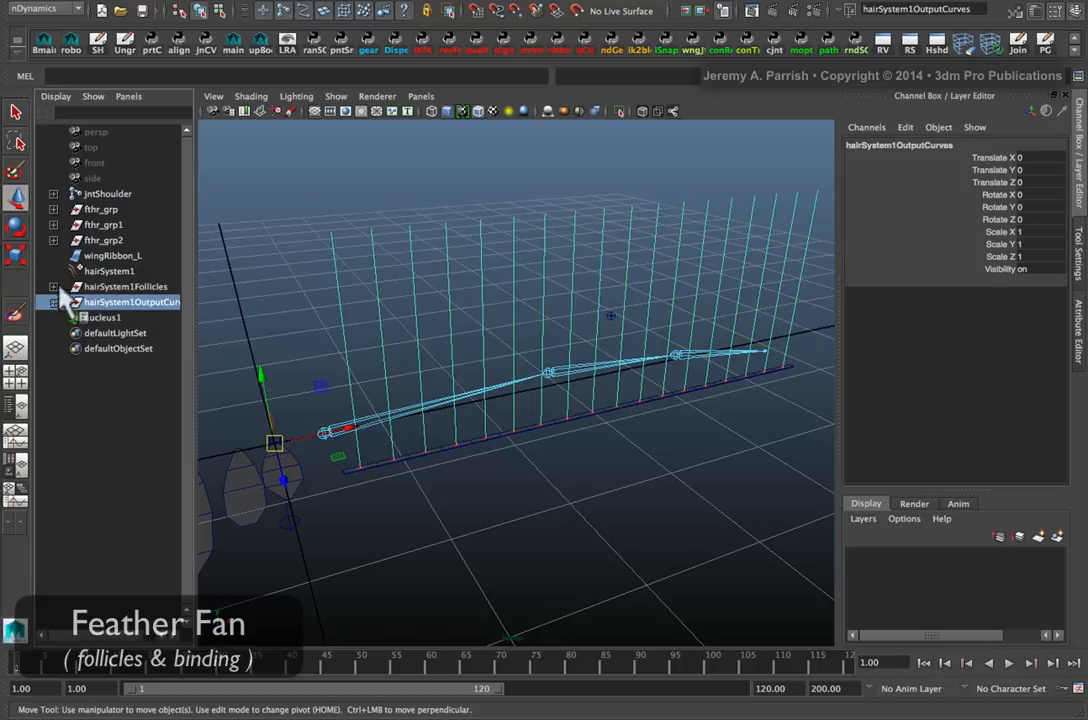
mouse_move(95, 275)
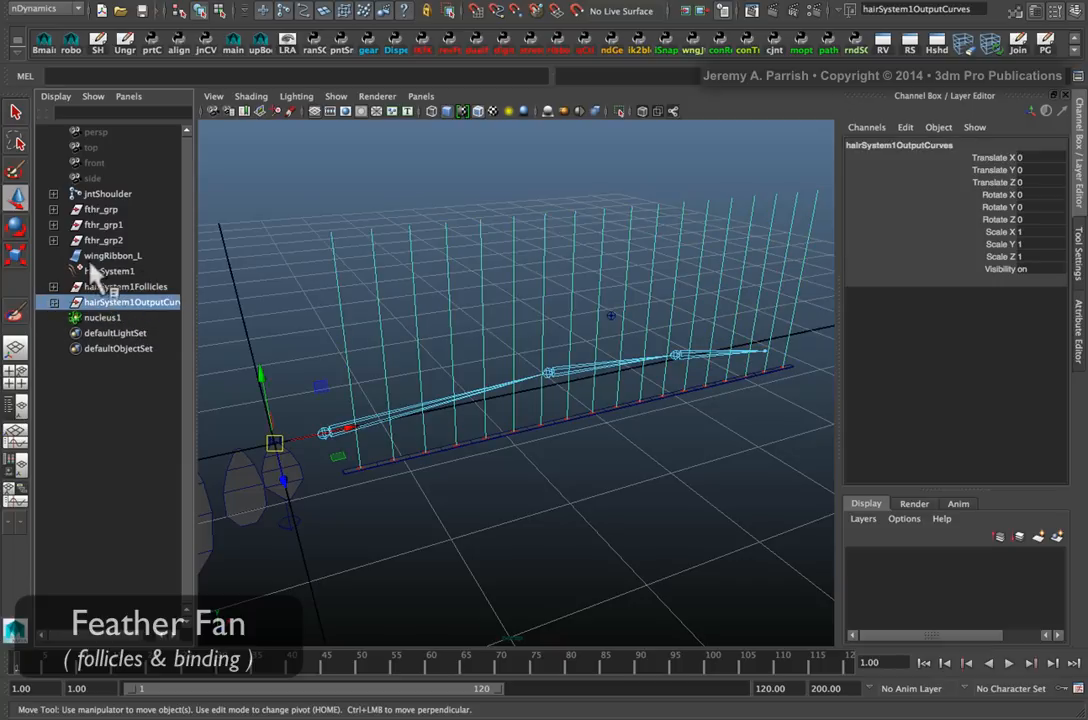
left_click(108, 271)
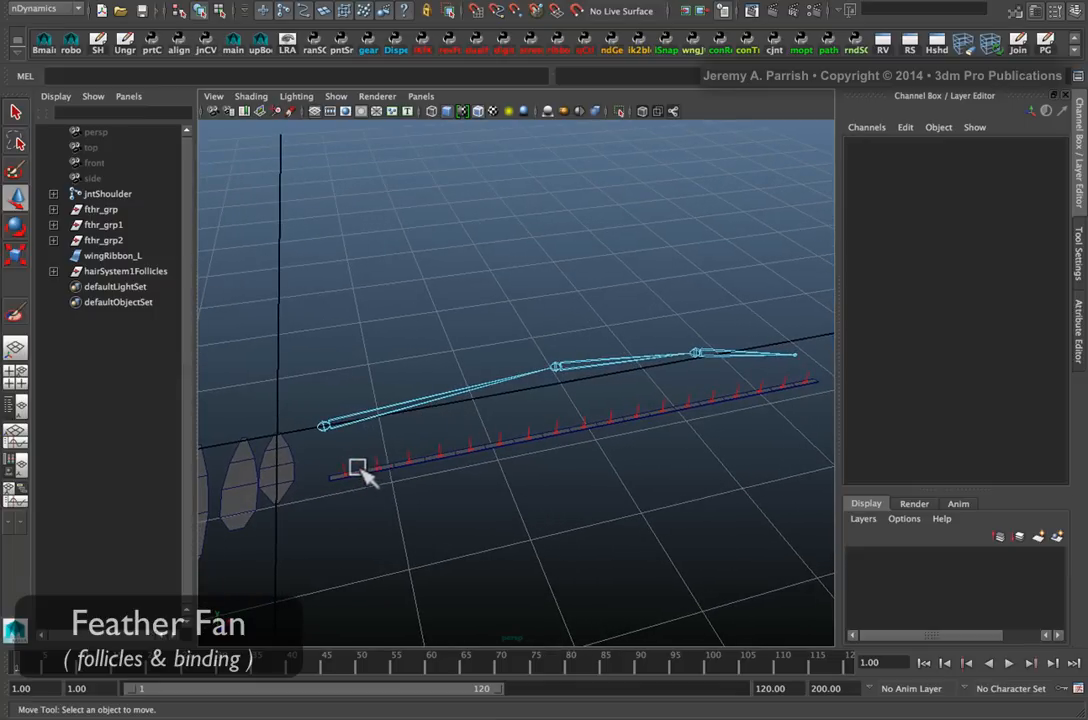
left_click(113, 255)
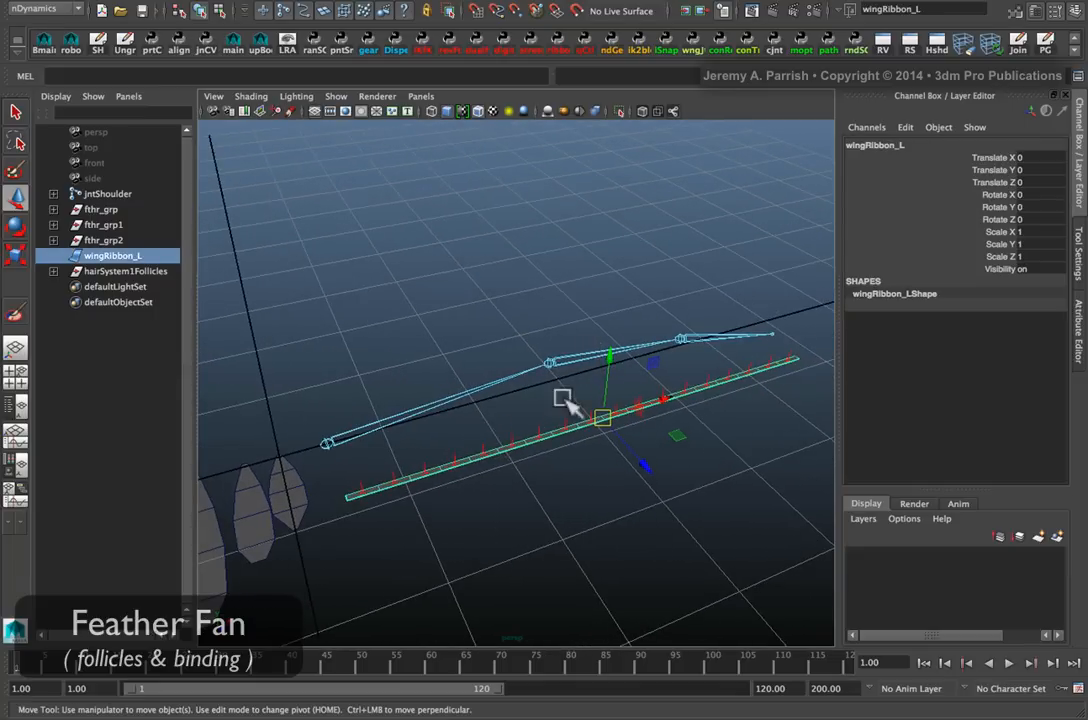
left_click_drag(565, 400, 620, 375)
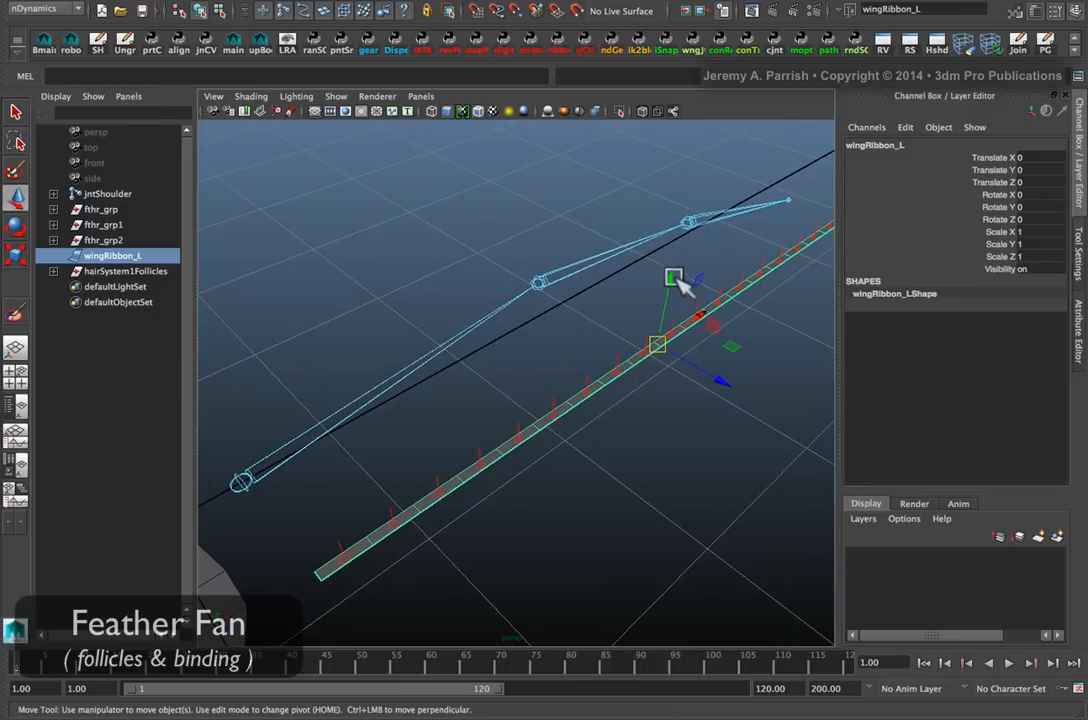
left_click_drag(675, 277, 642, 368)
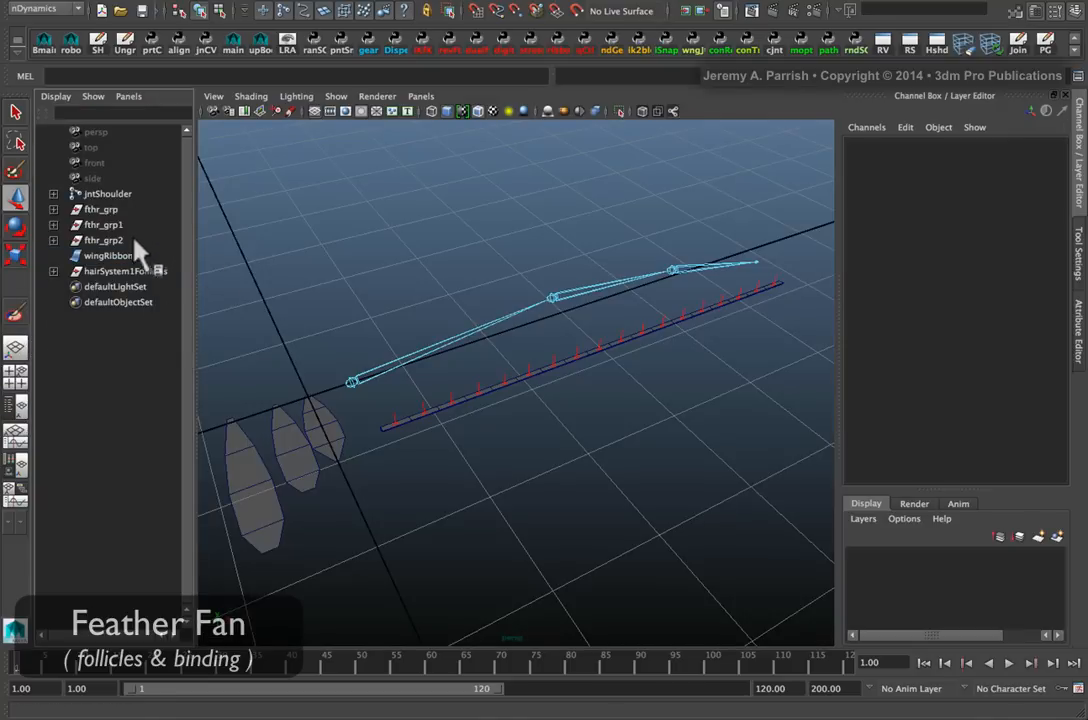
Step: Rename the hairSystem1Follicles group to feather_L_Follicles in the Outliner
left_click(122, 271)
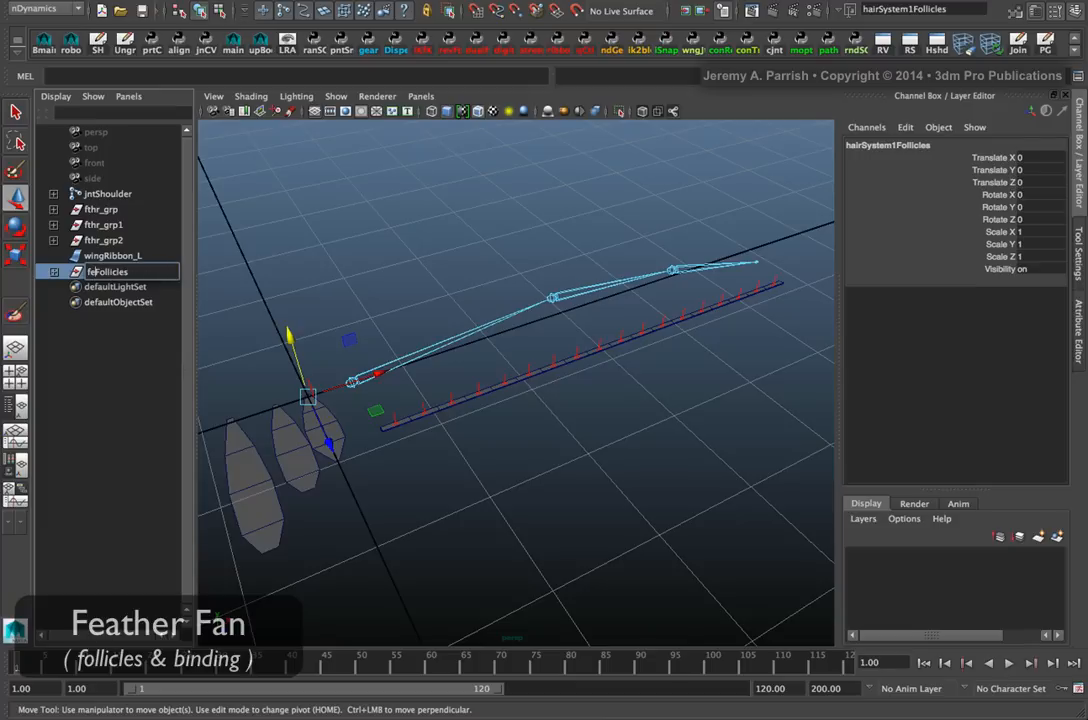
type("featherFollicles")
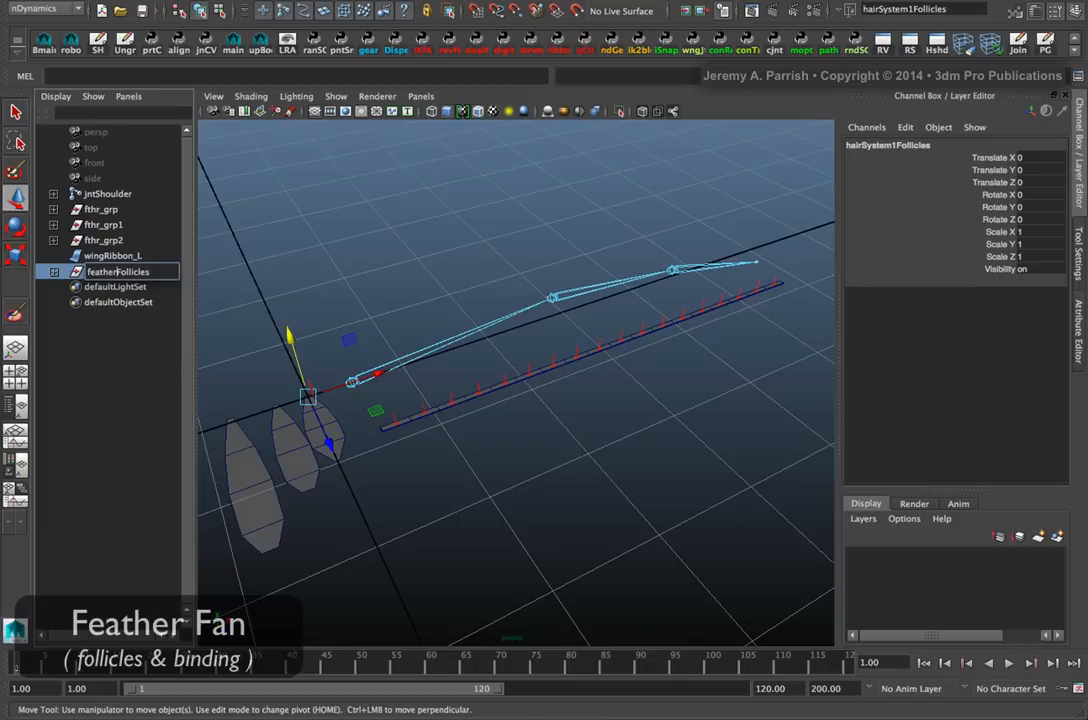
double_click(119, 271)
type("_L_")
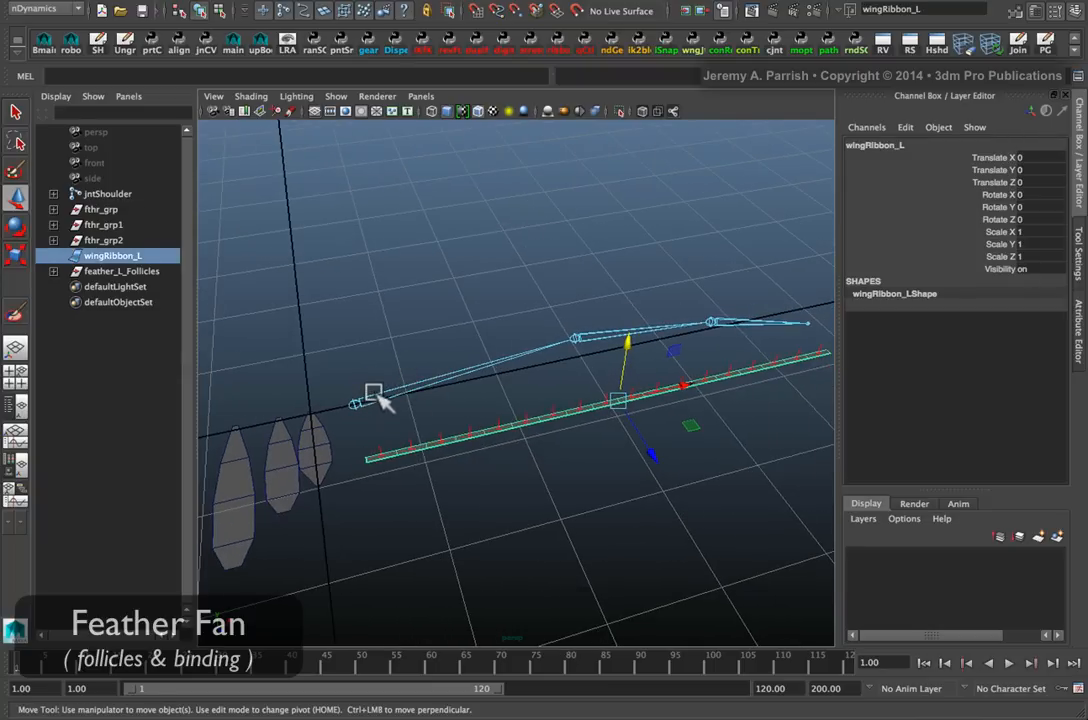
Step: Select jntShoulder with wingRibbon_L and set Smooth Bind to dual quaternion, three max influences
left_click(103, 194)
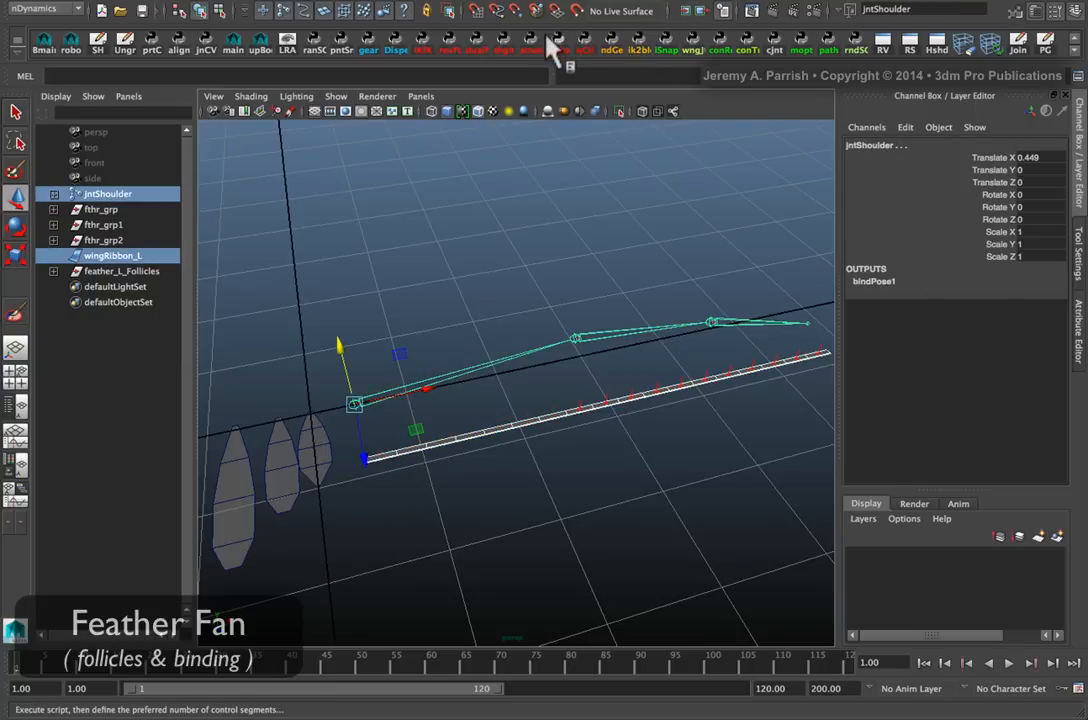
left_click(40, 9)
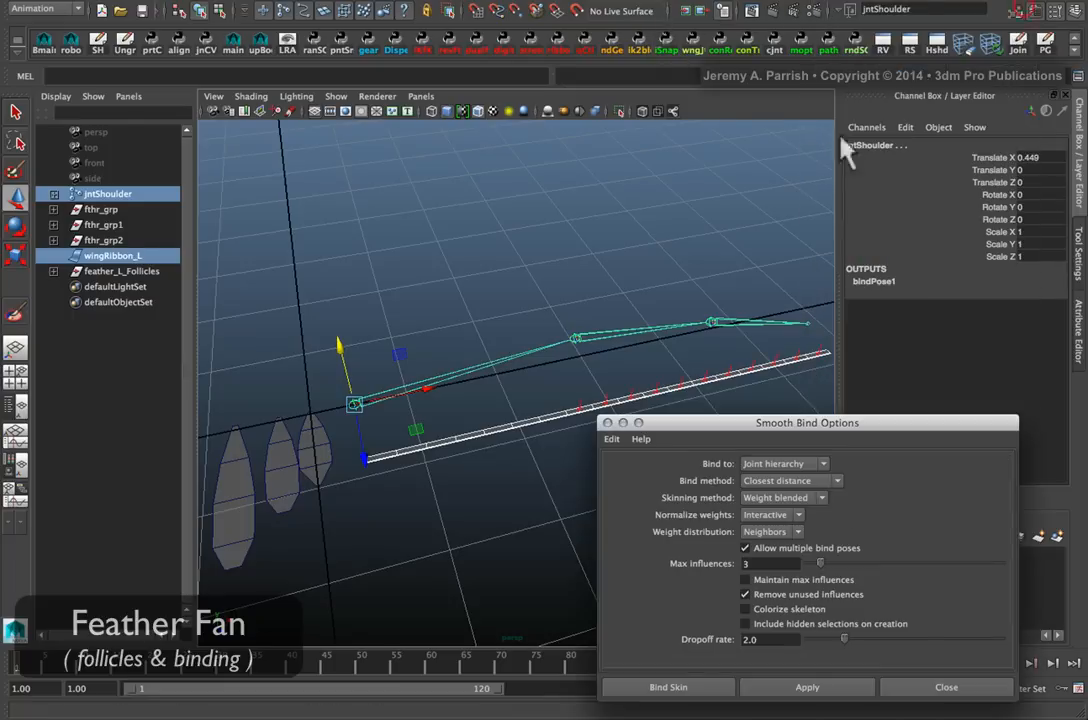
left_click_drag(806, 422, 888, 343)
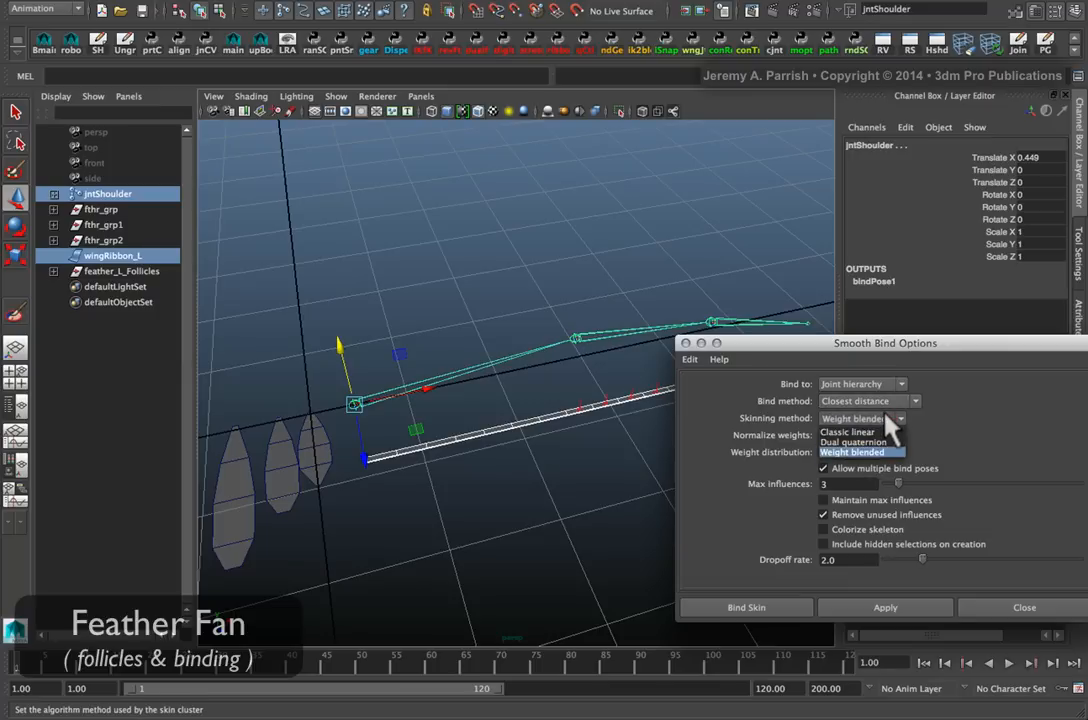
left_click(859, 440)
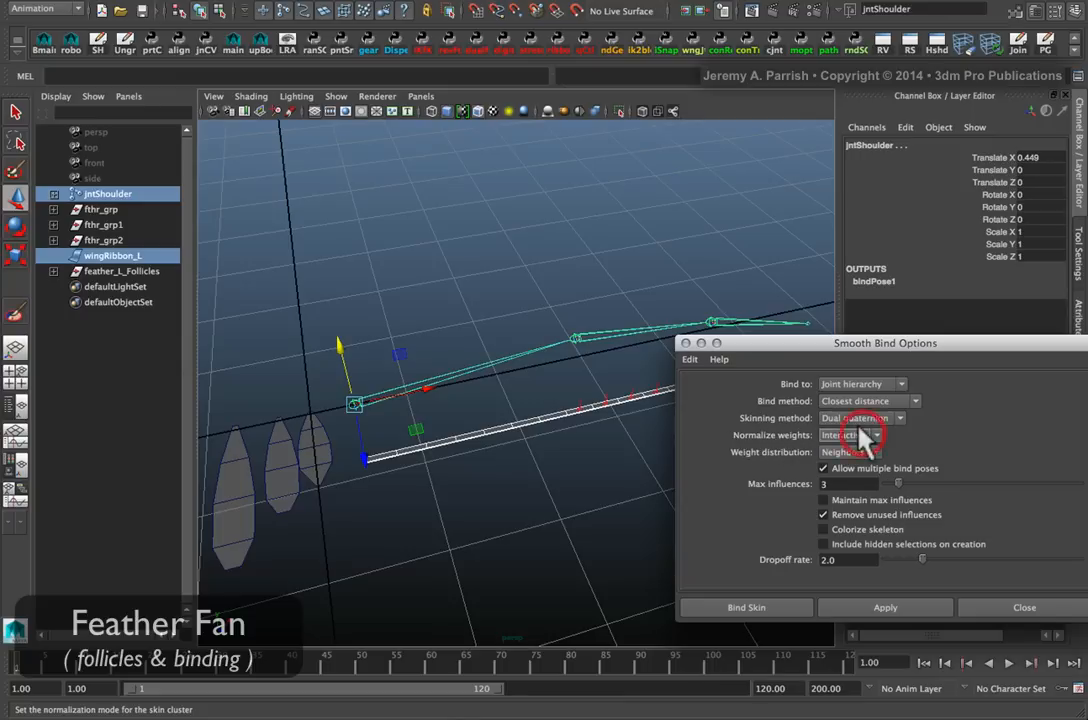
left_click(866, 436)
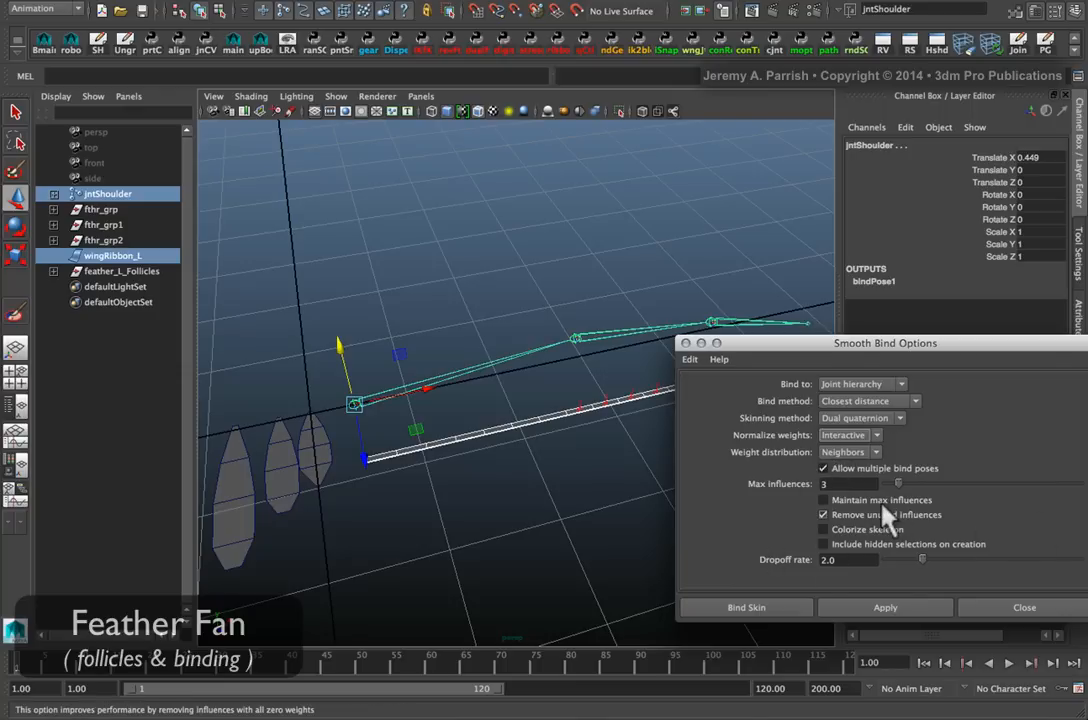
left_click(832, 484)
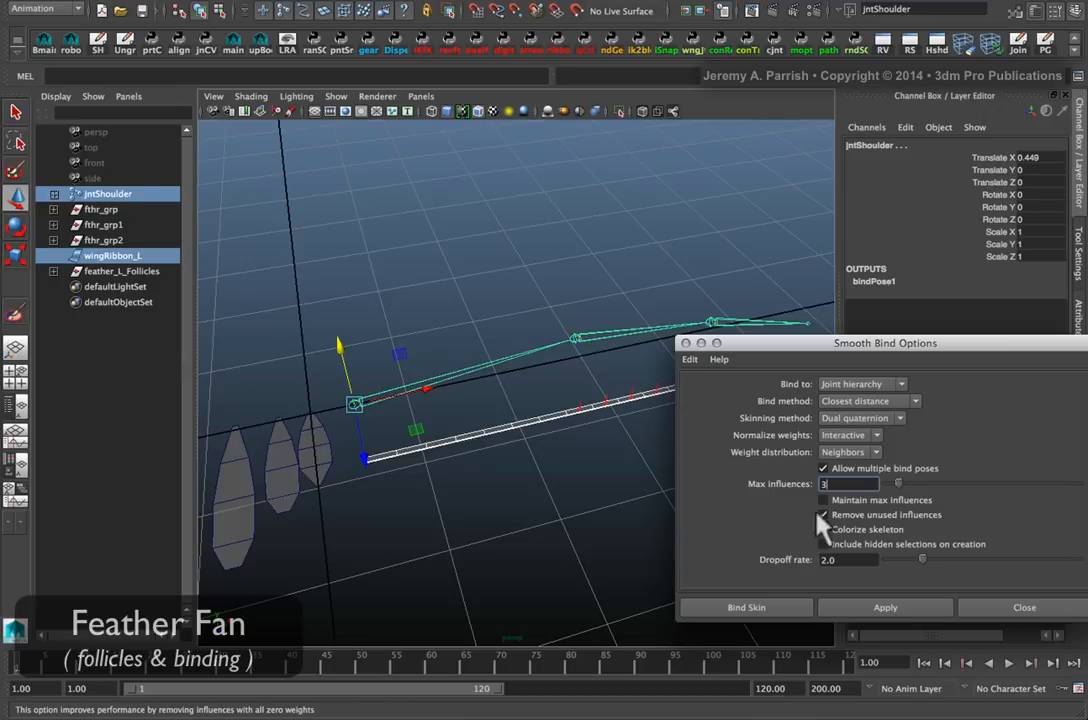
left_click(824, 514)
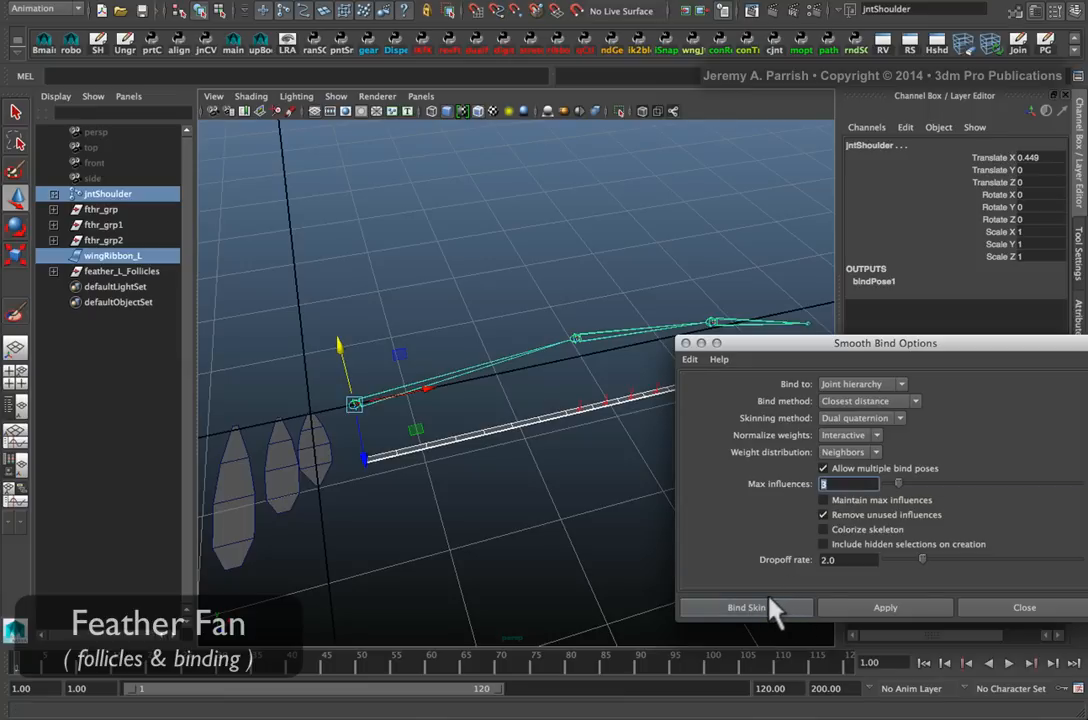
Step: Bind wingRibbon_L to the joints and test its bending by rotating jntWrist
left_click(747, 607)
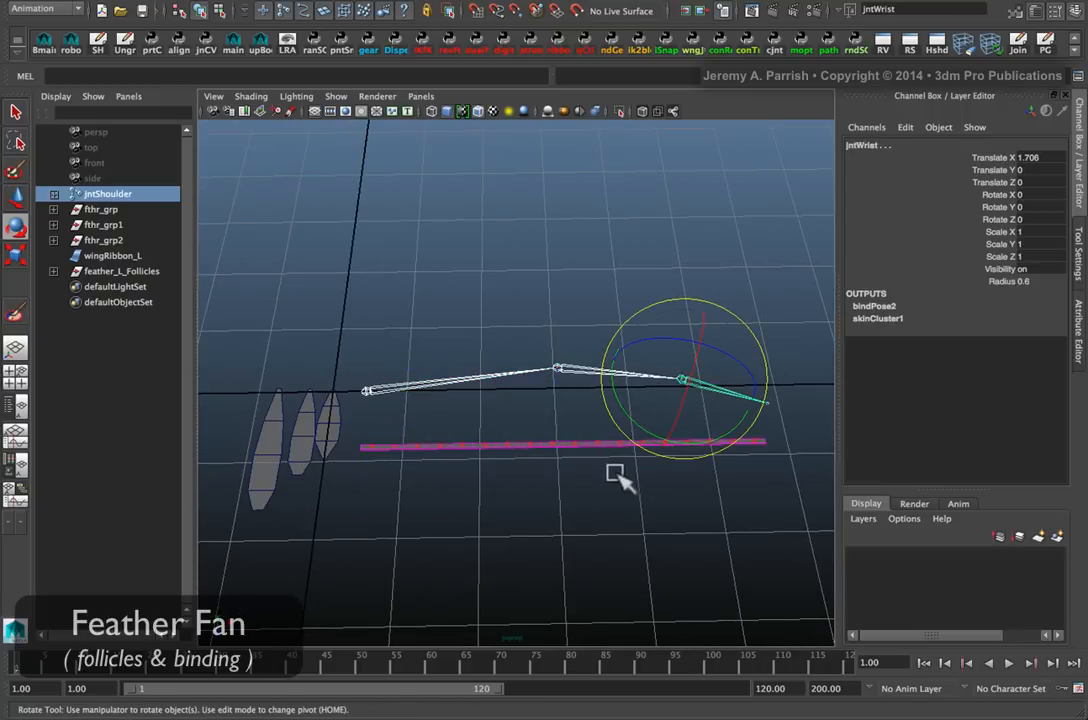
left_click_drag(620, 480, 640, 410)
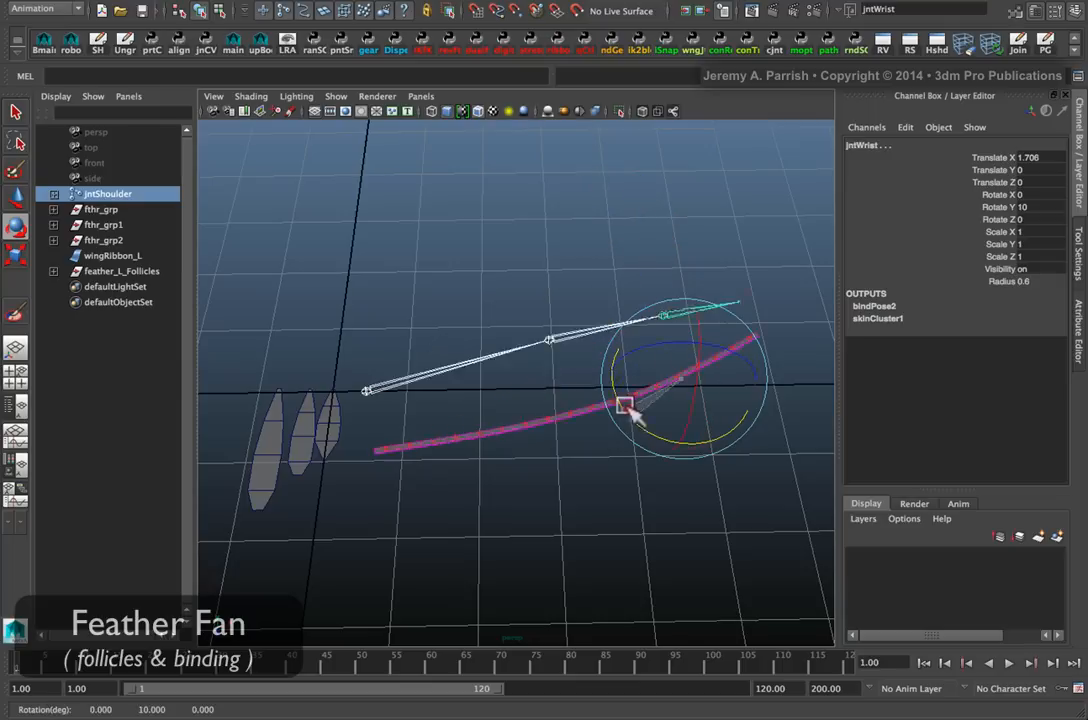
left_click_drag(625, 405, 690, 415)
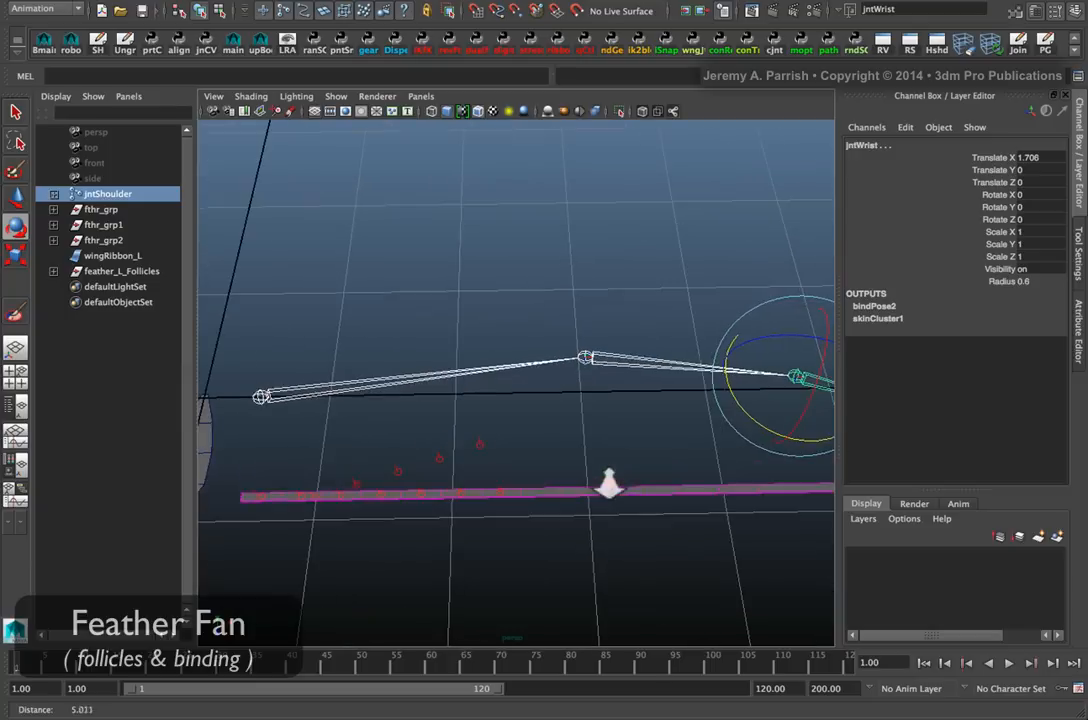
left_click(112, 255)
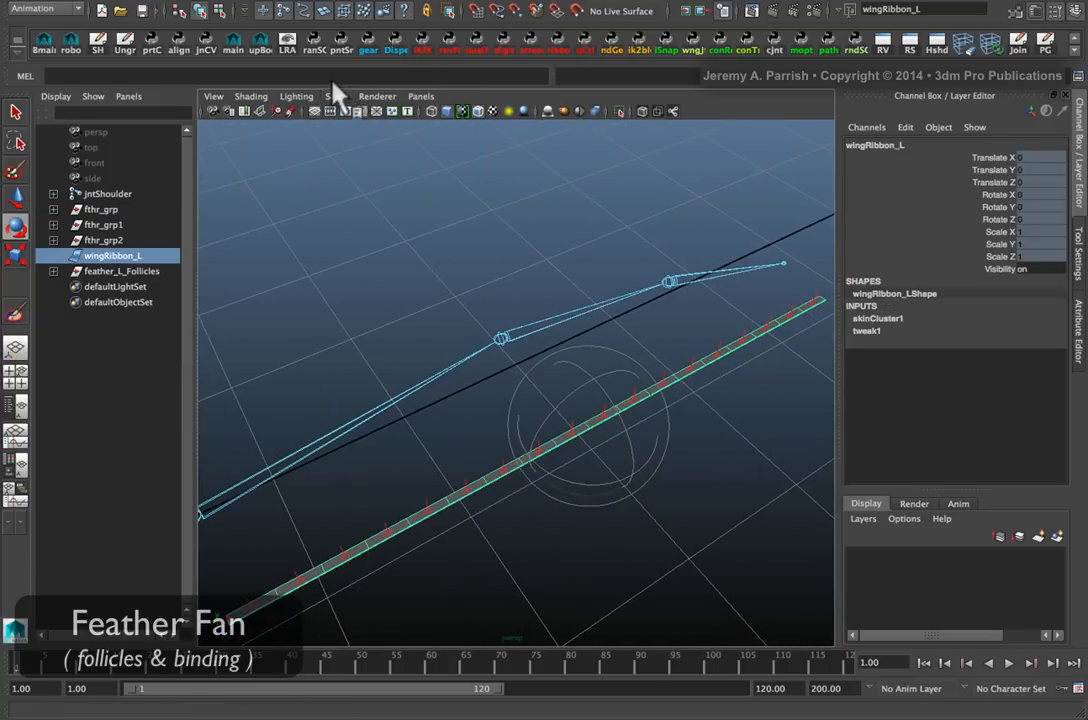
Step: Hide the Outliner and start the Paint Skin Weights Tool on the wing ribbon
left_click(377, 96)
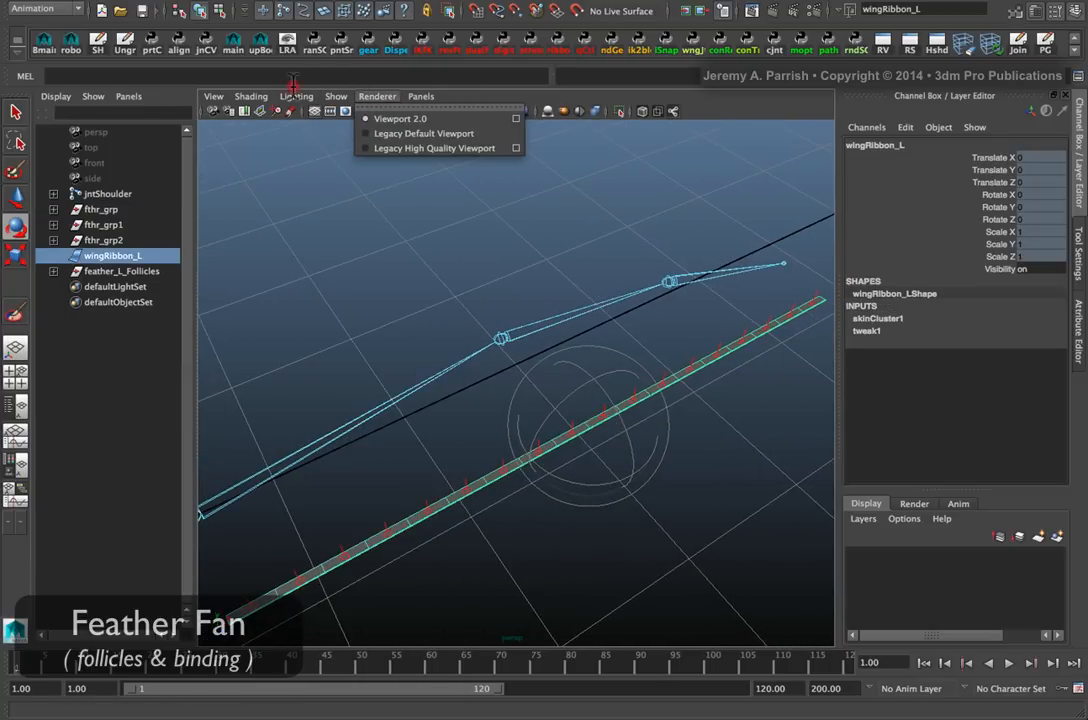
left_click(336, 96)
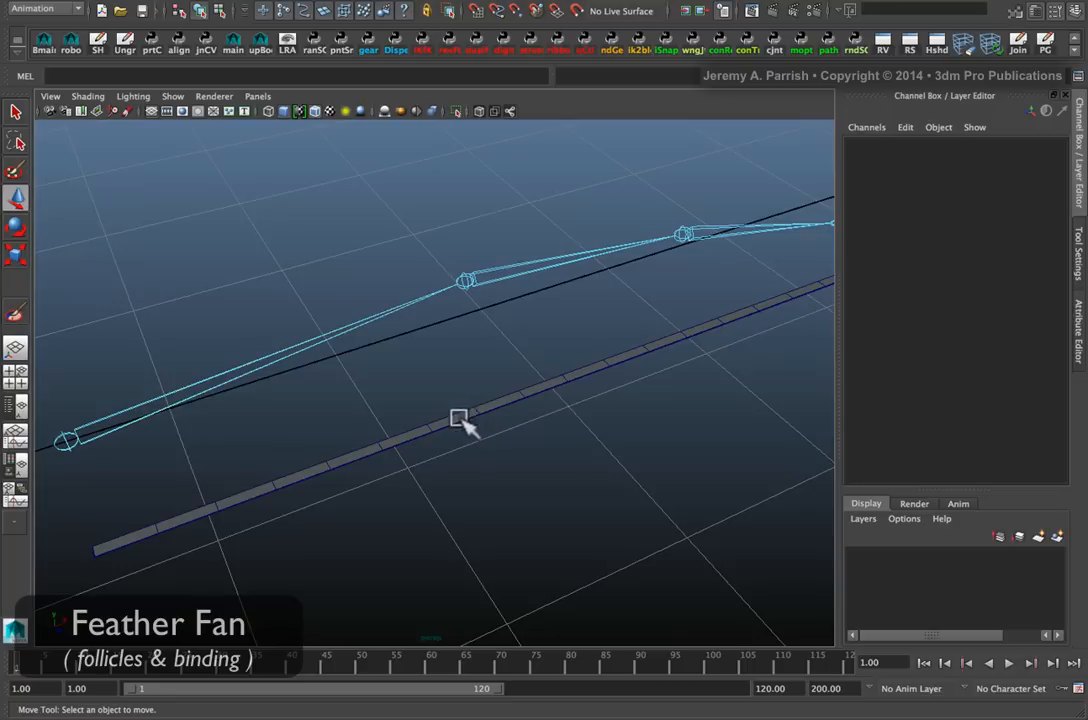
right_click(457, 417)
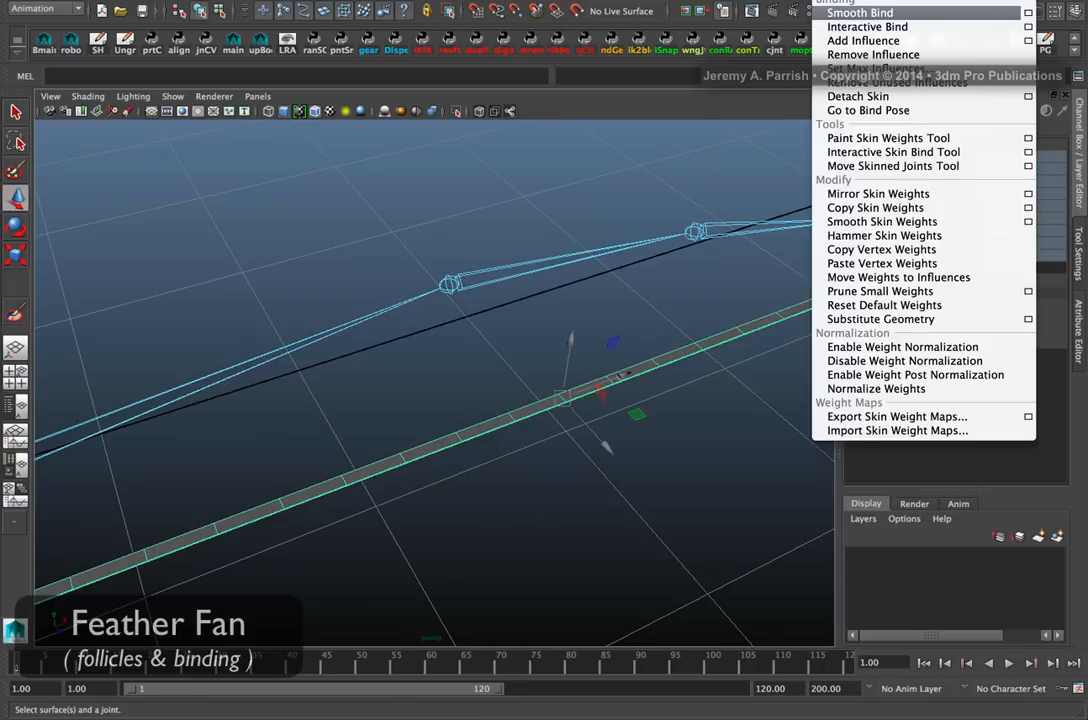
mouse_move(888, 137)
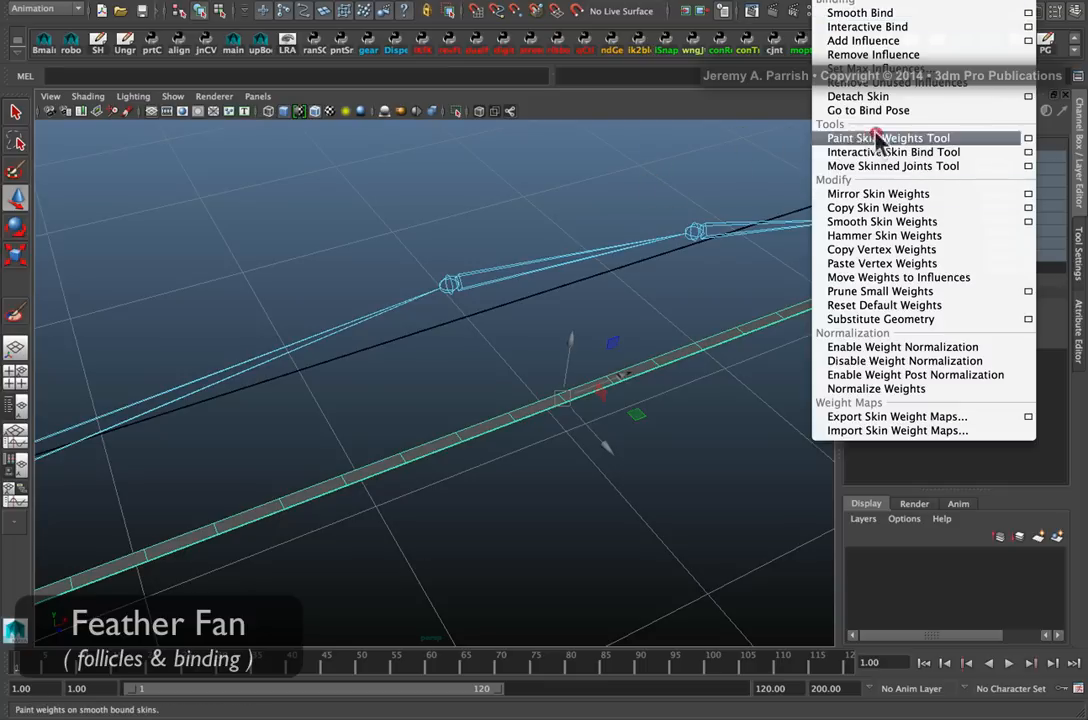
left_click(890, 138)
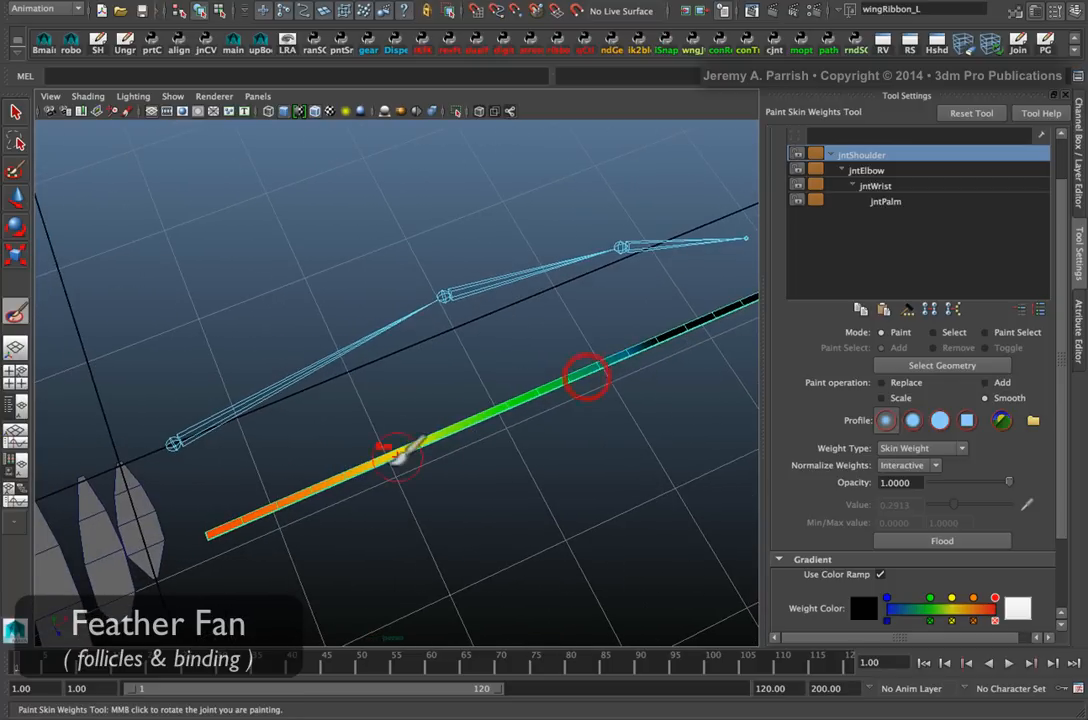
Step: Paint jntShoulder's weights with Smooth and Add near the root, then select jntElbow
left_click_drag(400, 455, 210, 525)
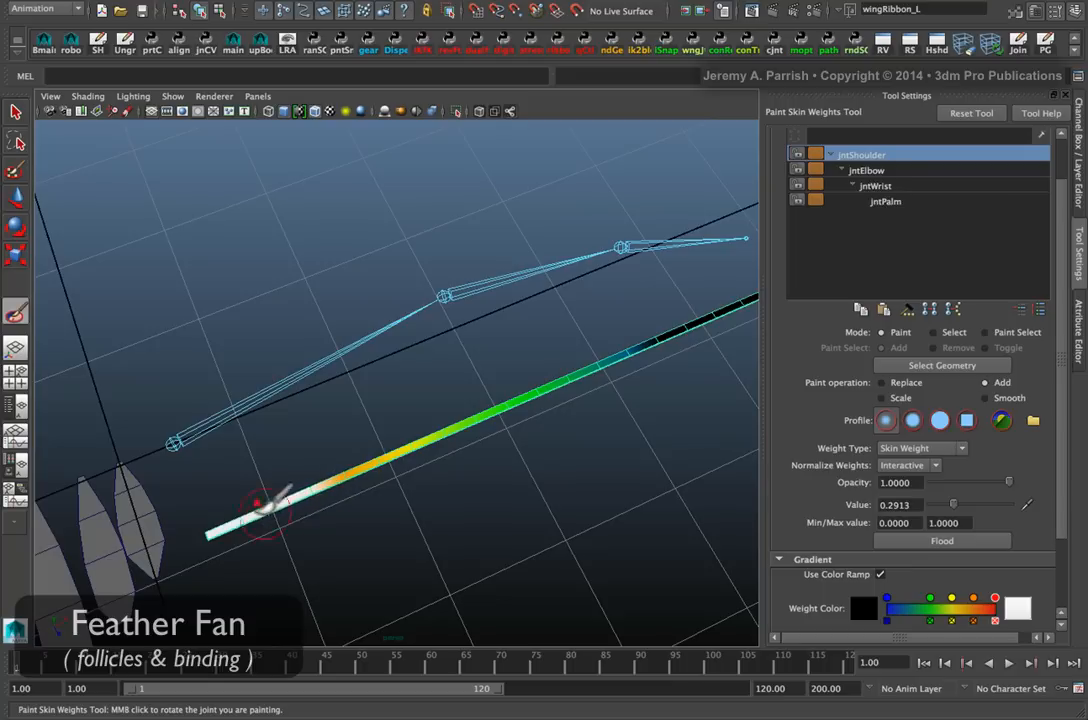
left_click_drag(265, 500, 375, 480)
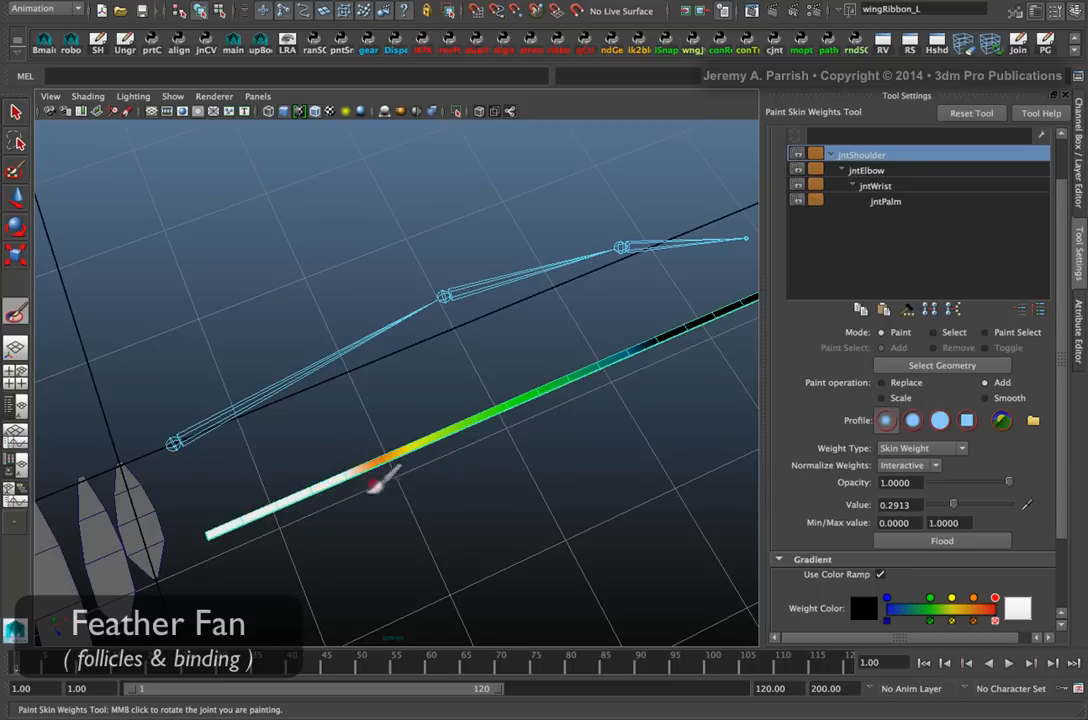
left_click(865, 170)
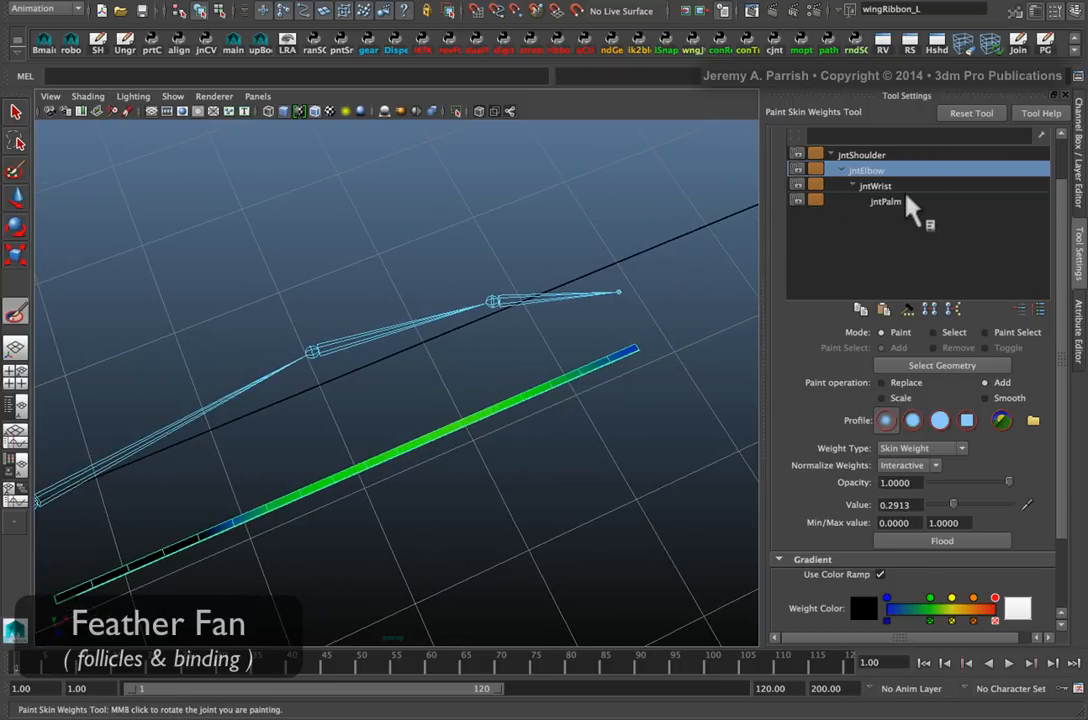
left_click(875, 185)
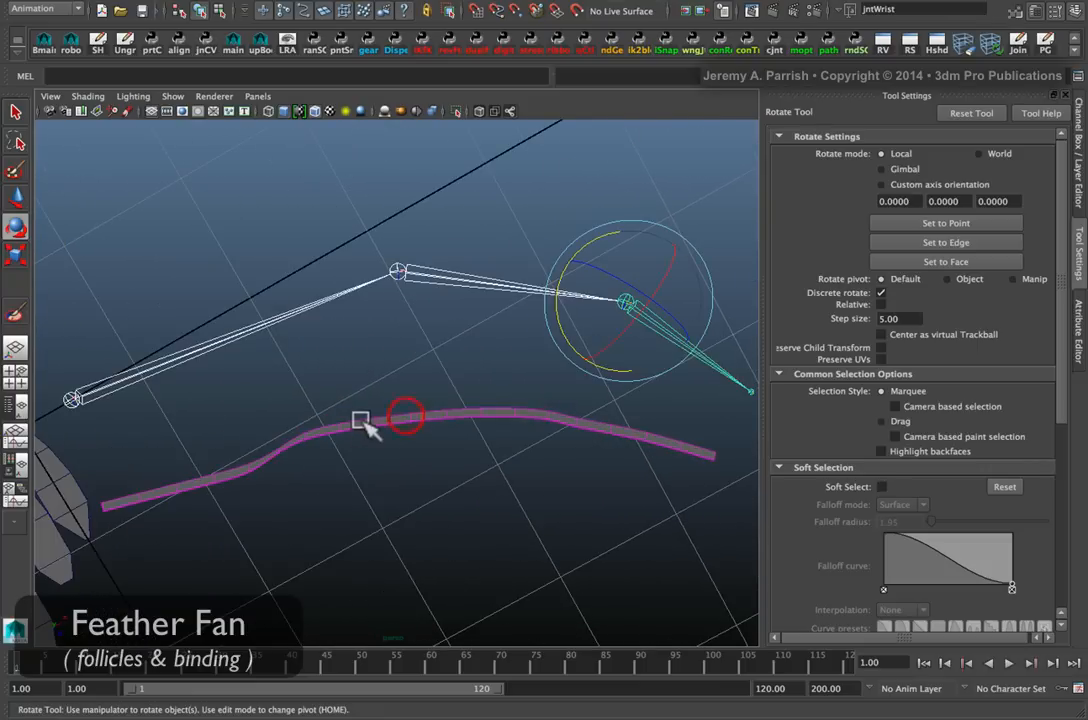
Step: Resume Paint Skin Weights on the ribbon and smooth jntElbow's weights
right_click(360, 416)
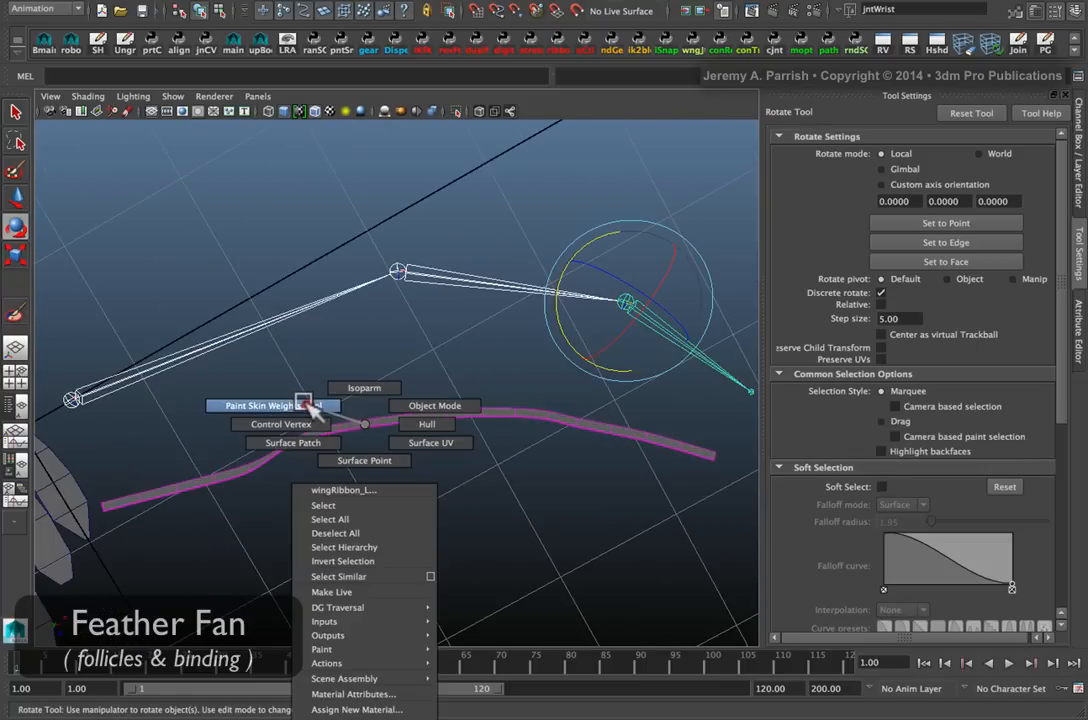
left_click(265, 405)
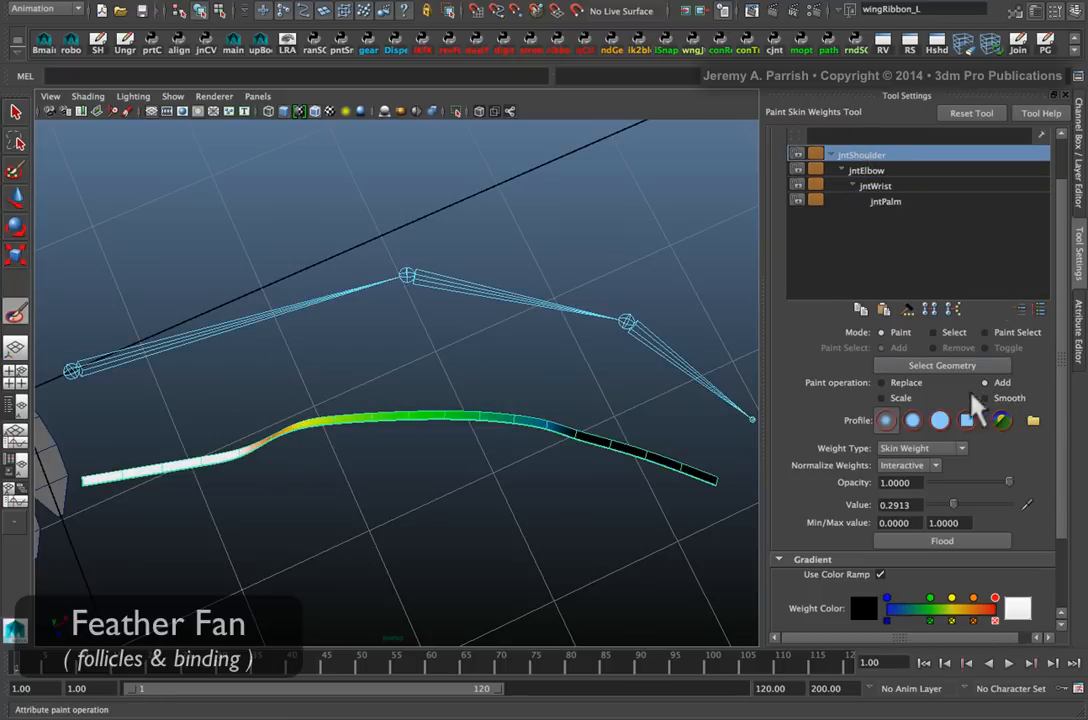
left_click(987, 398)
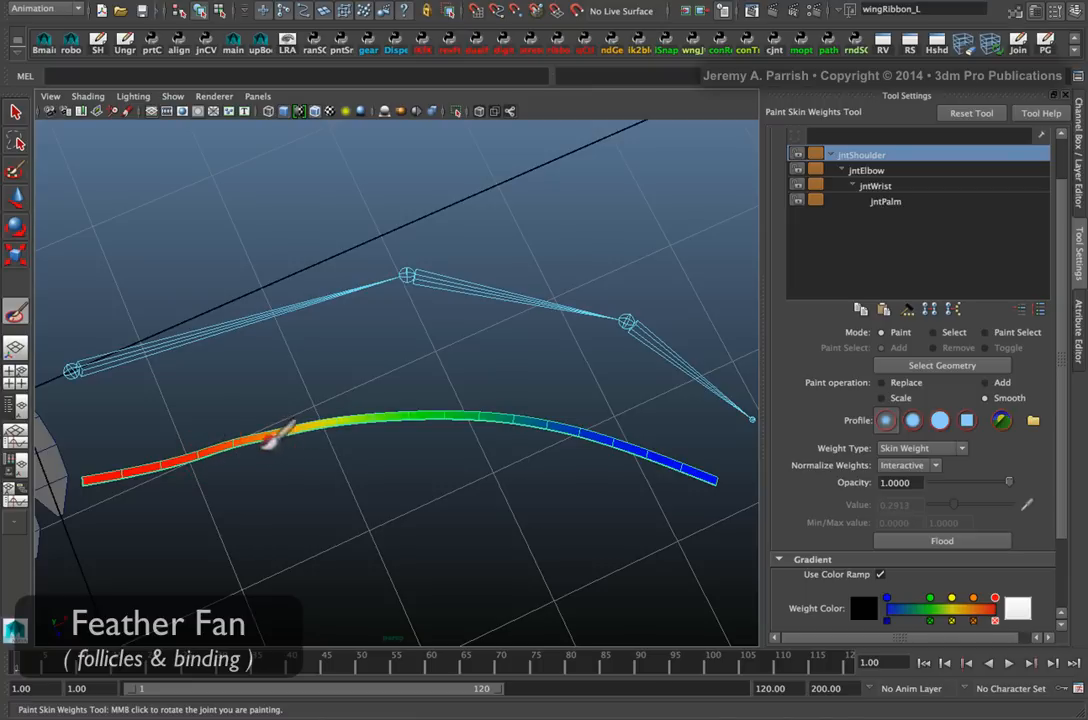
left_click(866, 170)
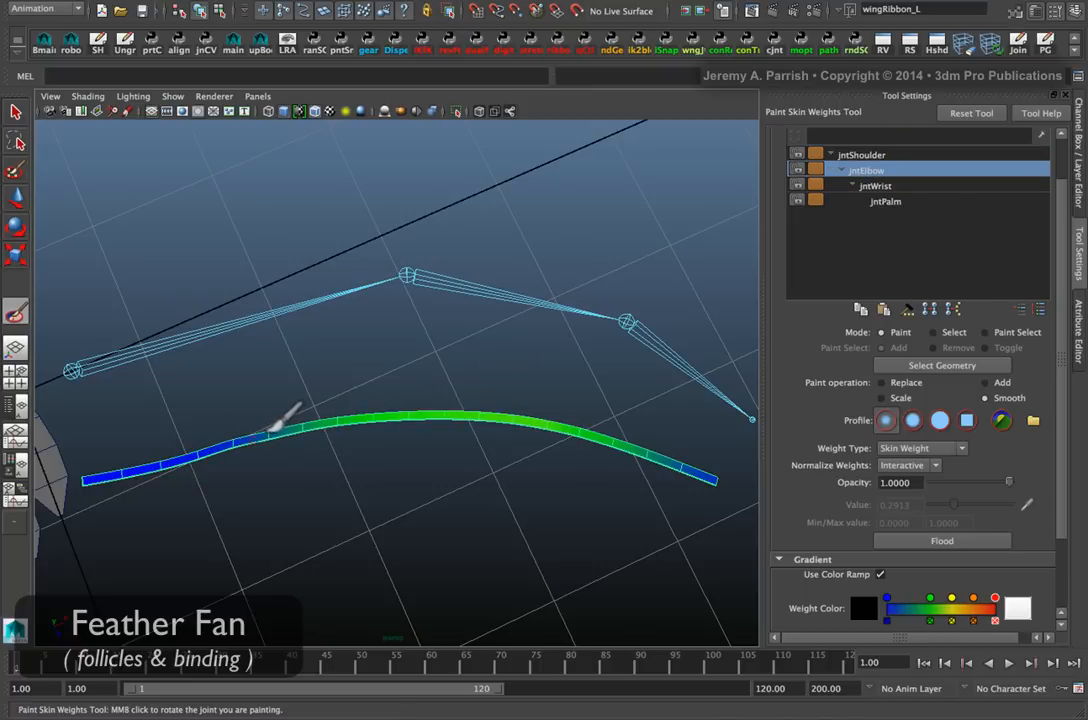
left_click_drag(1008, 482, 955, 482)
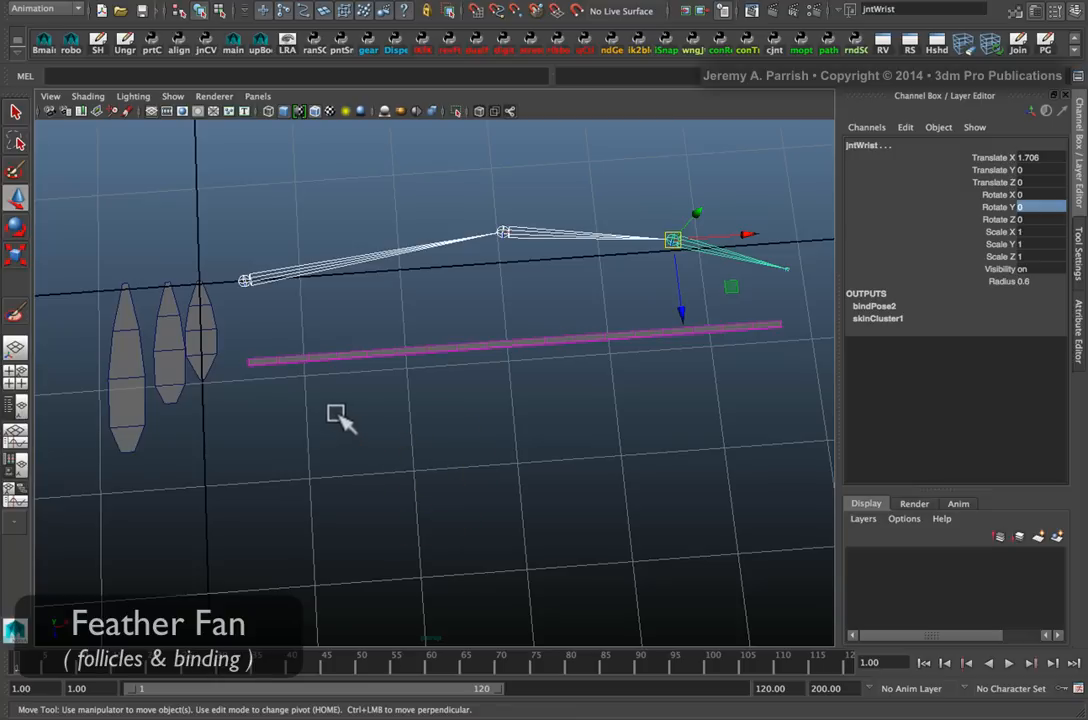
Step: Restore the Outliner beside the viewport and expand feather_L_Follicles to select its follicles
left_click(172, 96)
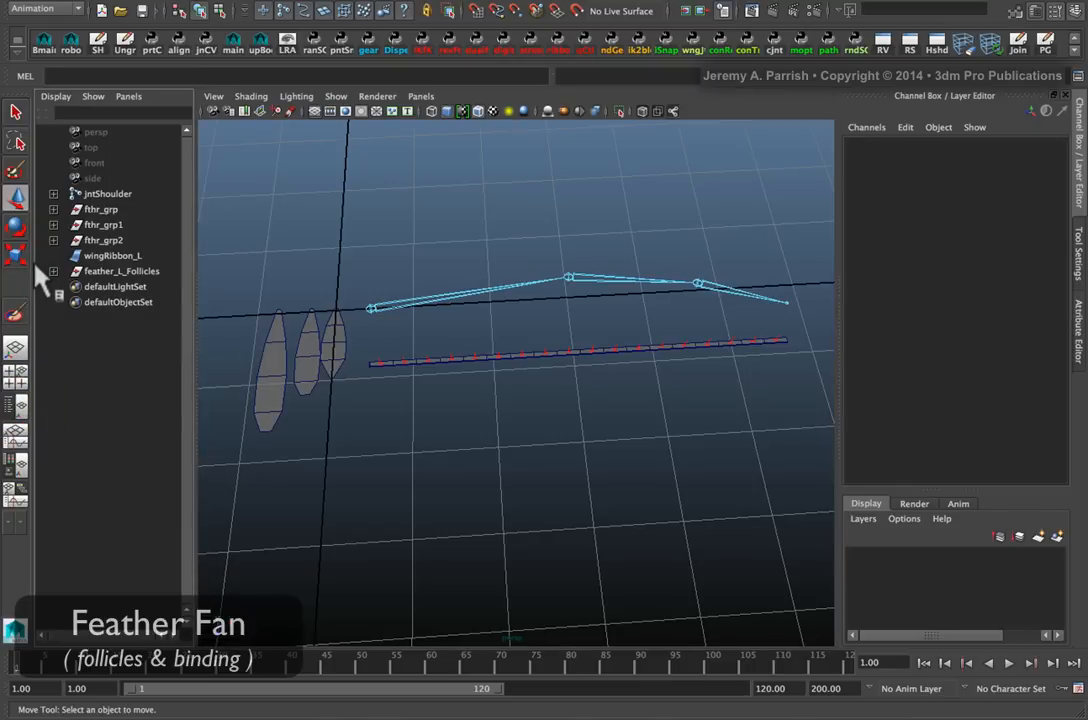
left_click(54, 271)
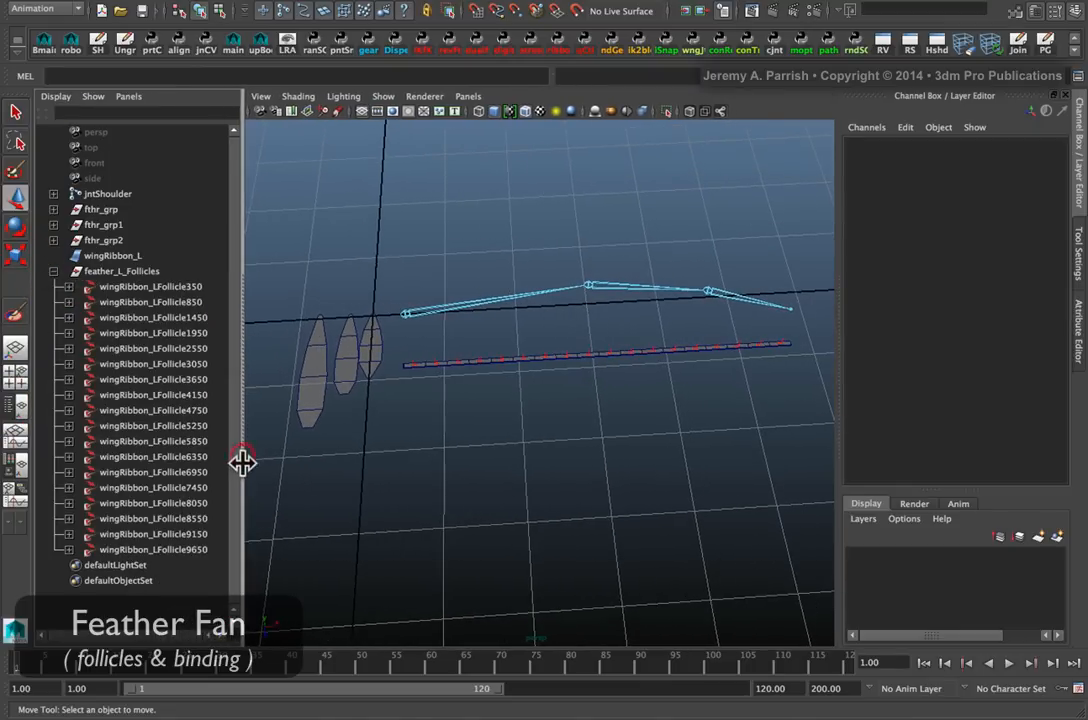
left_click(150, 286)
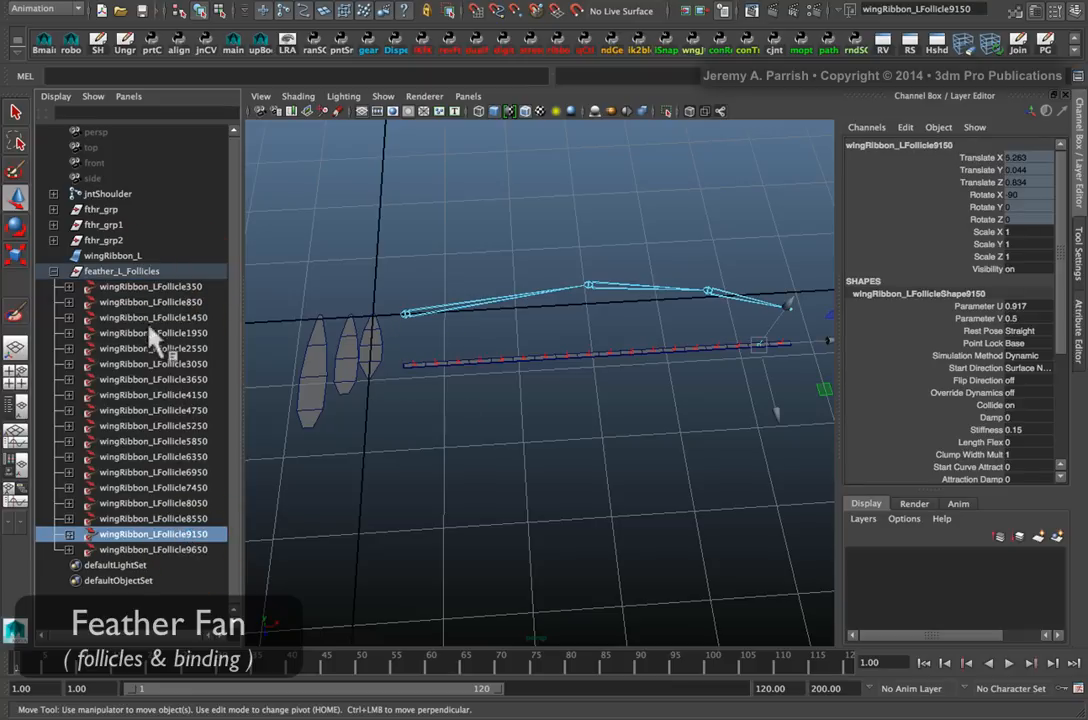
left_click(152, 286)
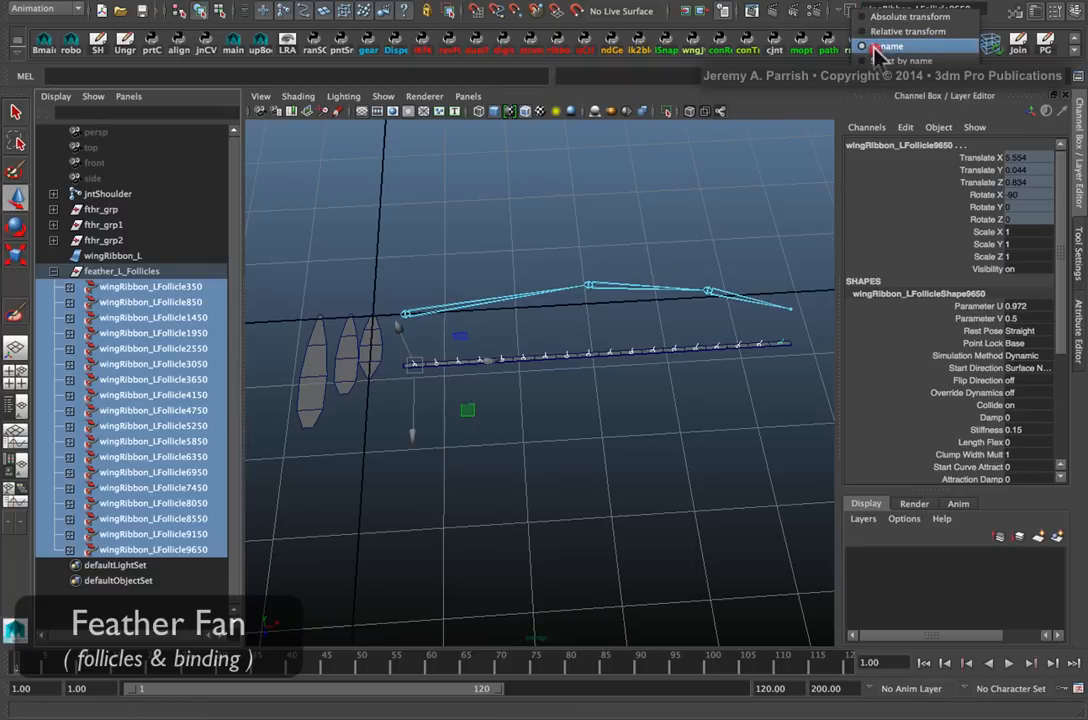
Step: Rename the selected follicles with fthr_fol#, then check fthr_fol15 and fthr_fol1 positions
left_click(878, 45)
type("fthr_fol1")
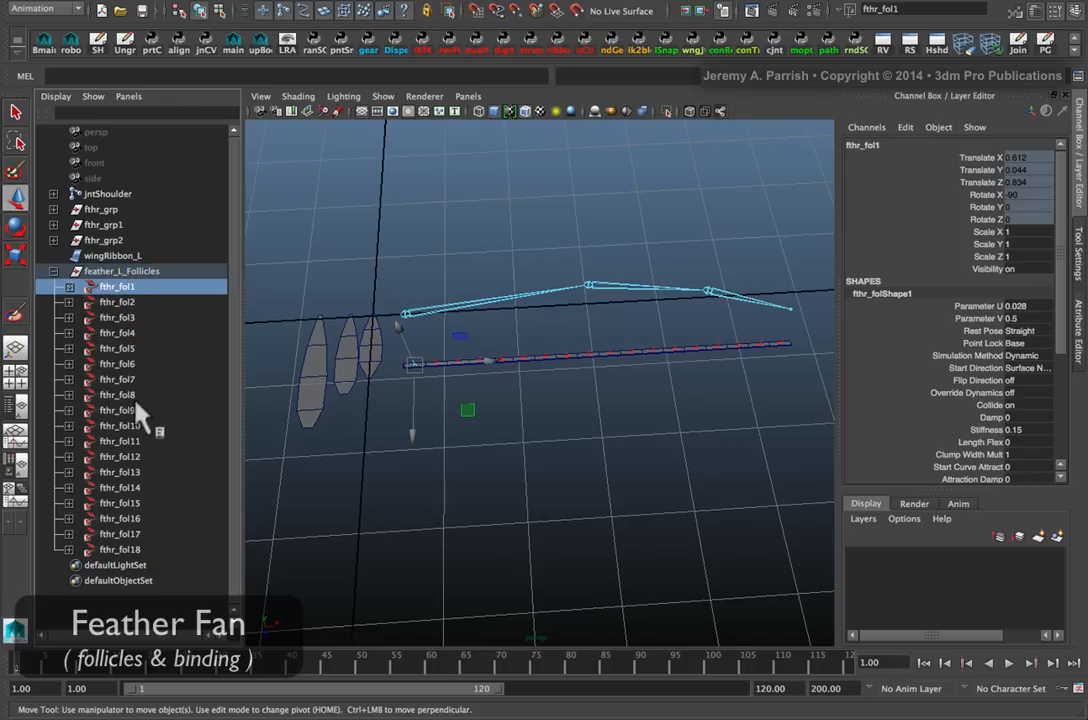
left_click(120, 503)
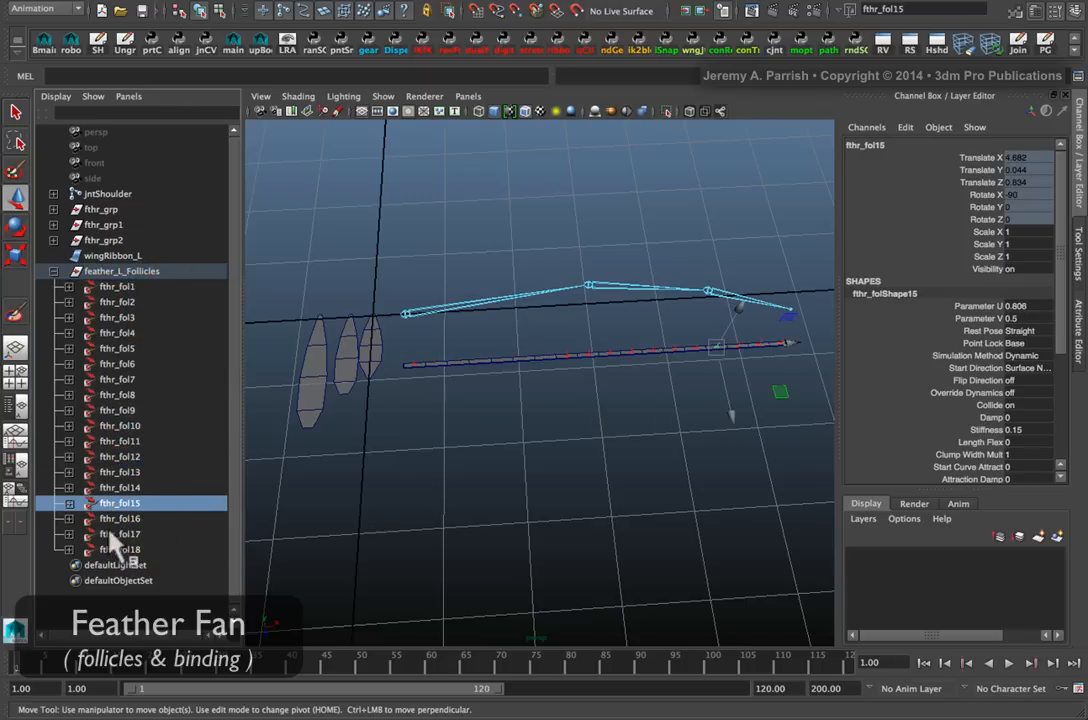
mouse_move(150, 460)
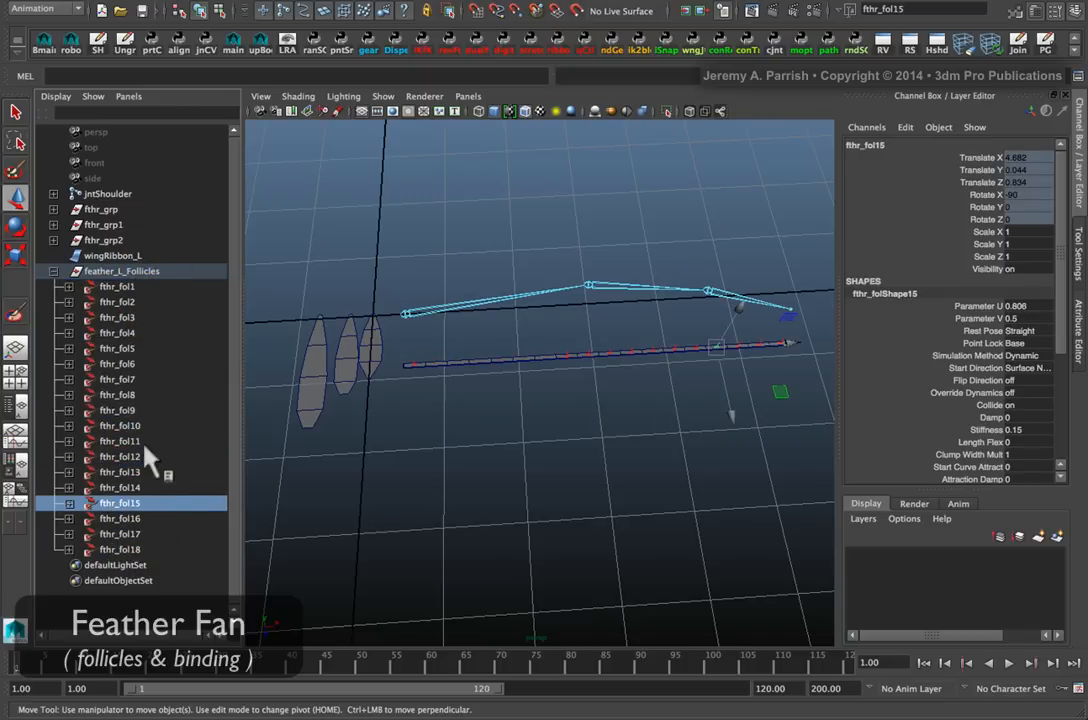
left_click(117, 286)
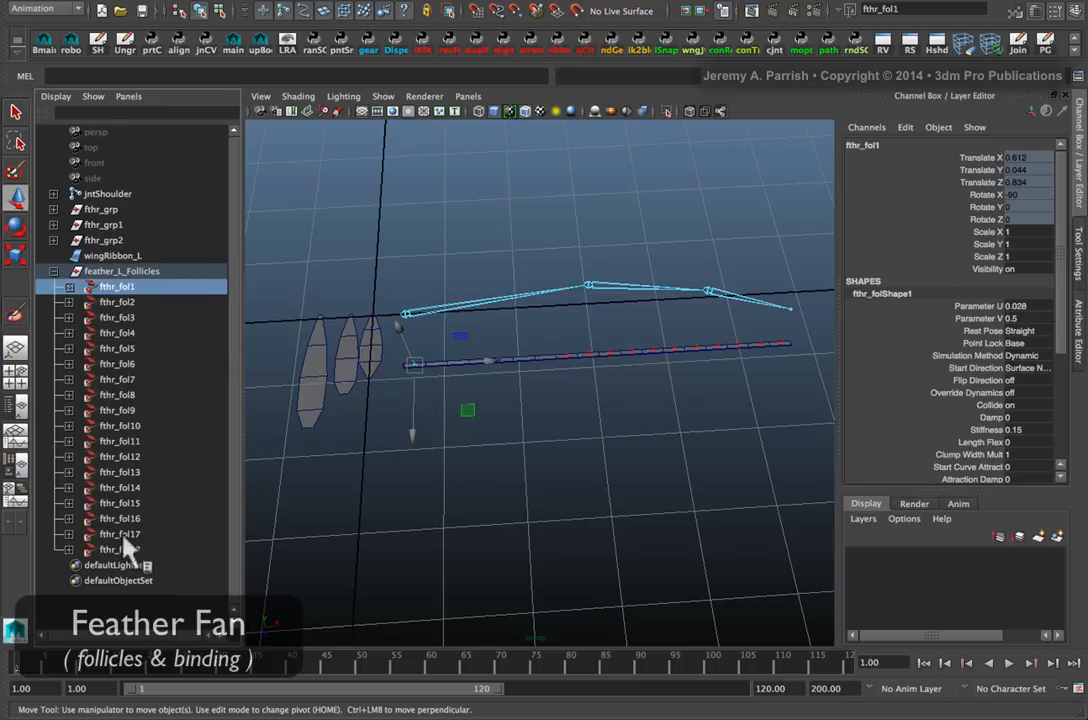
left_click(117, 549)
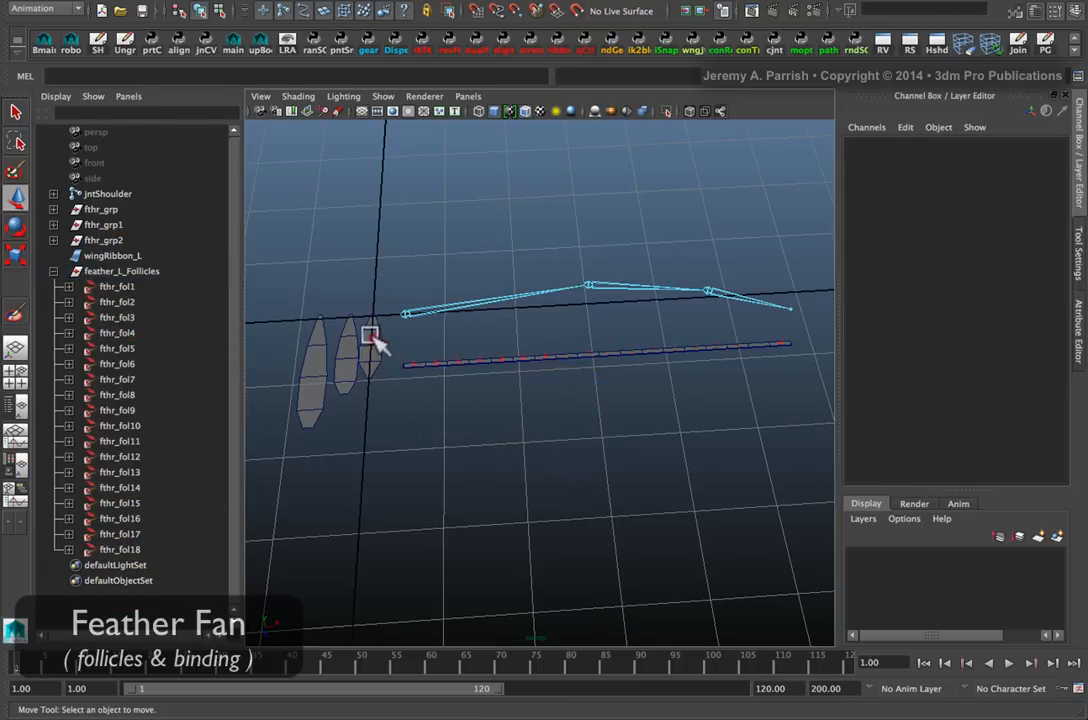
Step: Place fthr_grp at the first follicle's position, then select a feather group
left_click(373, 338)
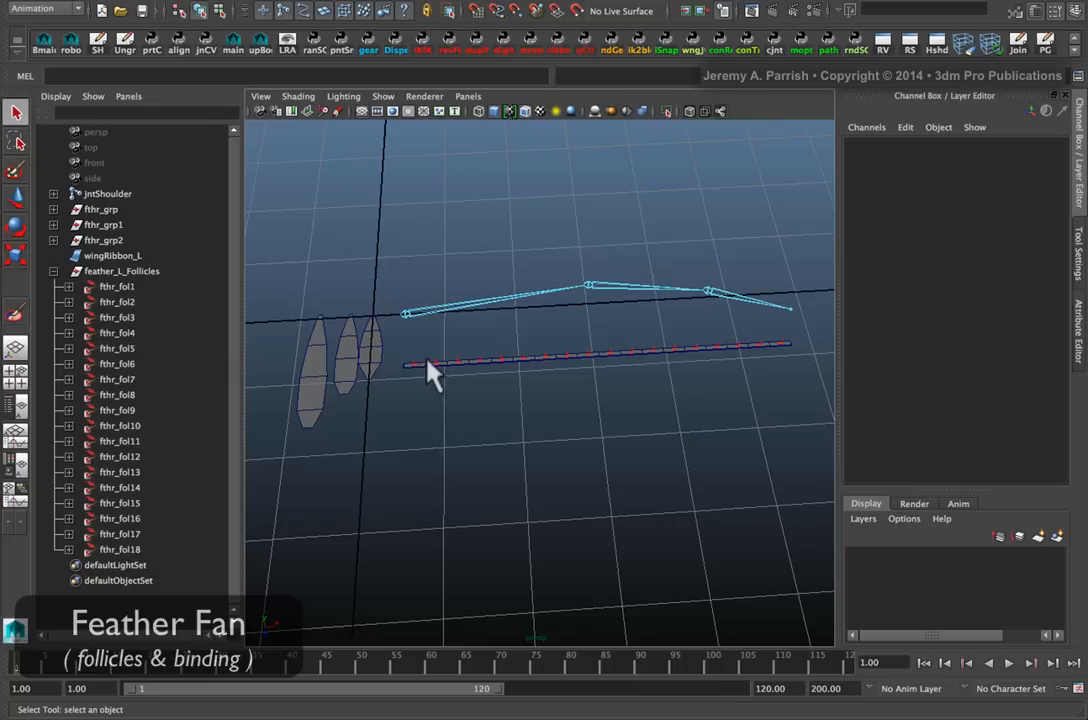
left_click(370, 325)
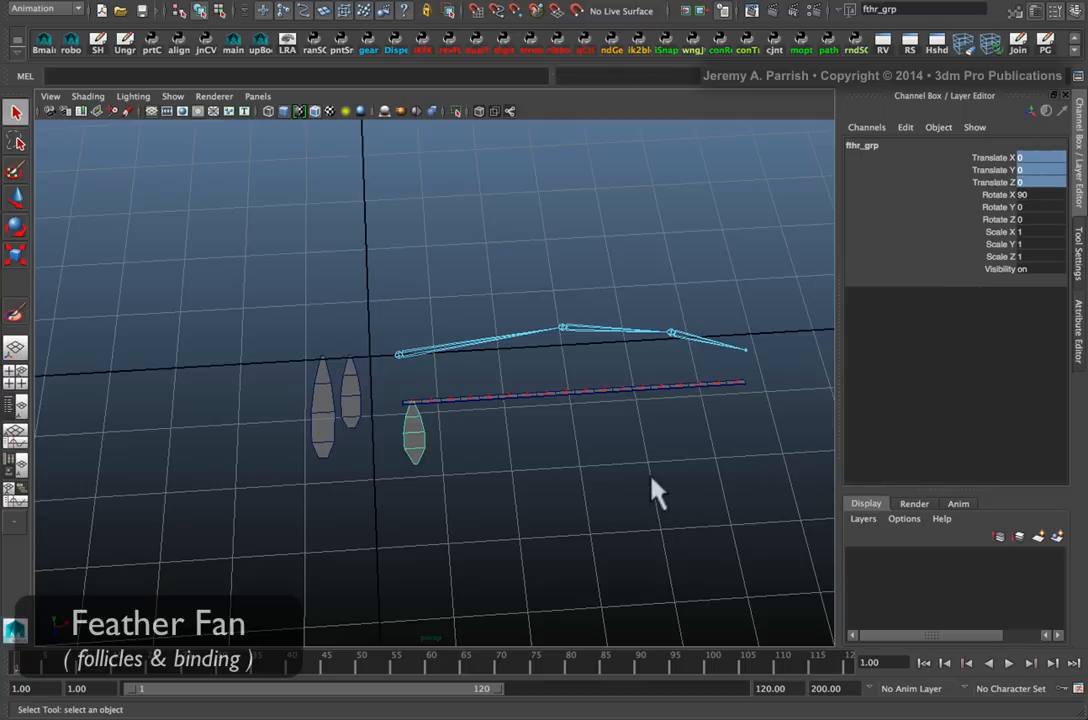
mouse_move(430, 517)
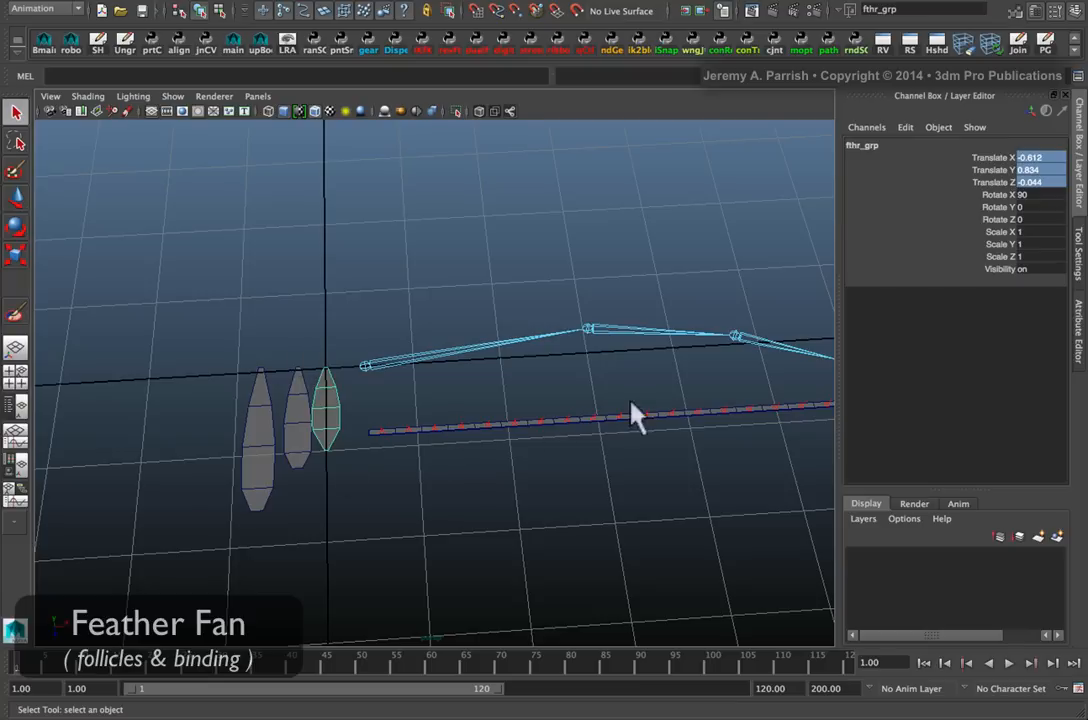
mouse_move(157, 422)
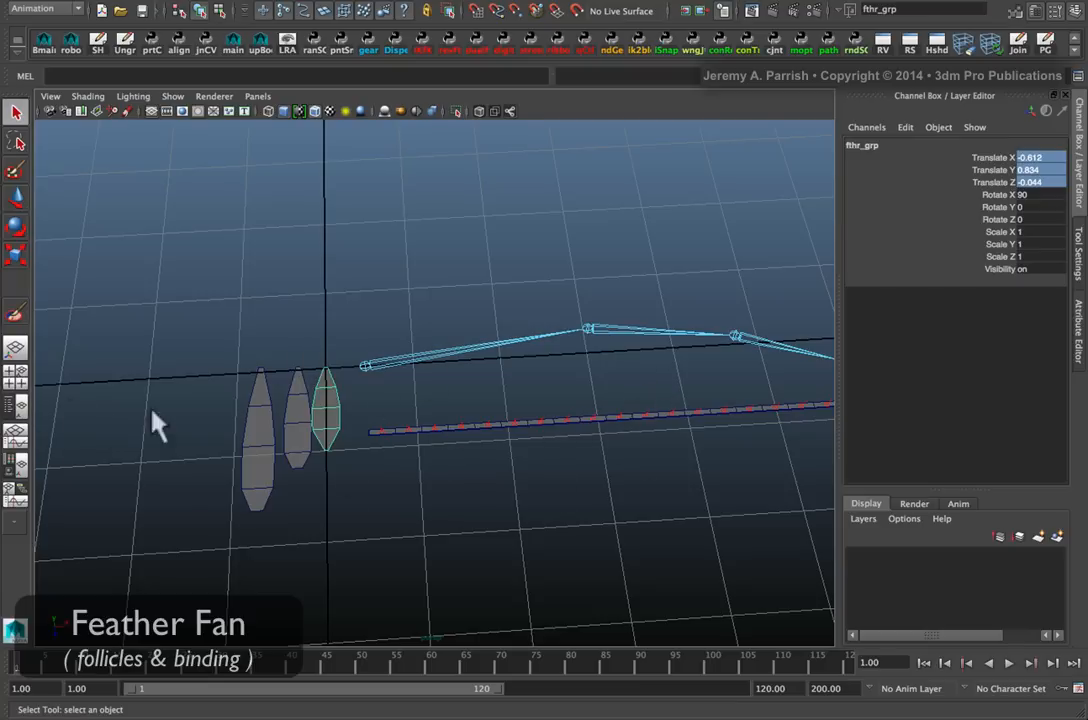
left_click(480, 442)
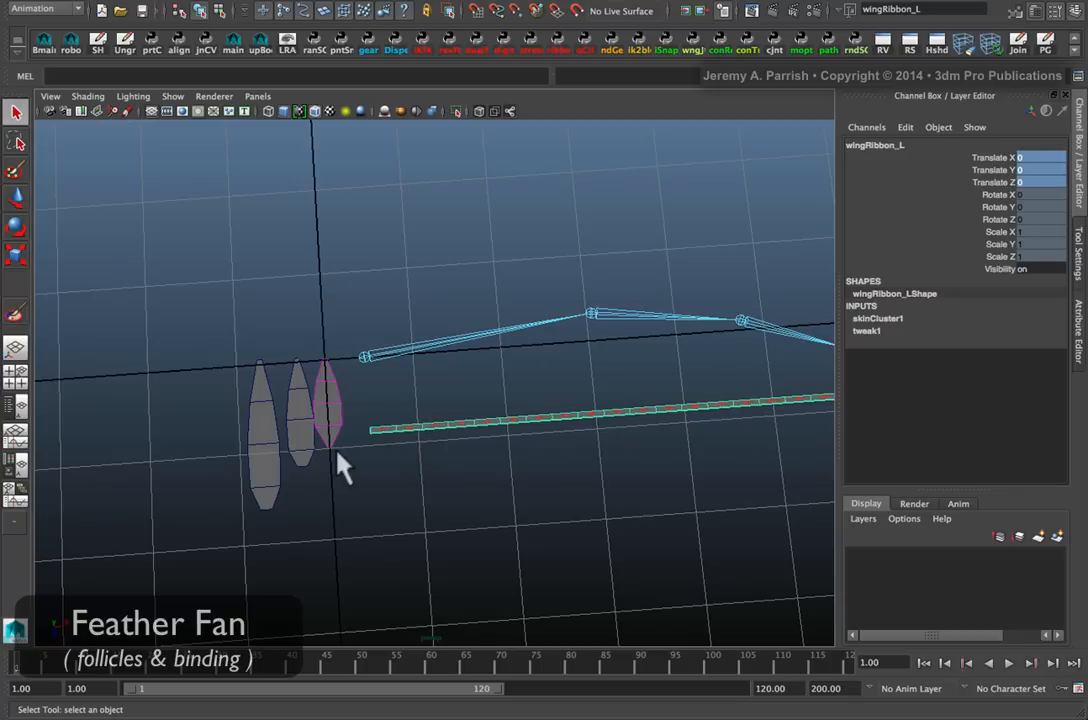
left_click(328, 420)
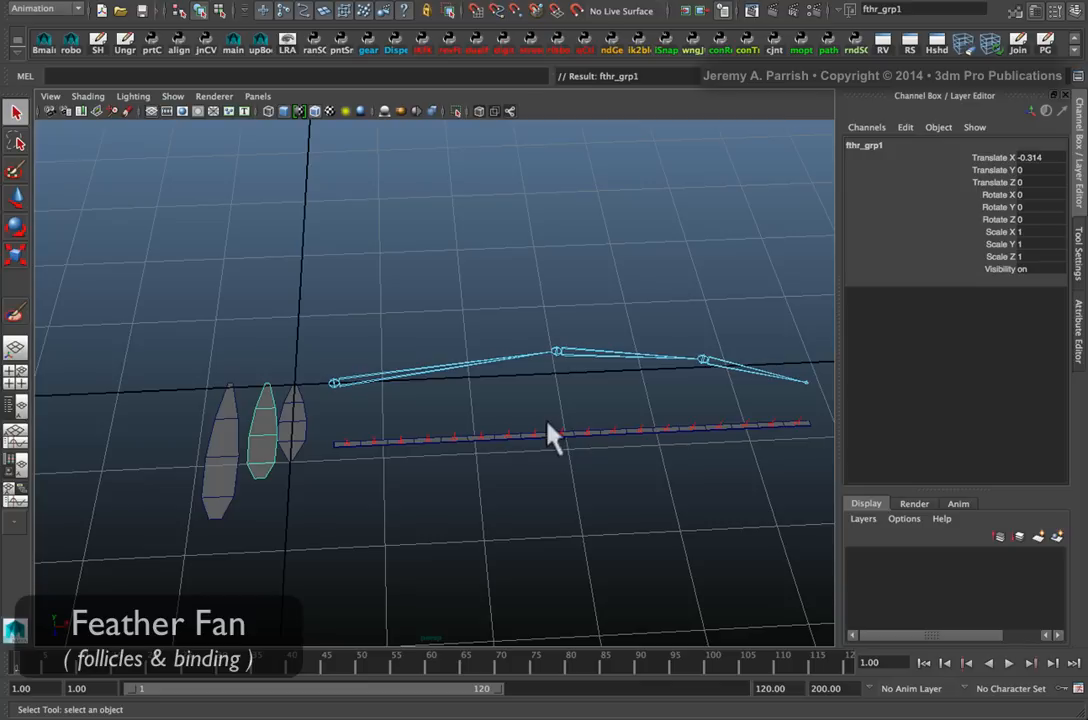
mouse_move(330, 388)
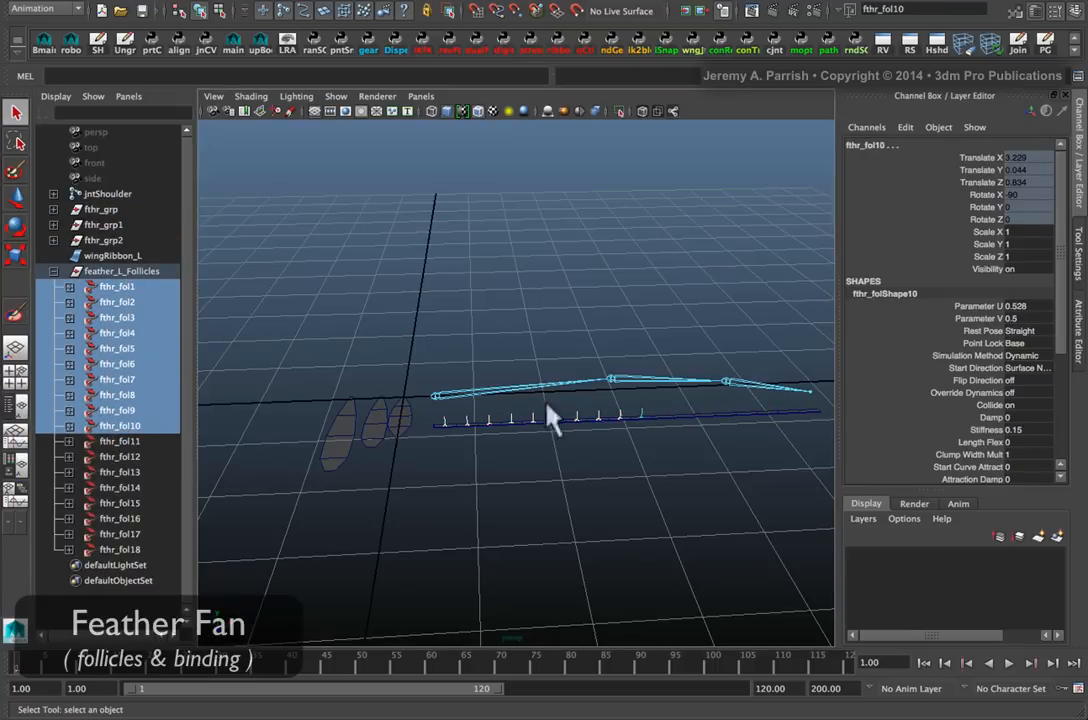
Step: Select follicles fthr_fol1–fthr_fol9 together with feather group fthr_grp1
left_click(116, 410)
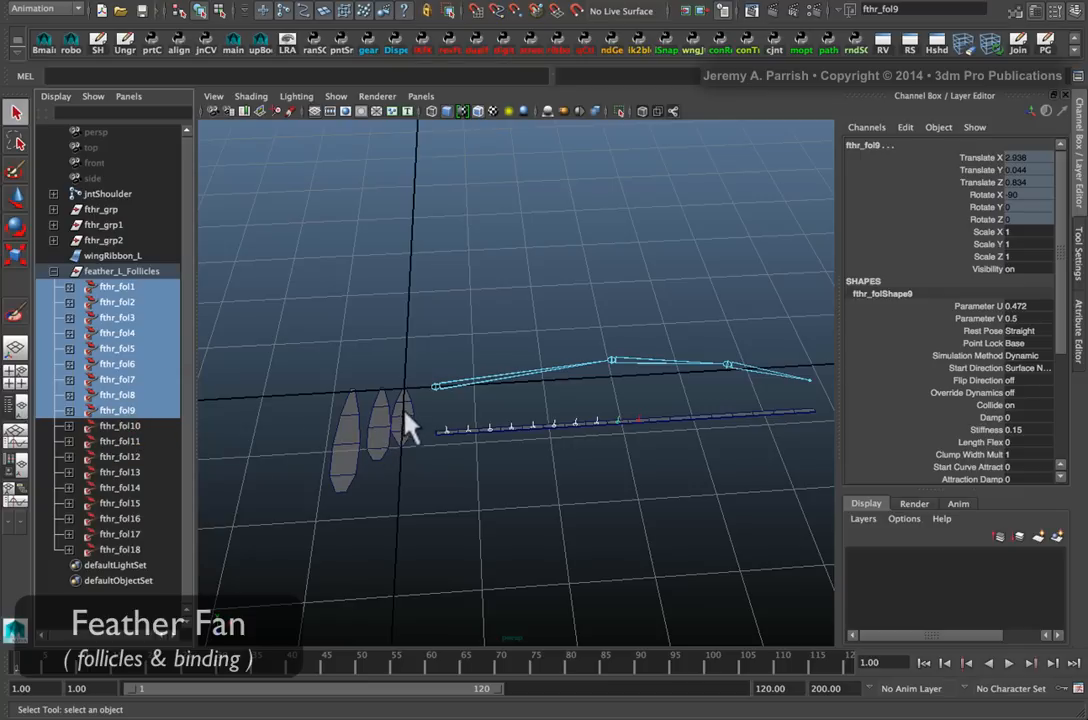
mouse_move(143, 218)
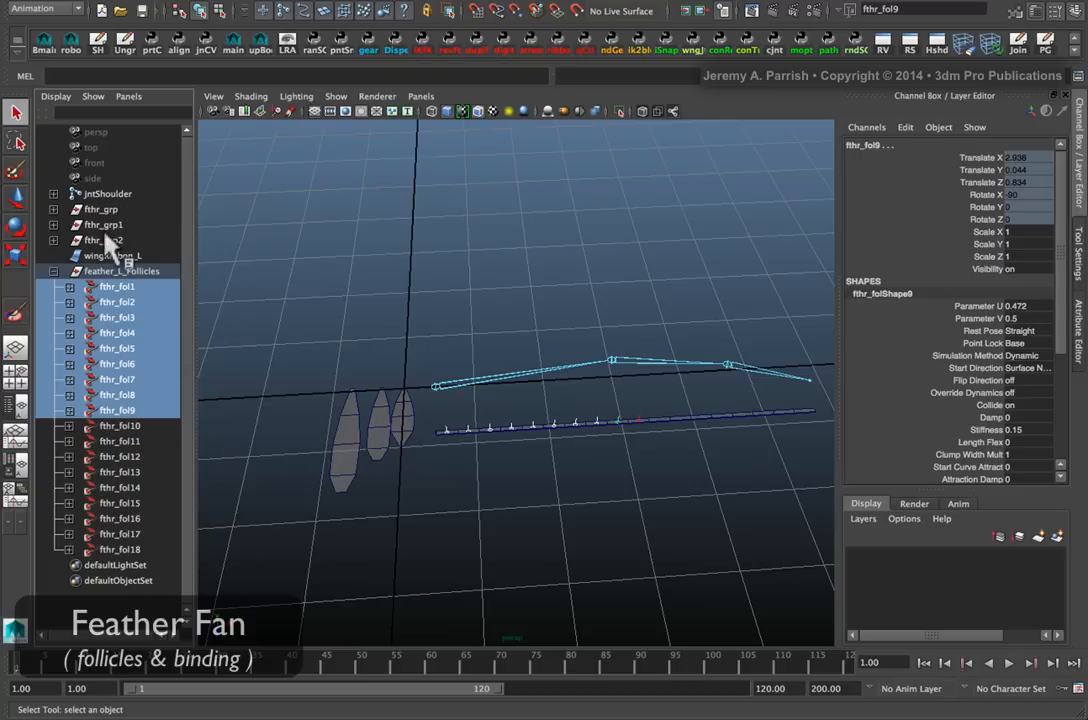
left_click(100, 224)
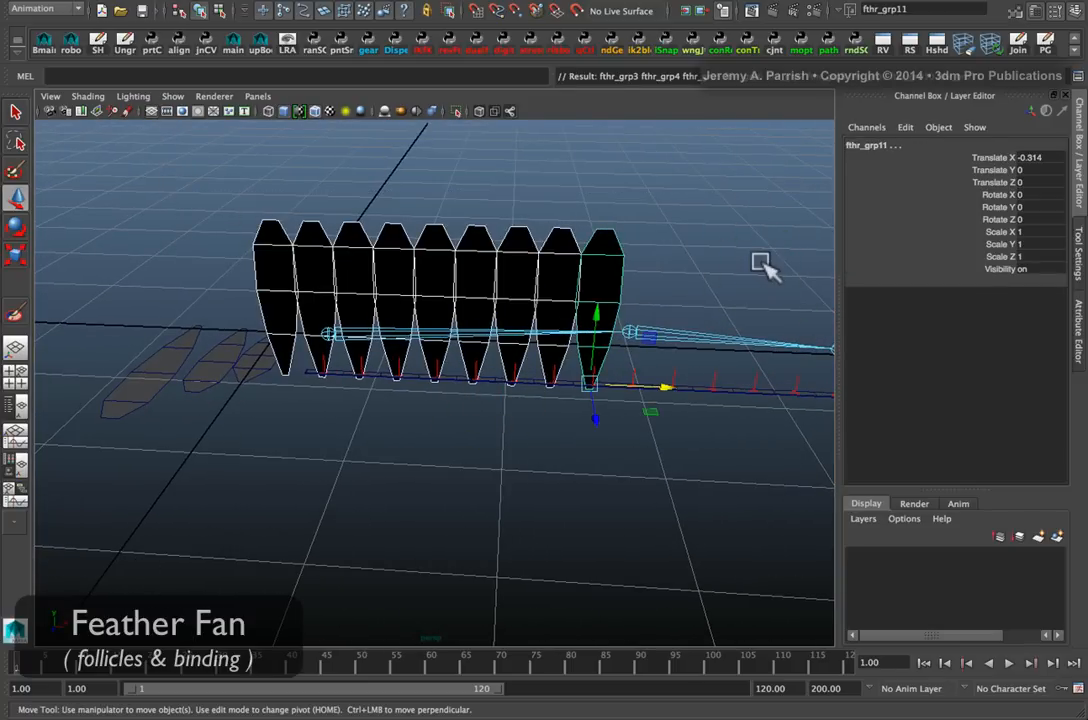
mouse_move(345, 405)
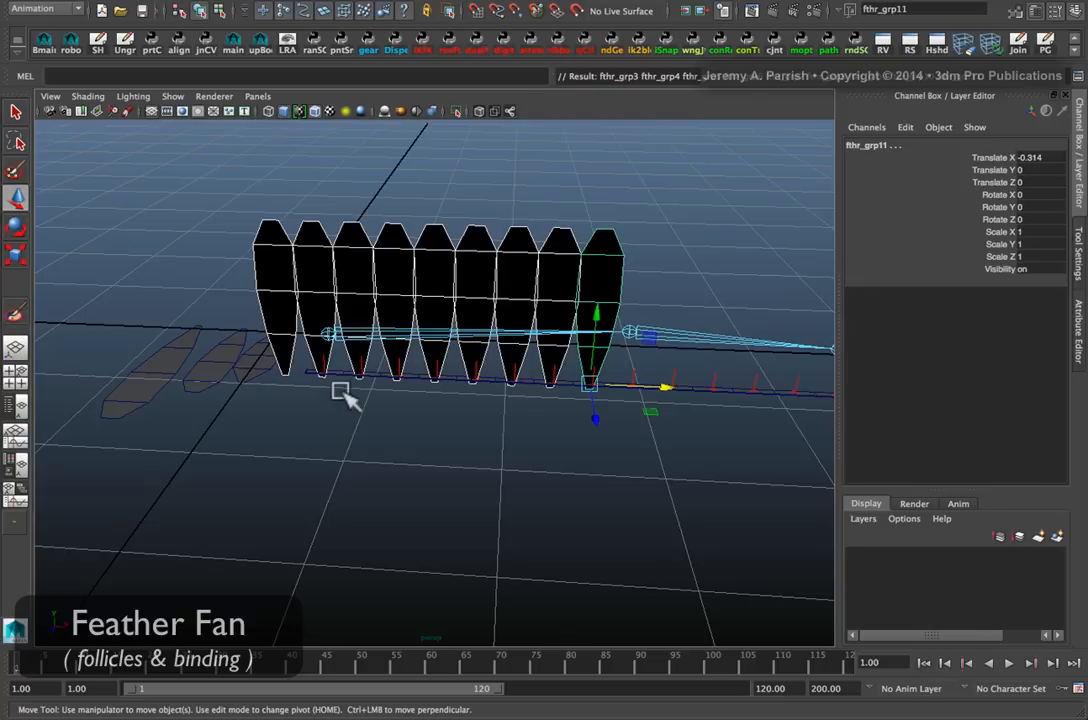
mouse_move(228, 332)
type("0")
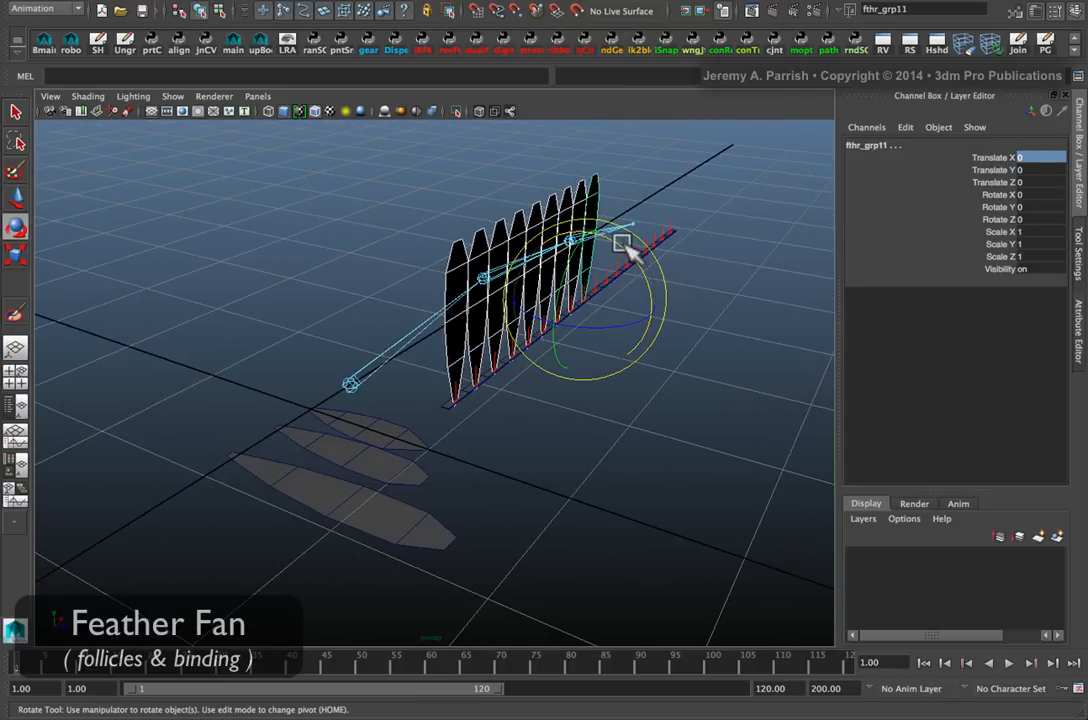
Step: Test-rotate the instanced feathers 90° on X and select the source feather fthr_secondary
left_click_drag(630, 250, 645, 280)
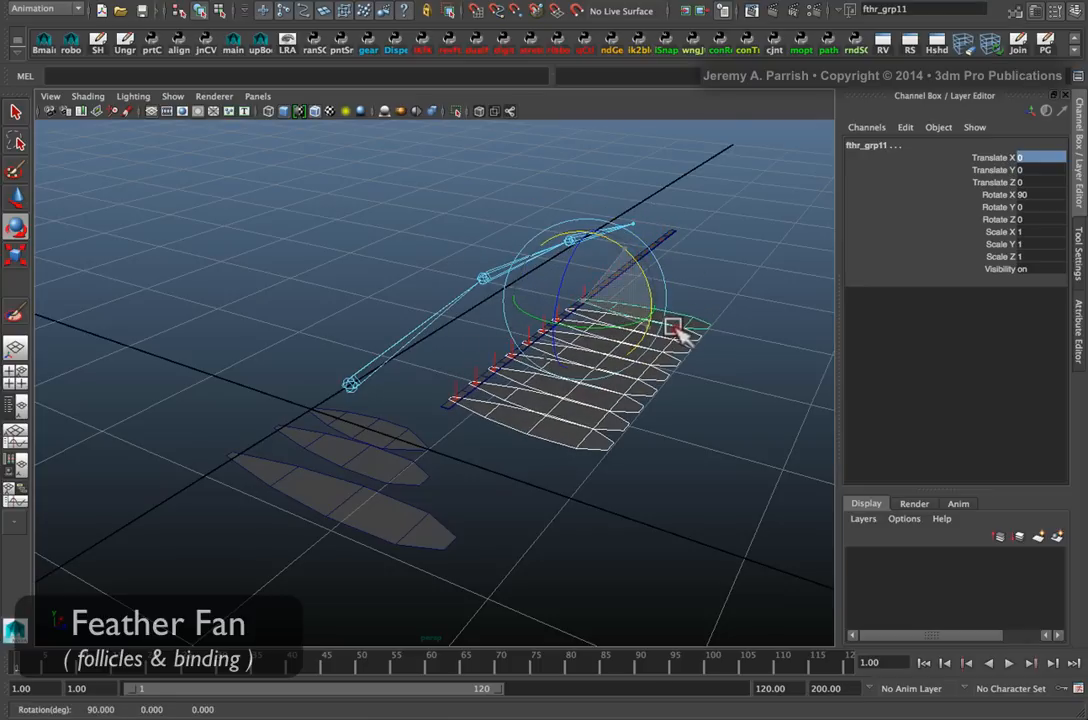
left_click_drag(680, 330, 630, 405)
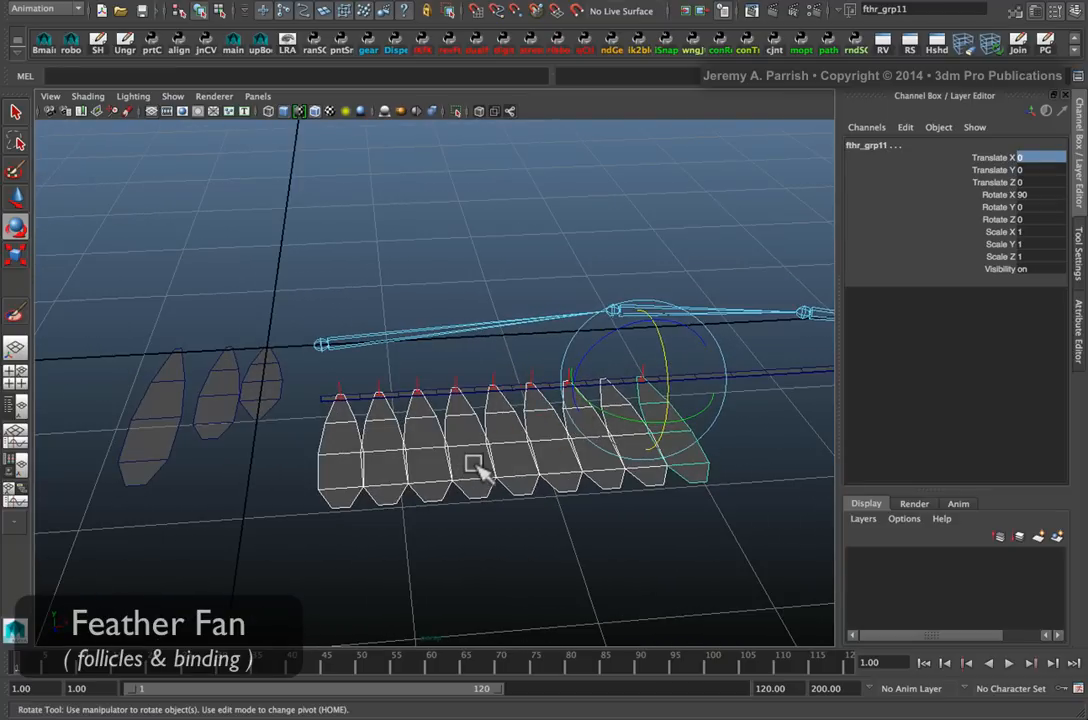
left_click_drag(475, 470, 415, 420)
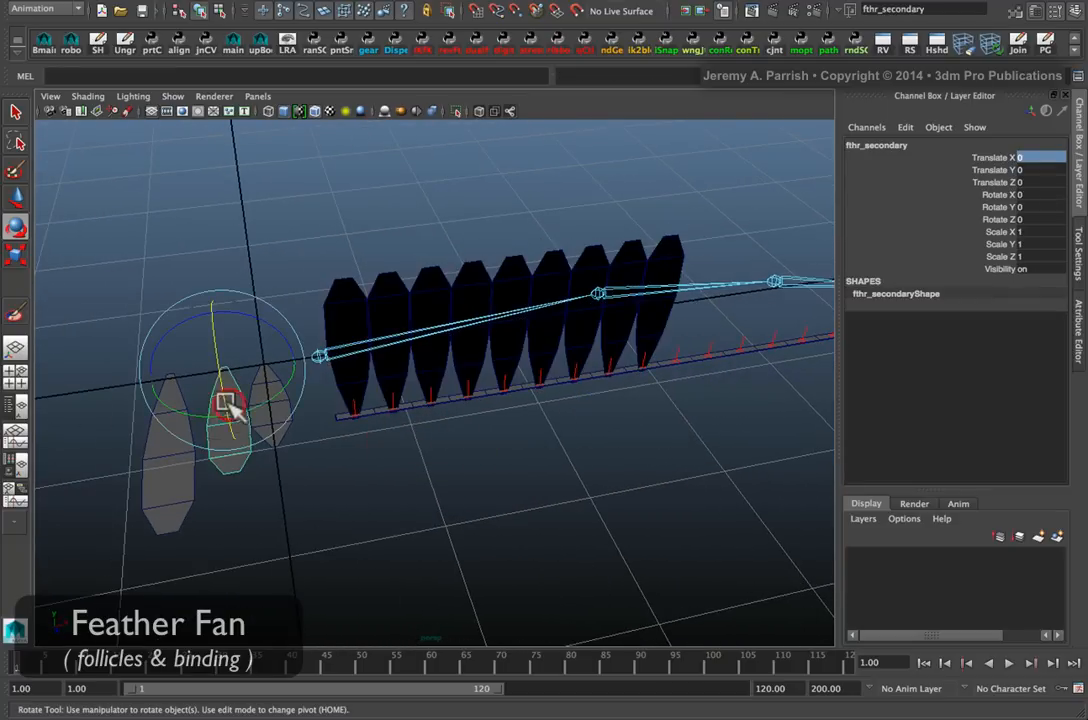
left_click_drag(230, 400, 563, 473)
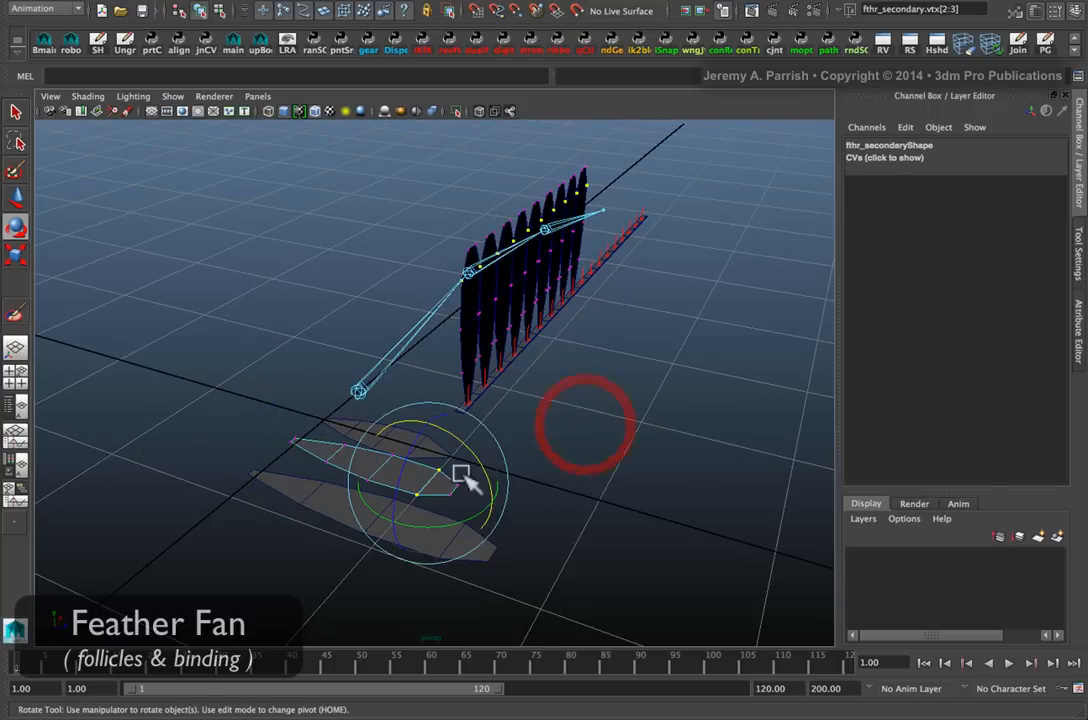
Step: Reselect the nine instanced feather groups and rotate them 90° on X to lie flat
left_click_drag(465, 480, 270, 480)
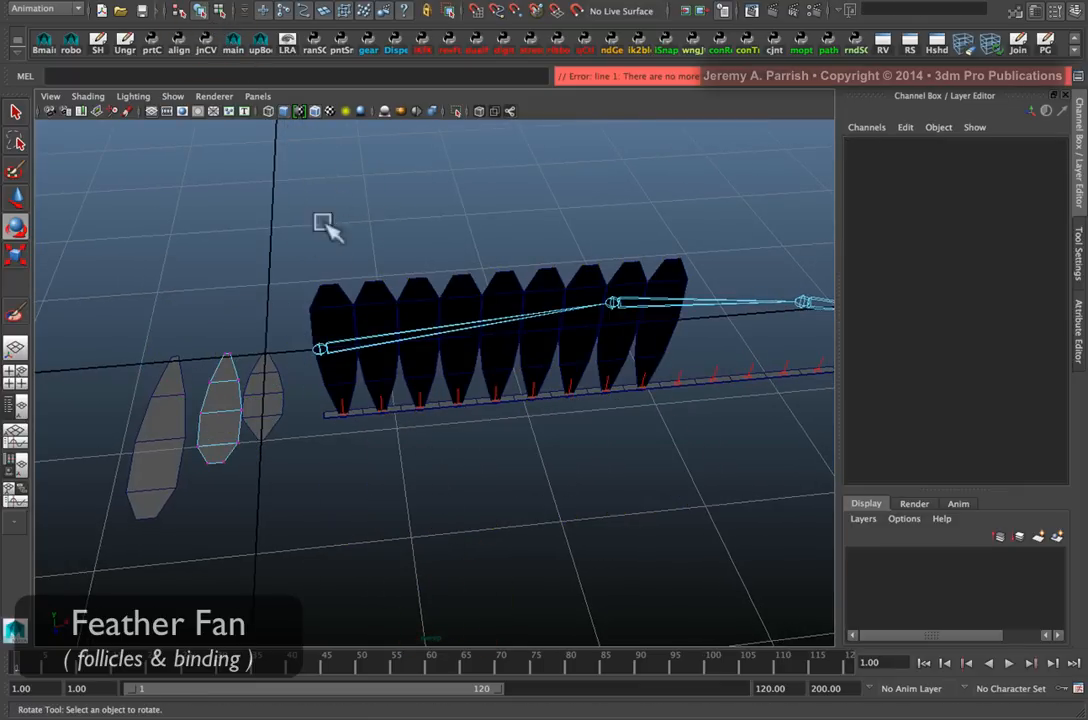
left_click(620, 300)
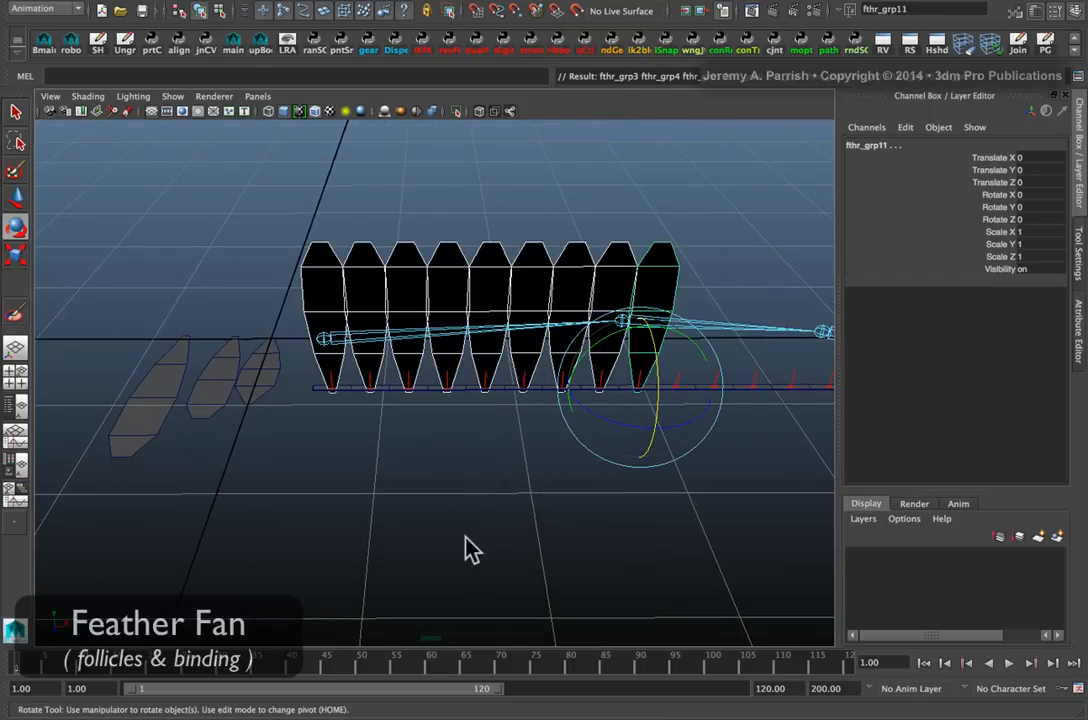
left_click_drag(473, 548, 678, 325)
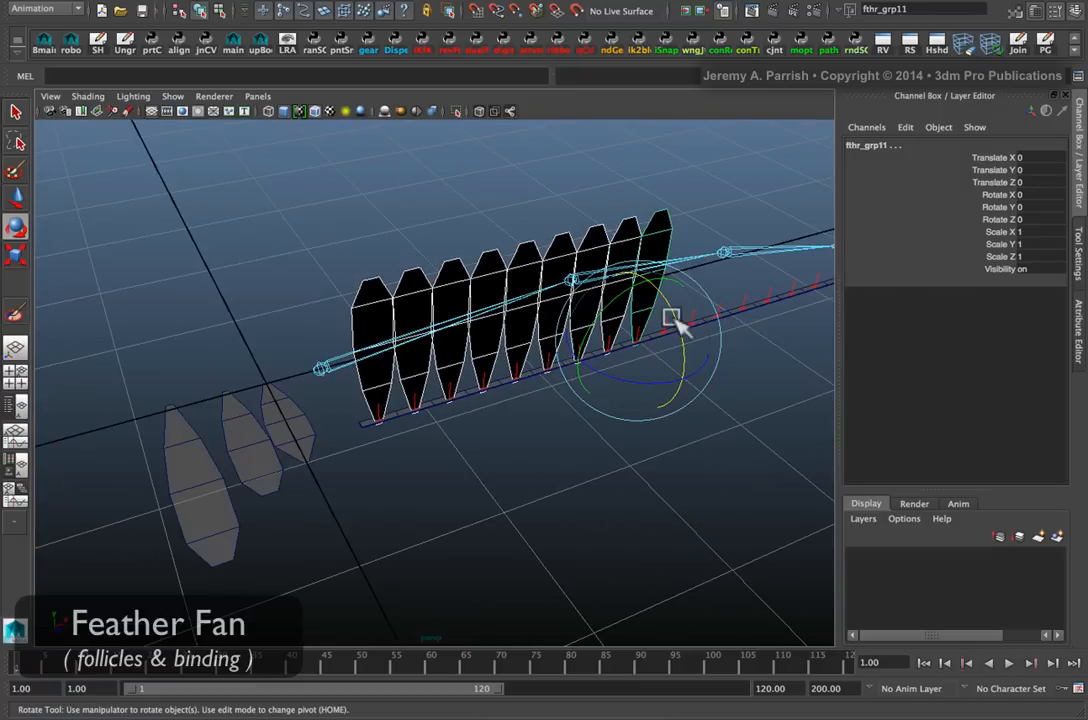
left_click_drag(670, 315, 700, 390)
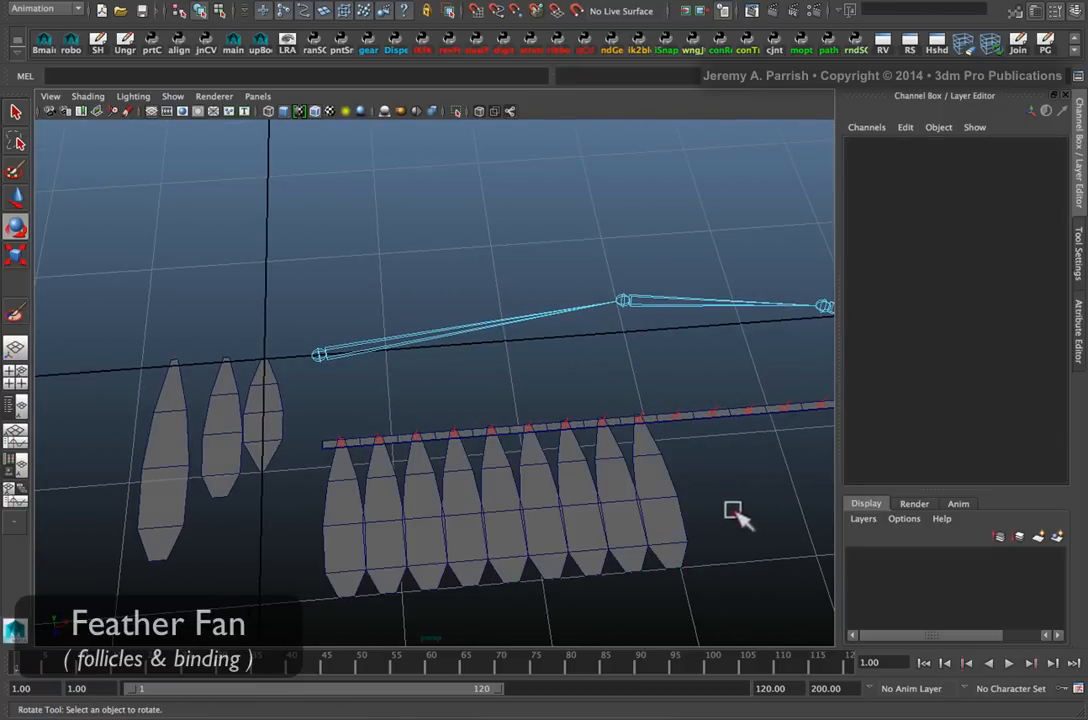
left_click_drag(730, 510, 390, 460)
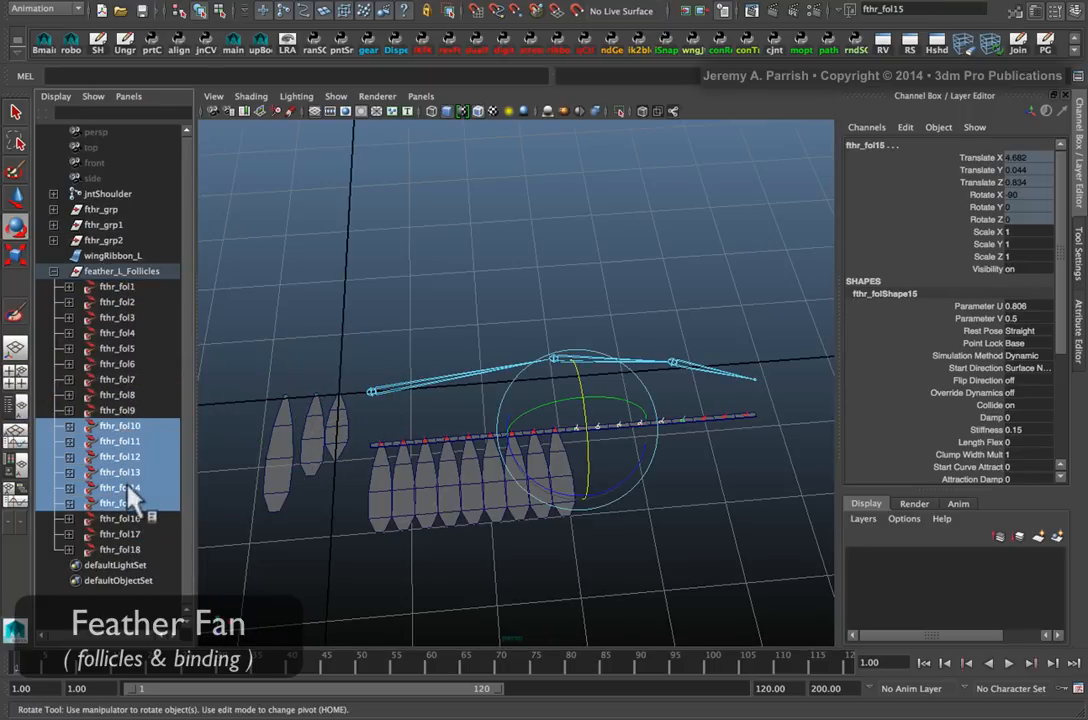
Step: Instance feathers on fthr_fol10–fthr_fol14, zero their Translate X and tilt them on X
left_click(118, 486)
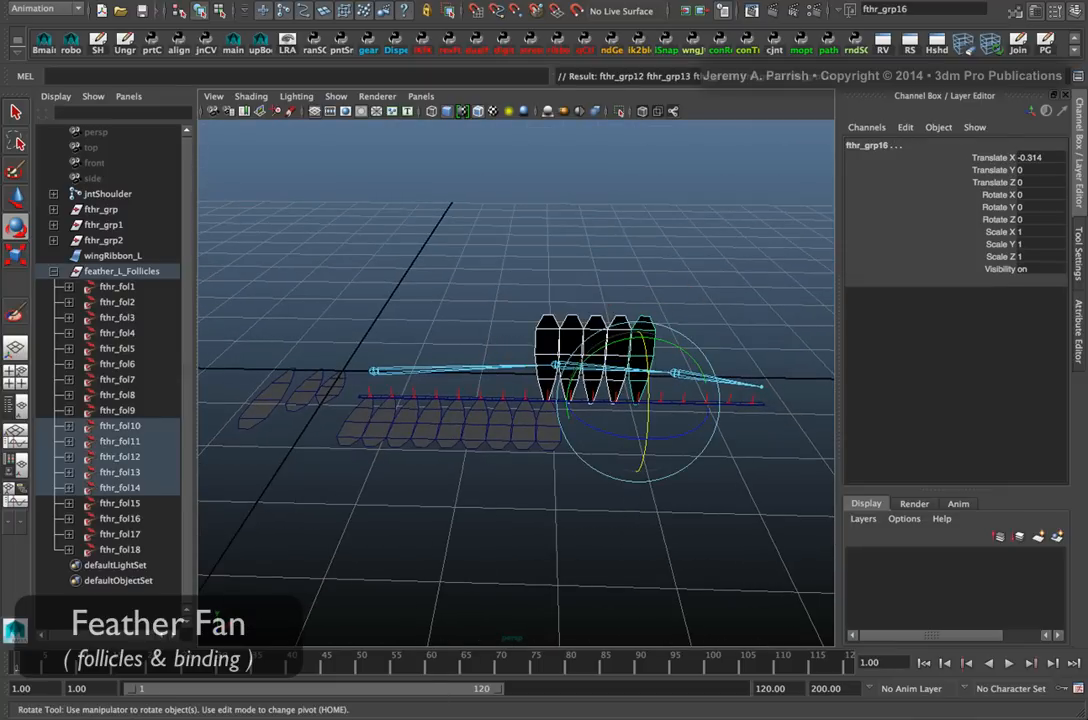
left_click(1020, 157)
type("0")
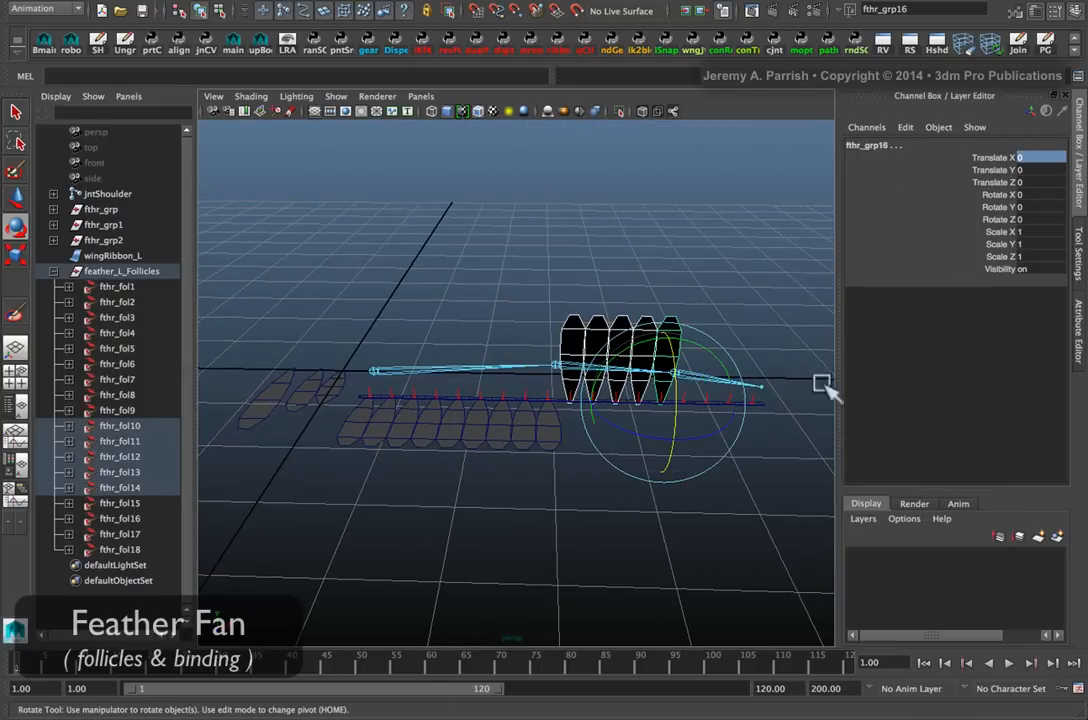
left_click_drag(820, 382, 680, 410)
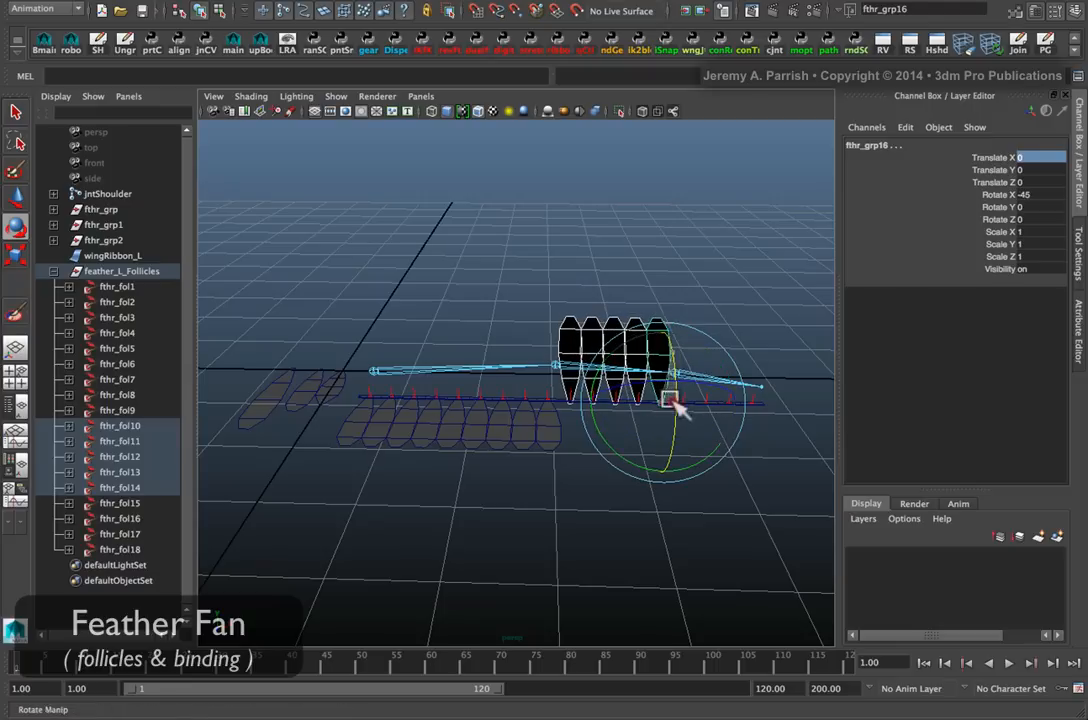
left_click_drag(675, 405, 635, 270)
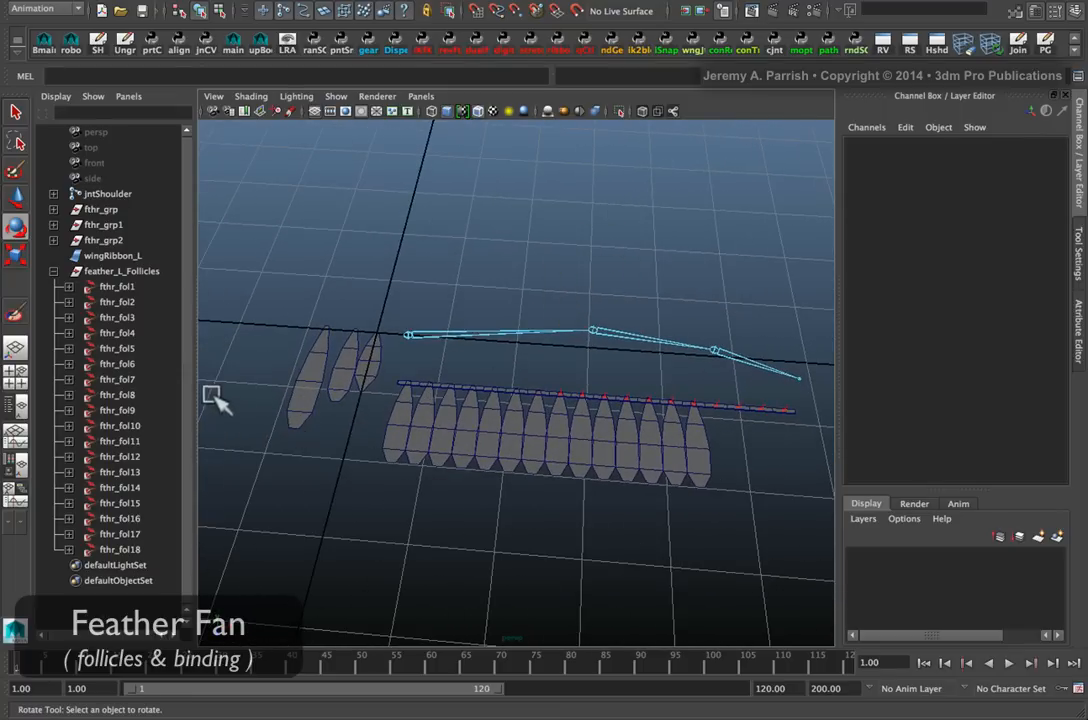
mouse_move(120, 500)
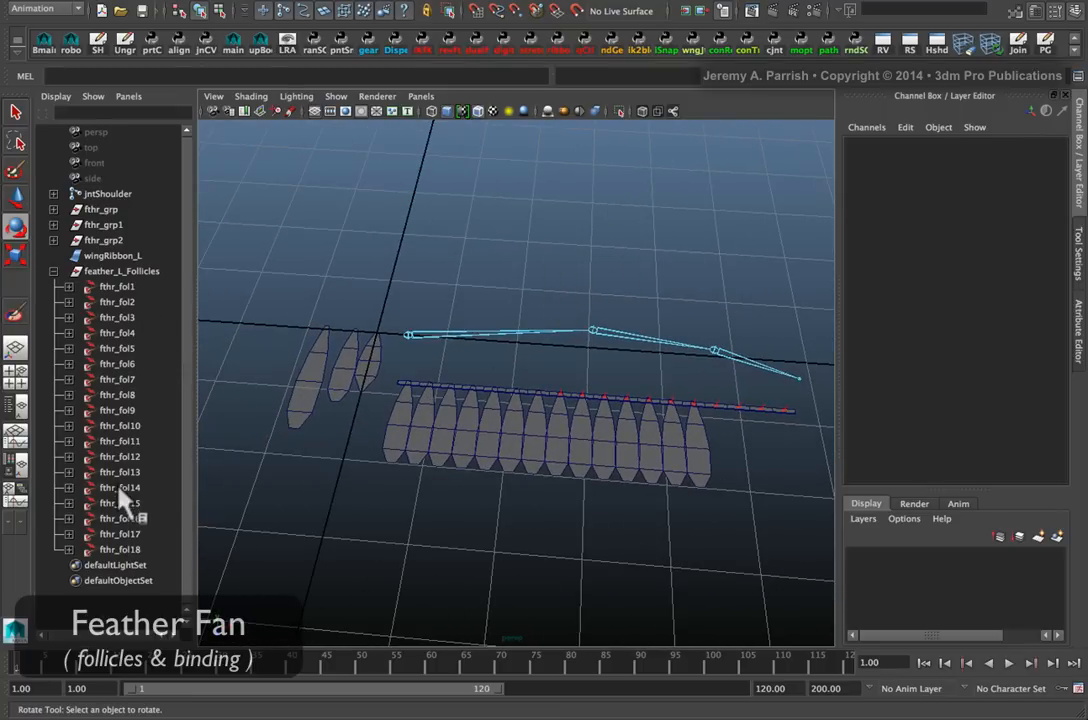
Step: Select follicles fthr_fol15–fthr_fol18 and tilt the fthr_grp20 feathers around X
left_click(120, 502)
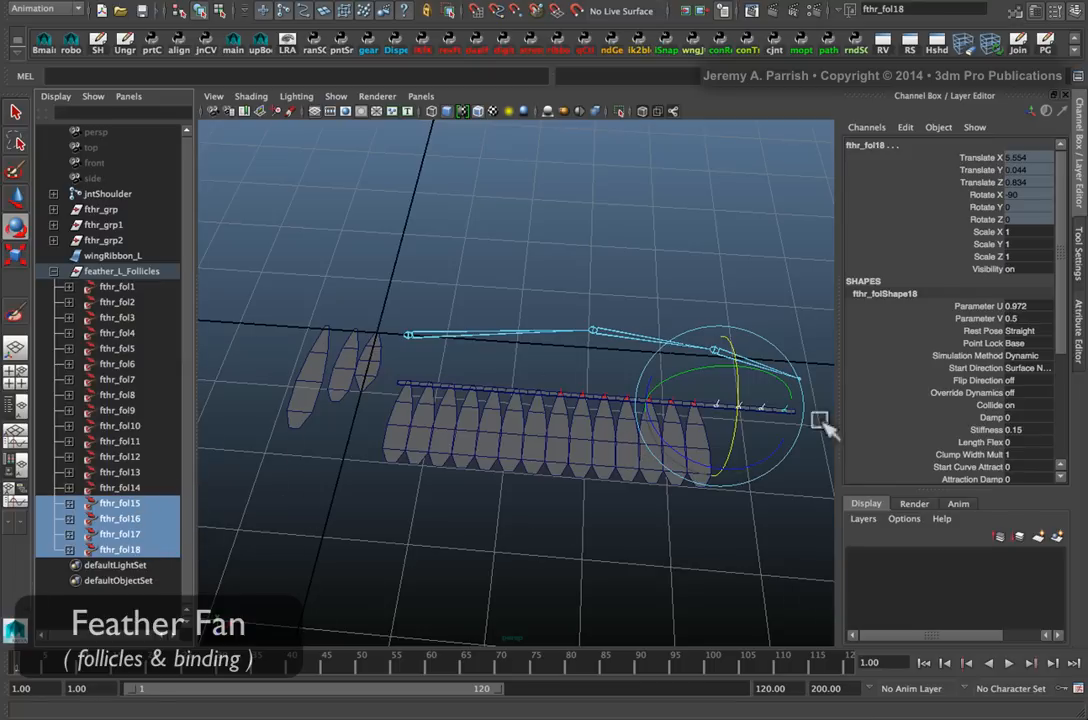
mouse_move(250, 480)
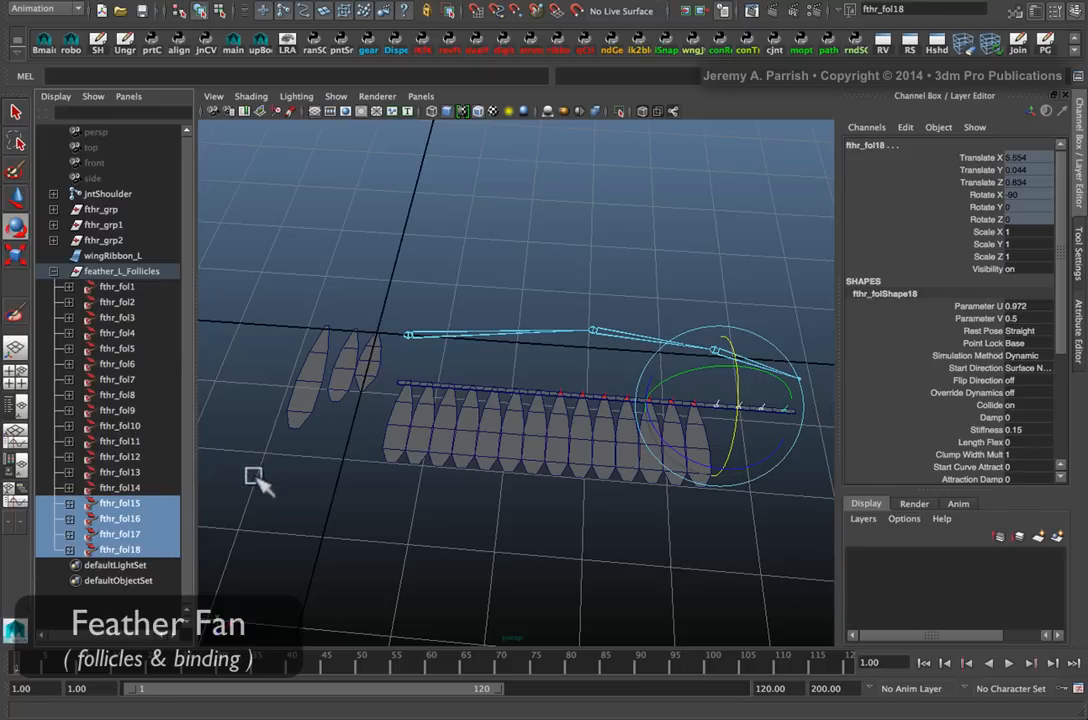
left_click(95, 240)
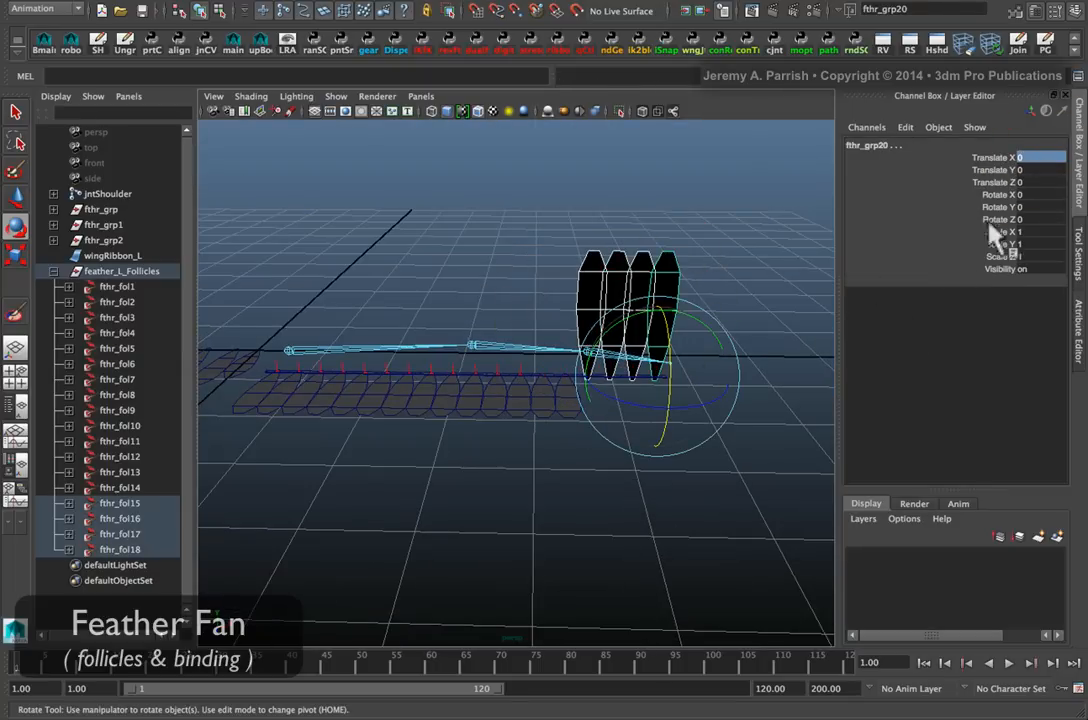
left_click_drag(650, 360, 675, 360)
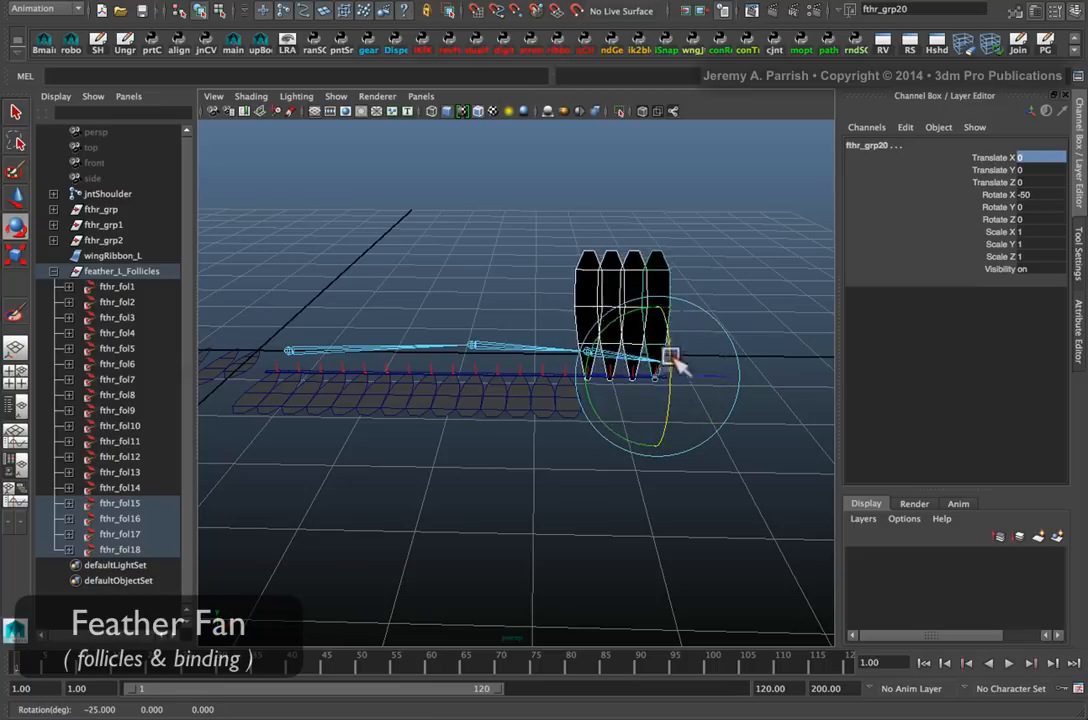
left_click_drag(670, 360, 615, 248)
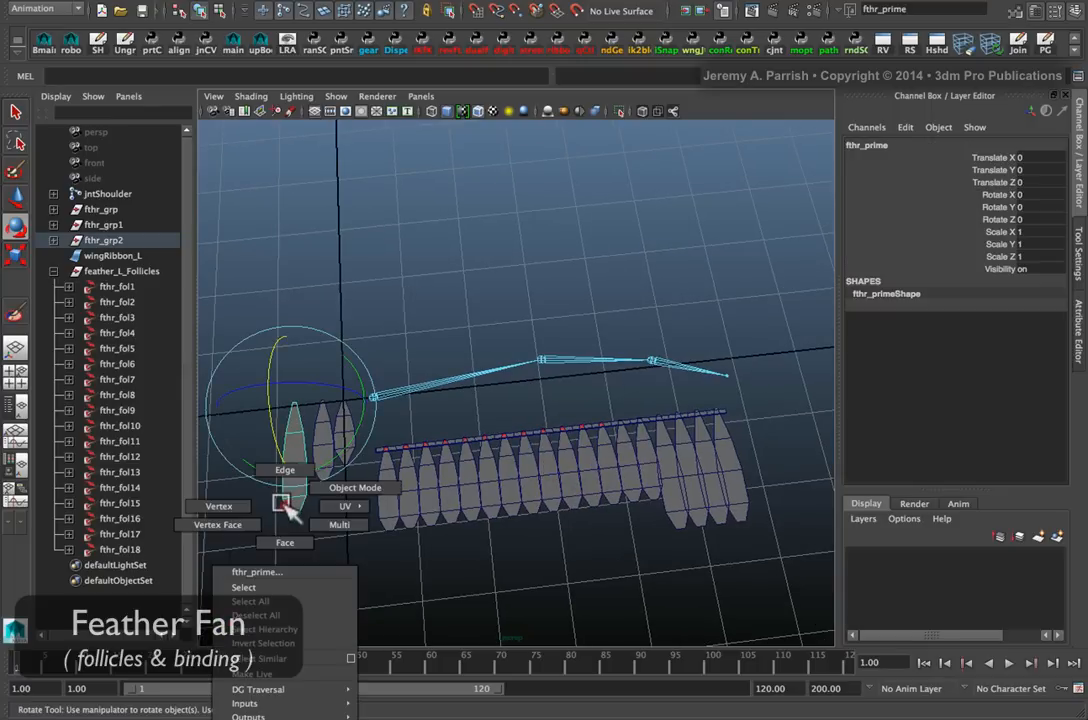
Step: Rotate the end feathers on fthr_fol15–18 outward in Y by about 5, 10–15, 25 and 40 degrees
left_click(218, 506)
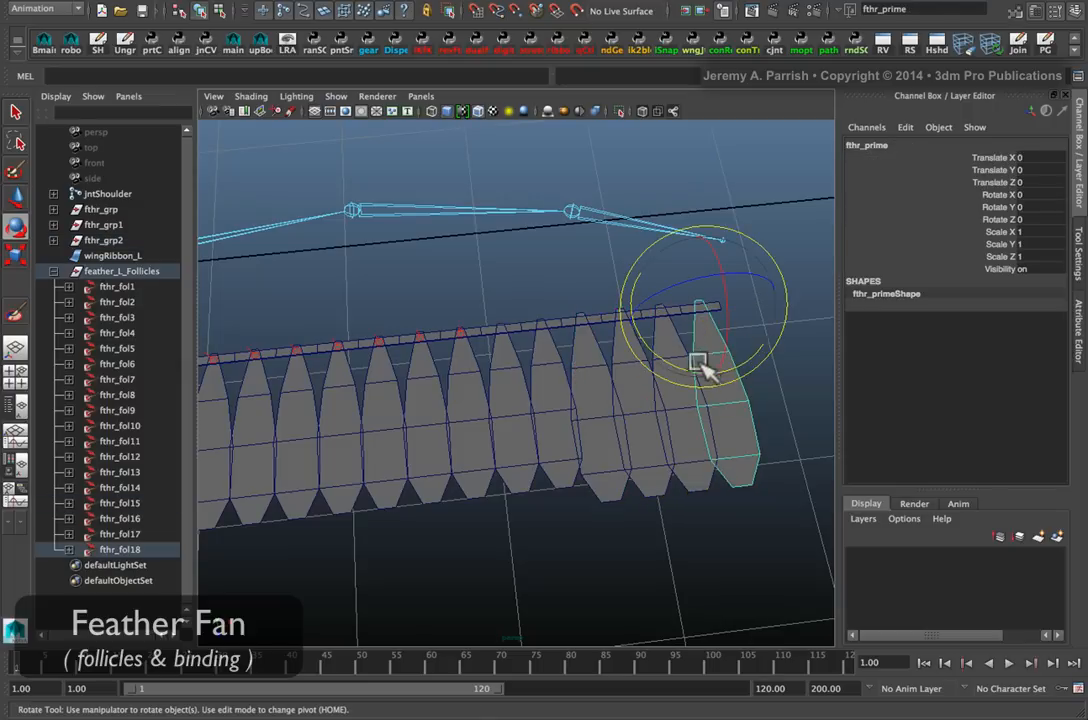
left_click_drag(700, 362, 712, 378)
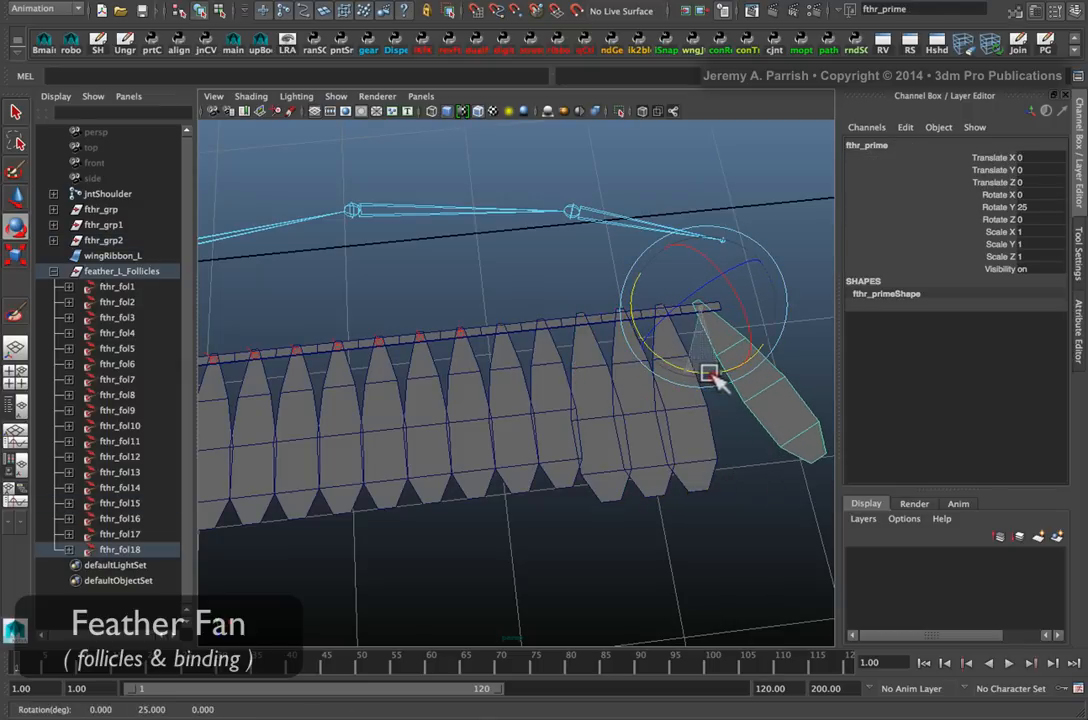
left_click_drag(710, 378, 650, 385)
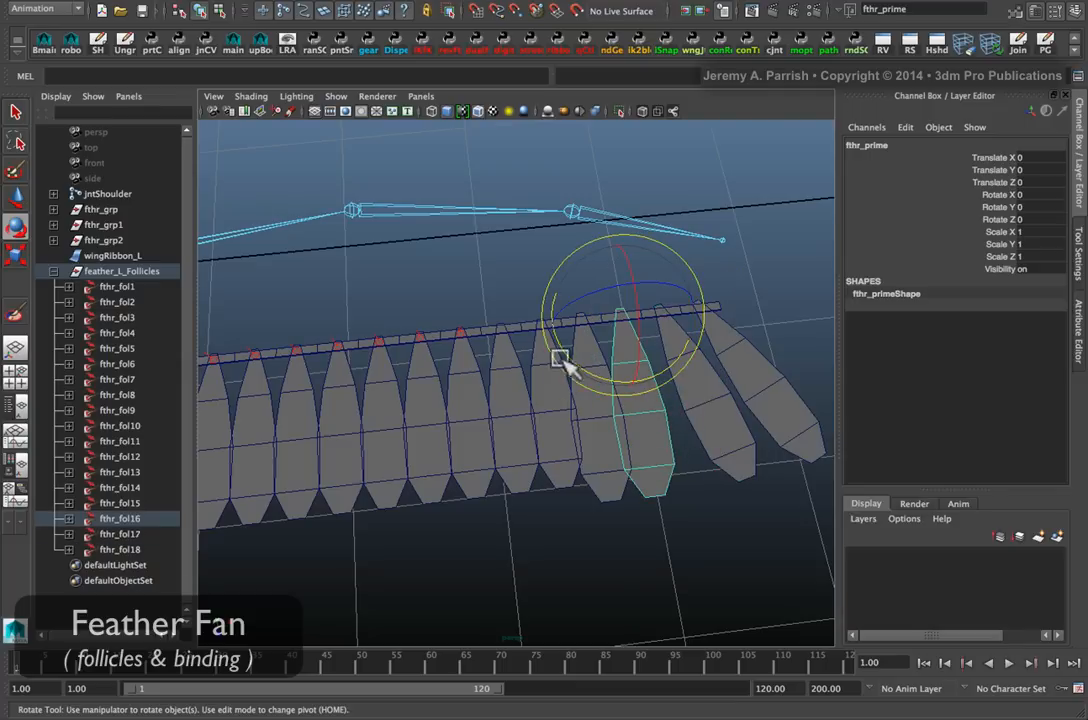
left_click_drag(560, 360, 585, 375)
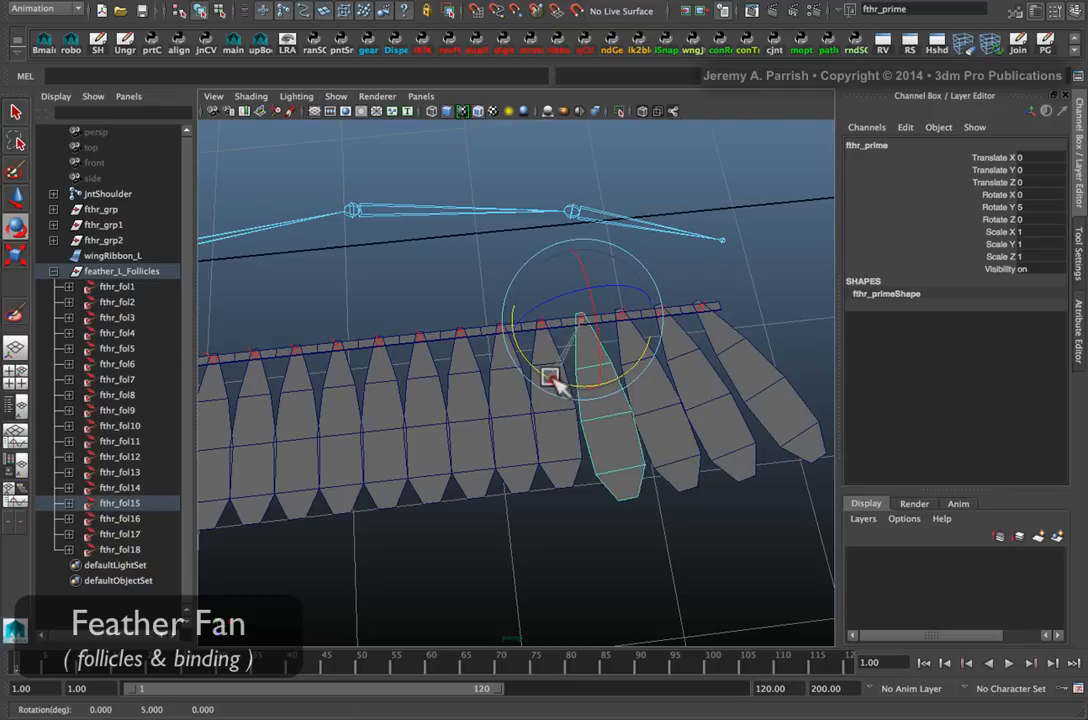
left_click_drag(550, 378, 665, 400)
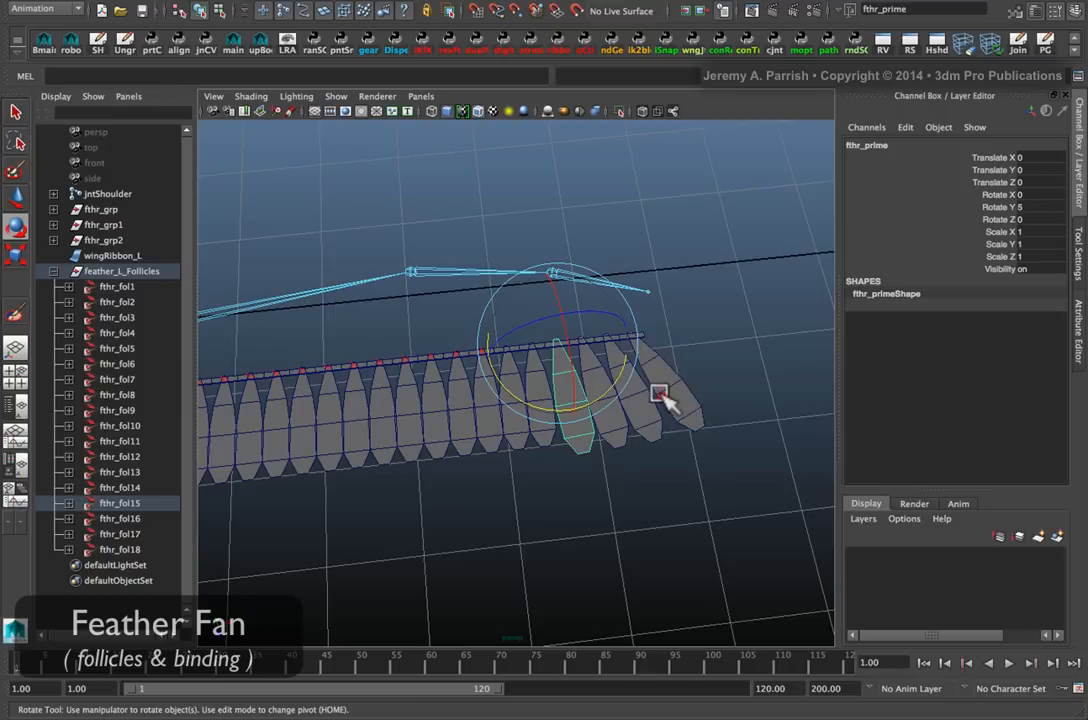
left_click_drag(658, 393, 643, 427)
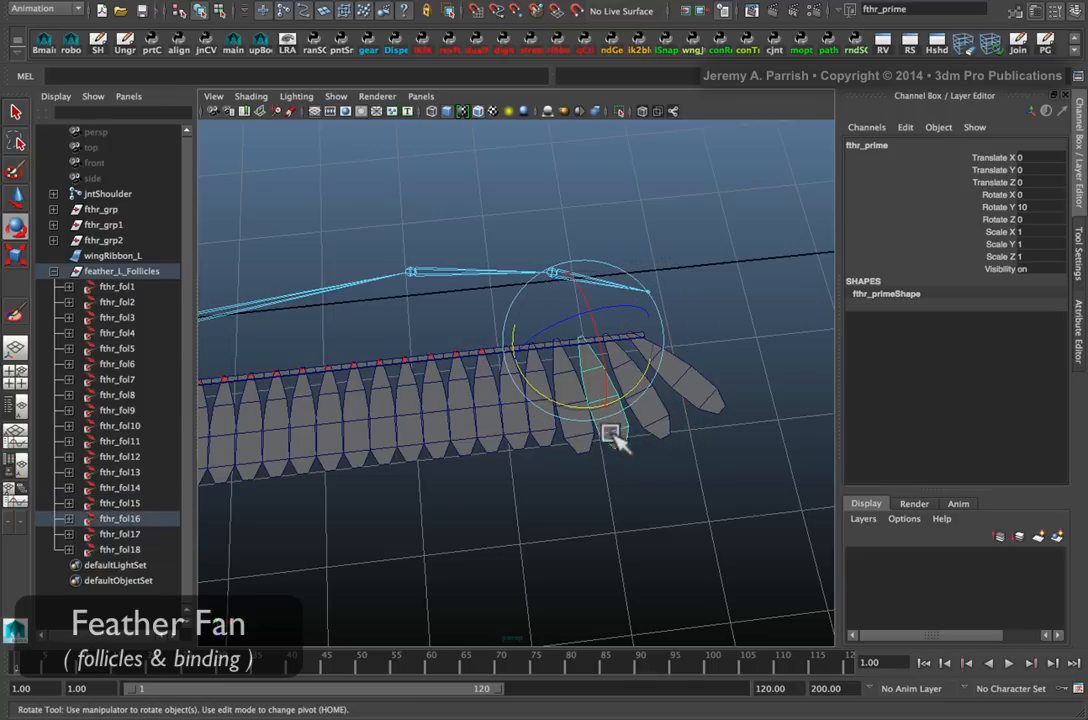
left_click_drag(615, 435, 700, 395)
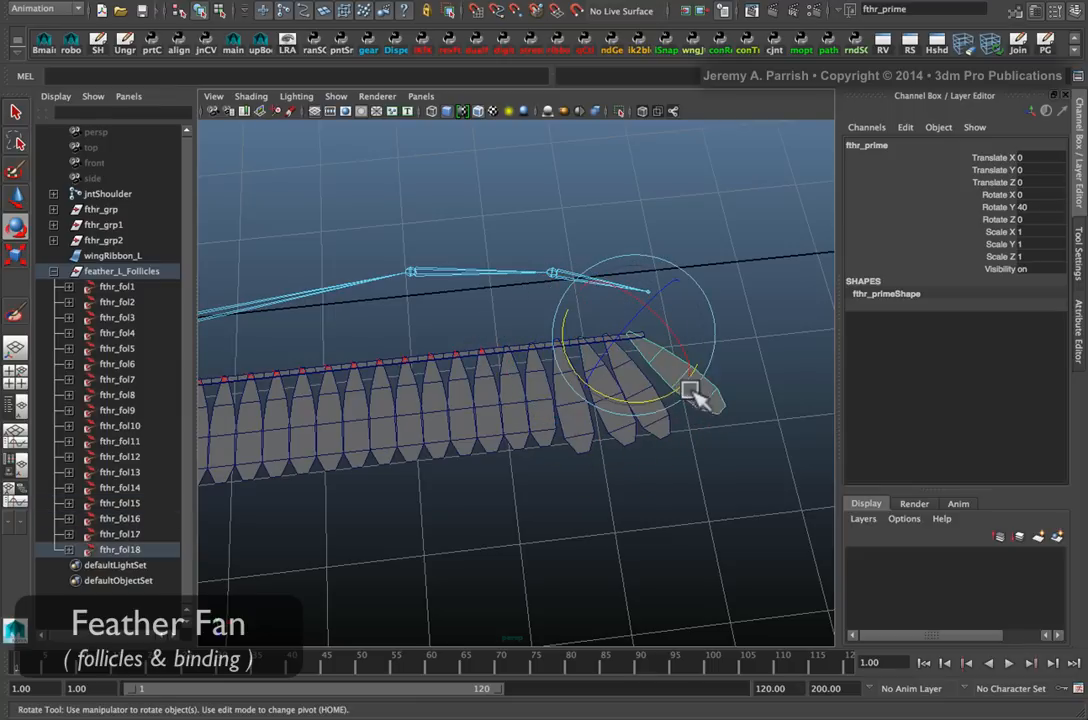
left_click_drag(700, 395, 610, 415)
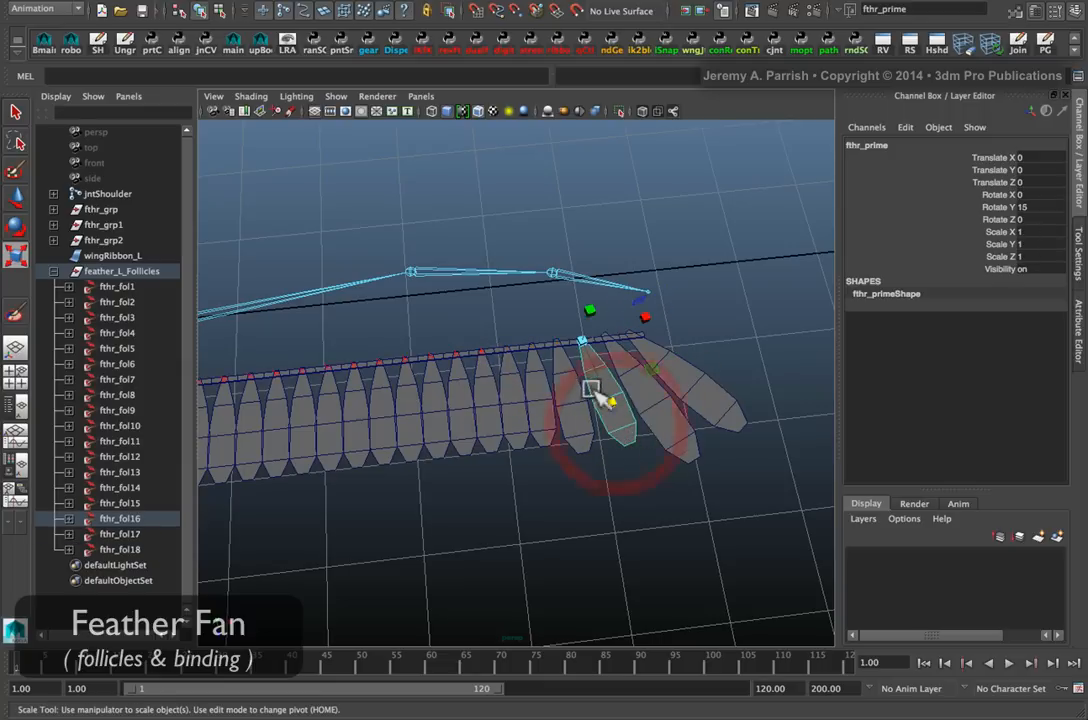
left_click_drag(610, 400, 615, 420)
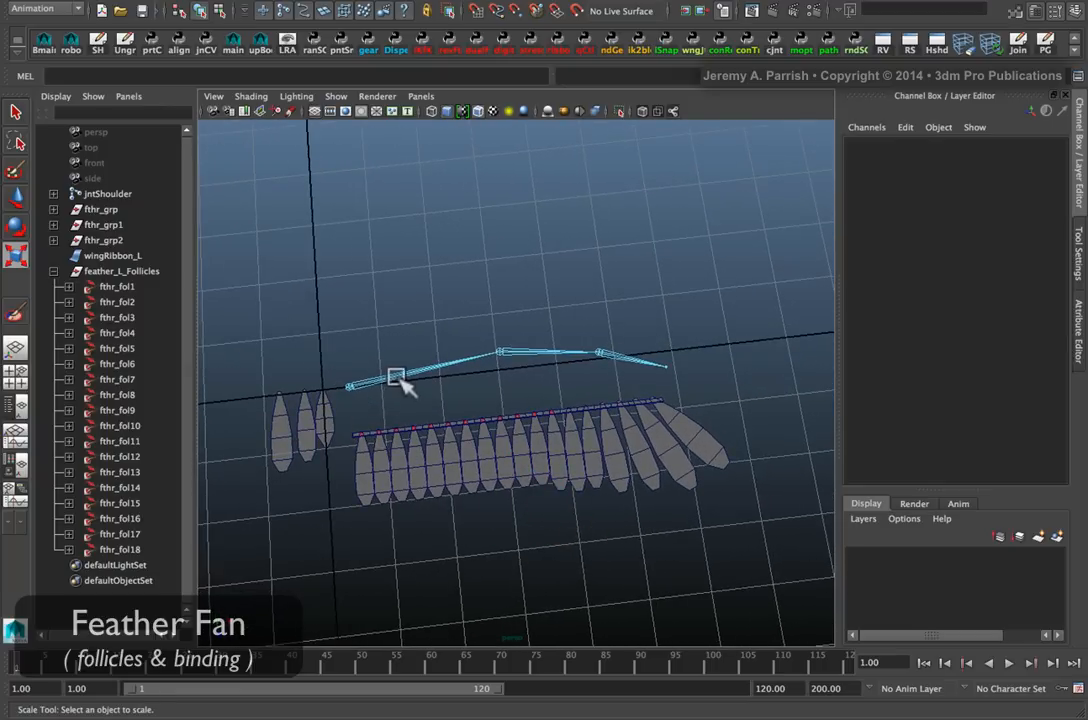
Step: Select jntShoulder and check its skinCluster1 output in the Channel Box
left_click(105, 193)
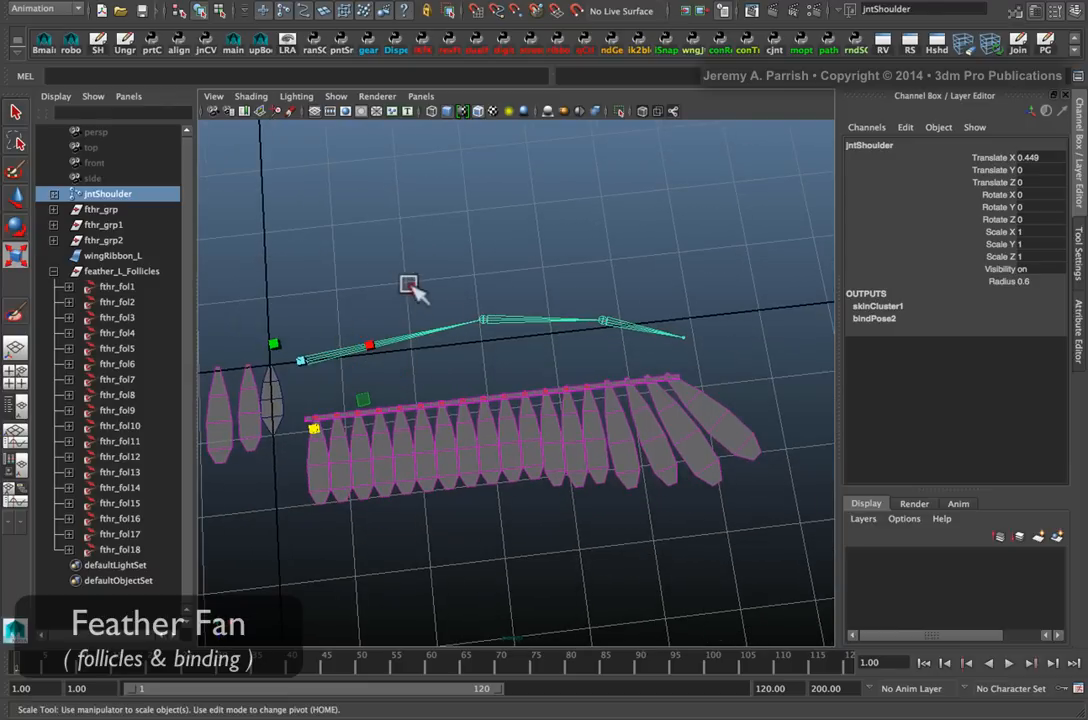
left_click(653, 320)
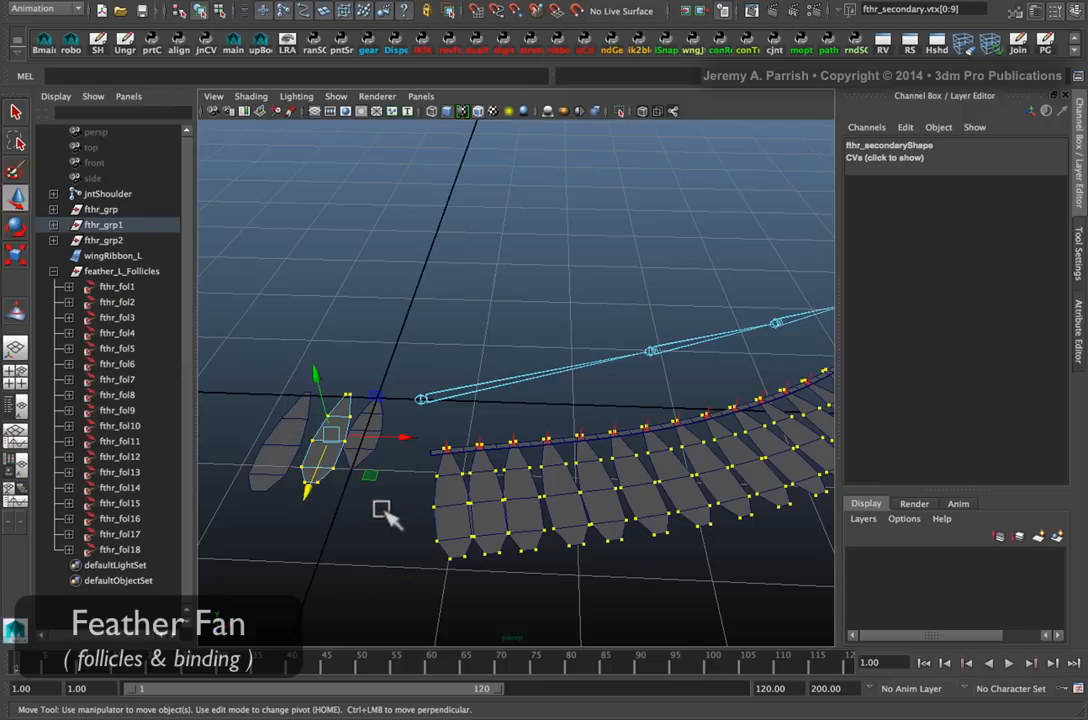
Step: Move fthr_secondary's vertices, select fthr_prime's vertices, and orbit to view the instanced feathers
left_click_drag(385, 510, 268, 398)
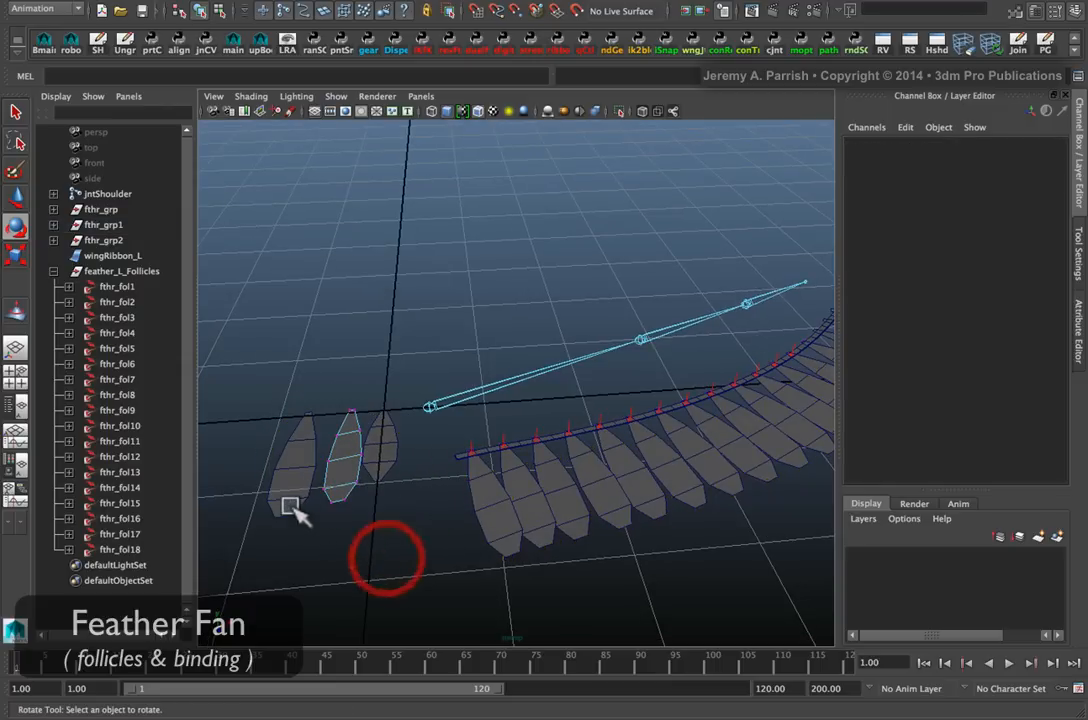
right_click(287, 505)
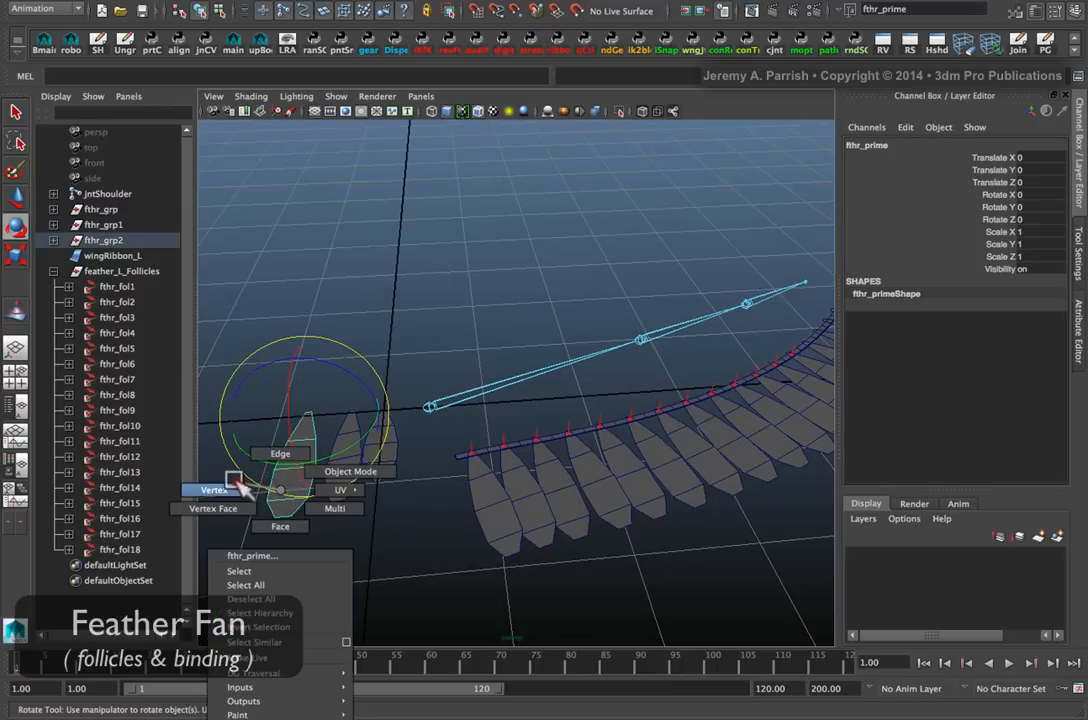
left_click(208, 490)
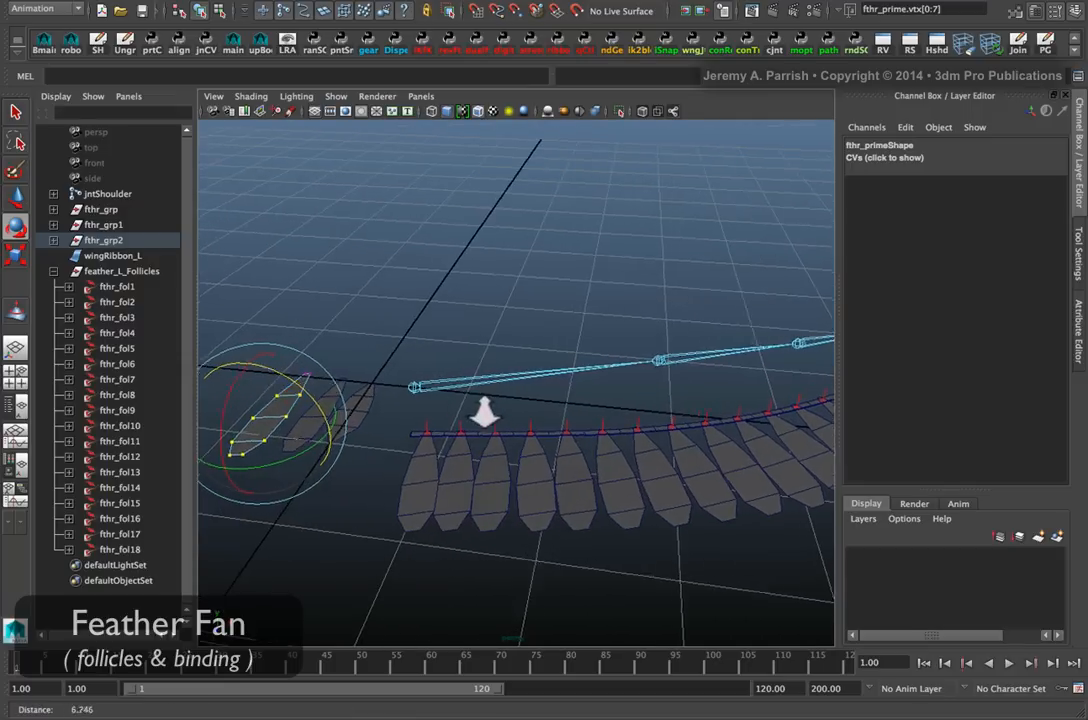
left_click_drag(485, 413, 394, 360)
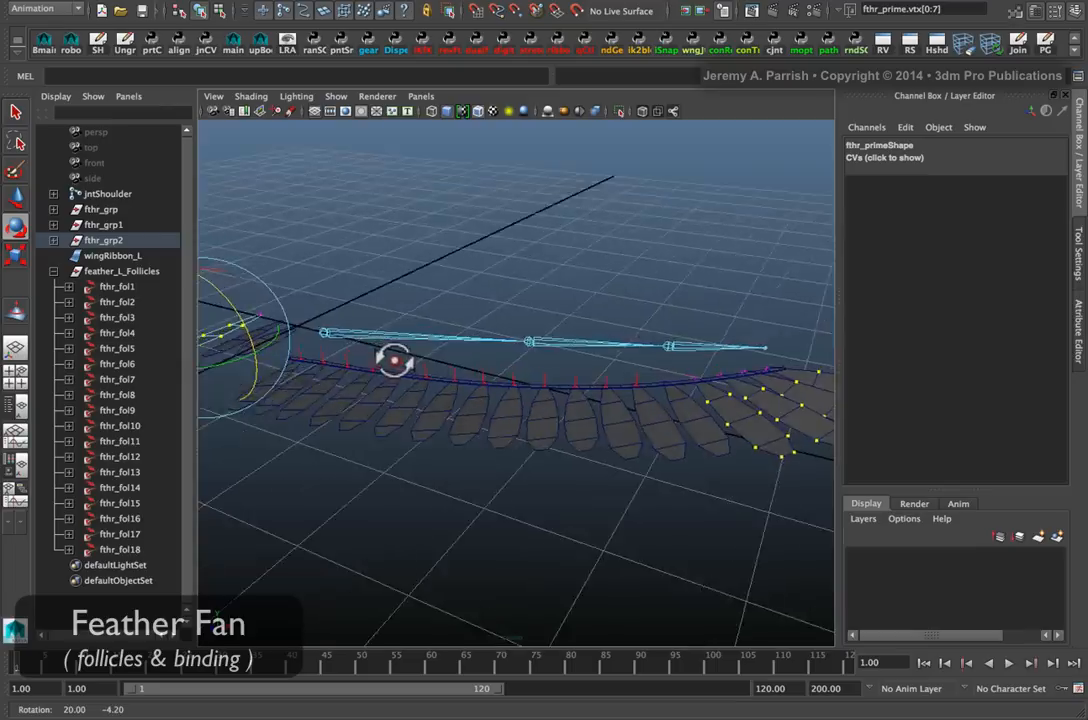
left_click(100, 193)
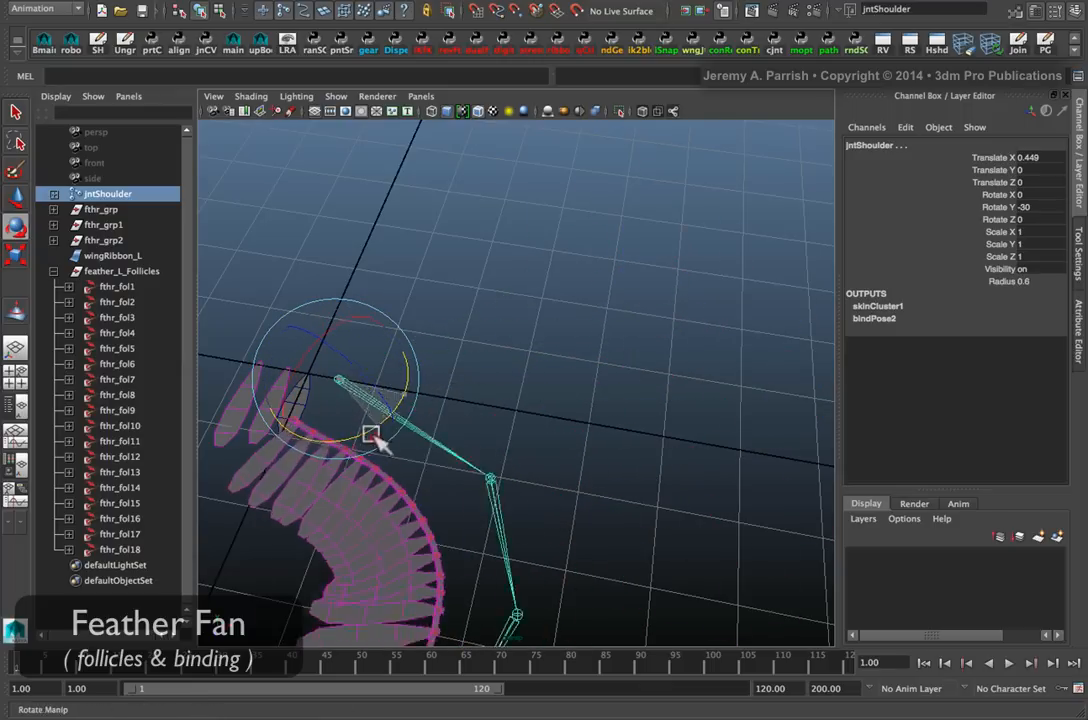
Step: Rotate jntShoulder in Y between about -30 and 15 degrees to check the feathers follow
left_click_drag(370, 435, 425, 418)
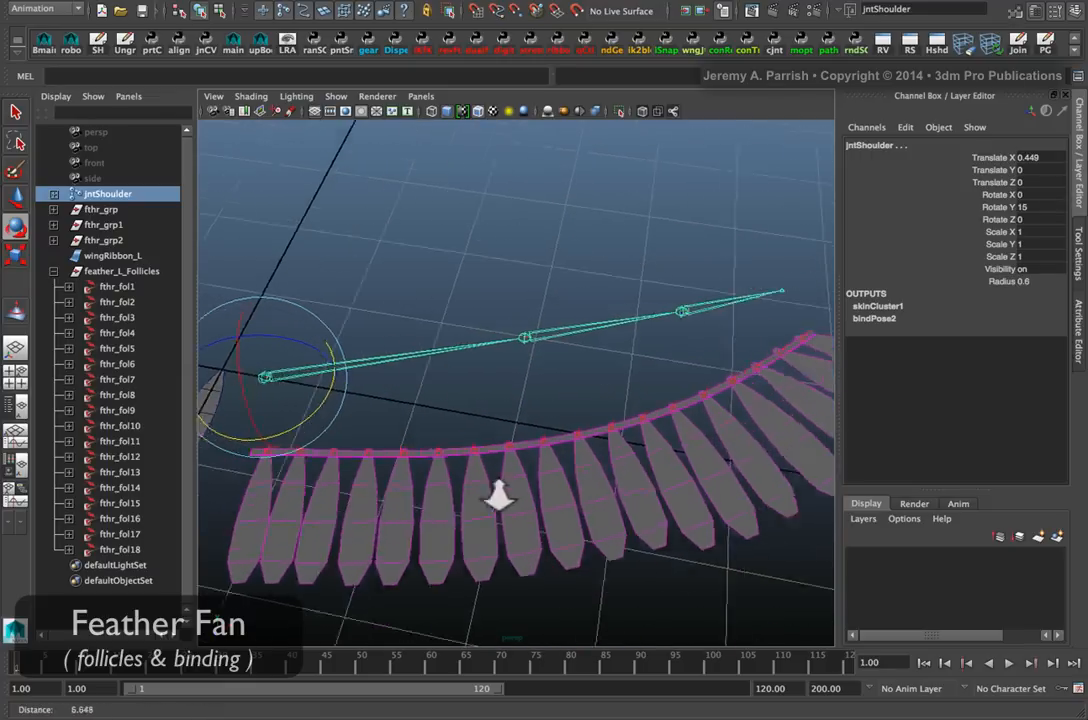
left_click(112, 255)
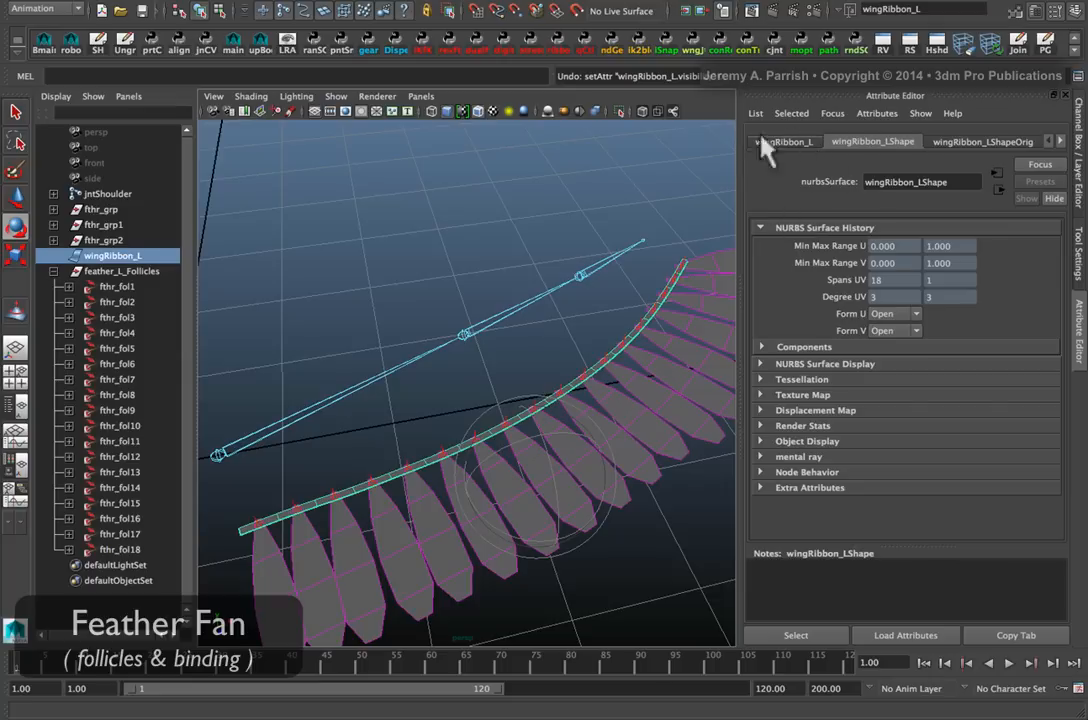
mouse_move(862, 377)
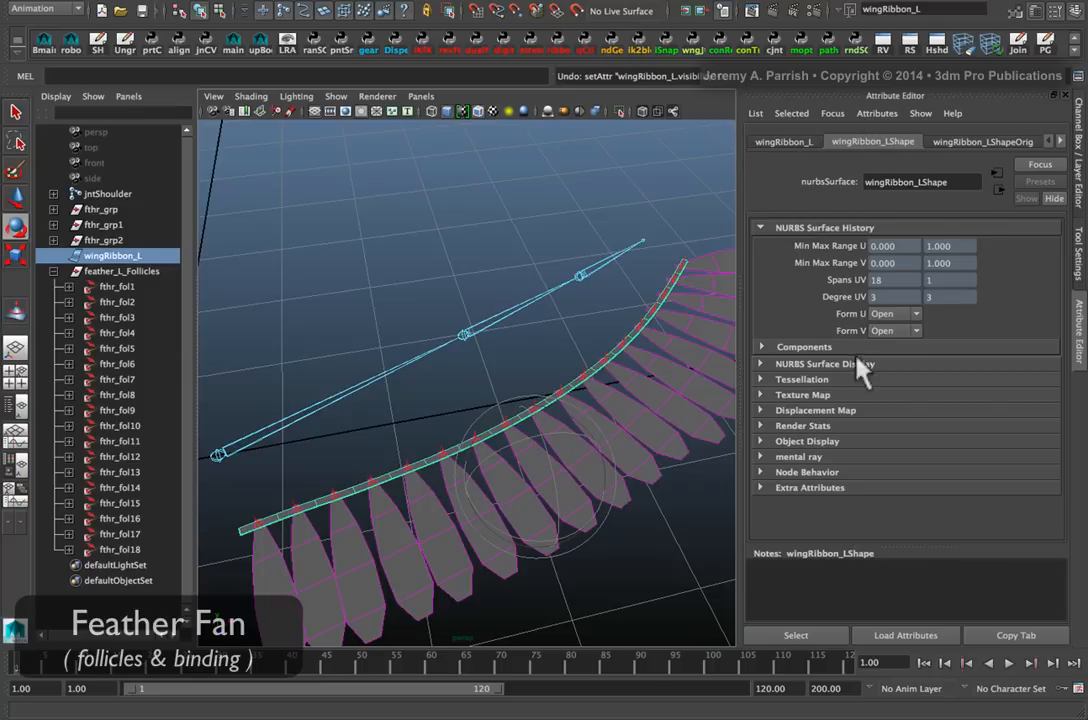
Step: Uncheck wingRibbon_LShape's Render Stats shadow and visibility options, then rotate jntWrist
left_click(803, 425)
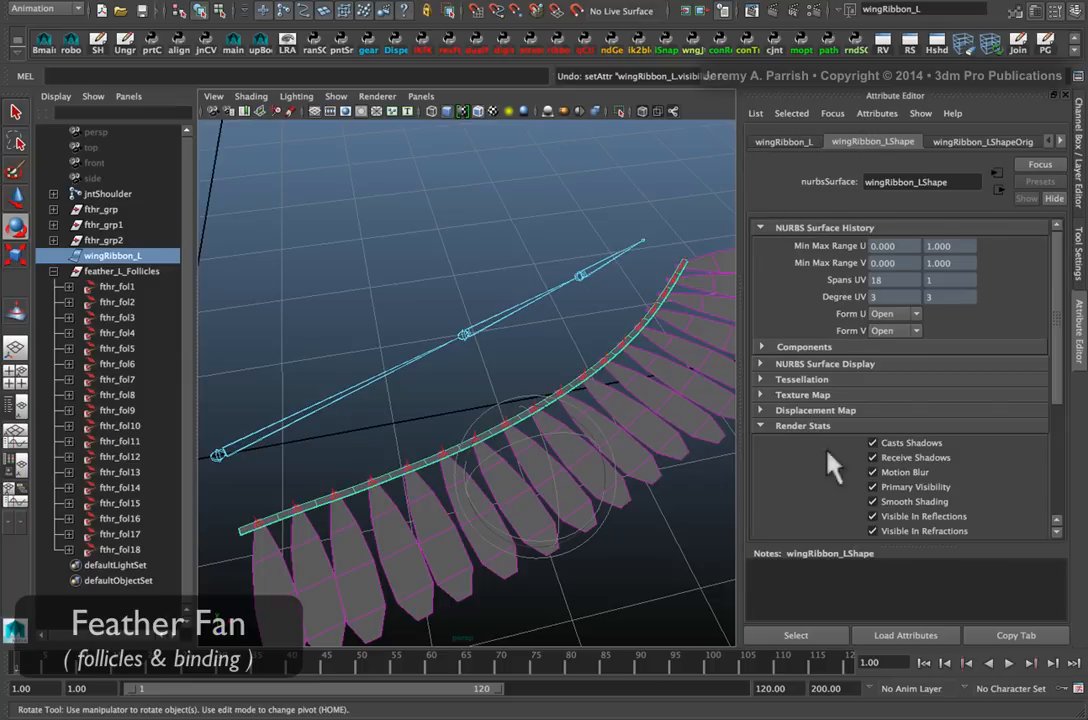
left_click(873, 443)
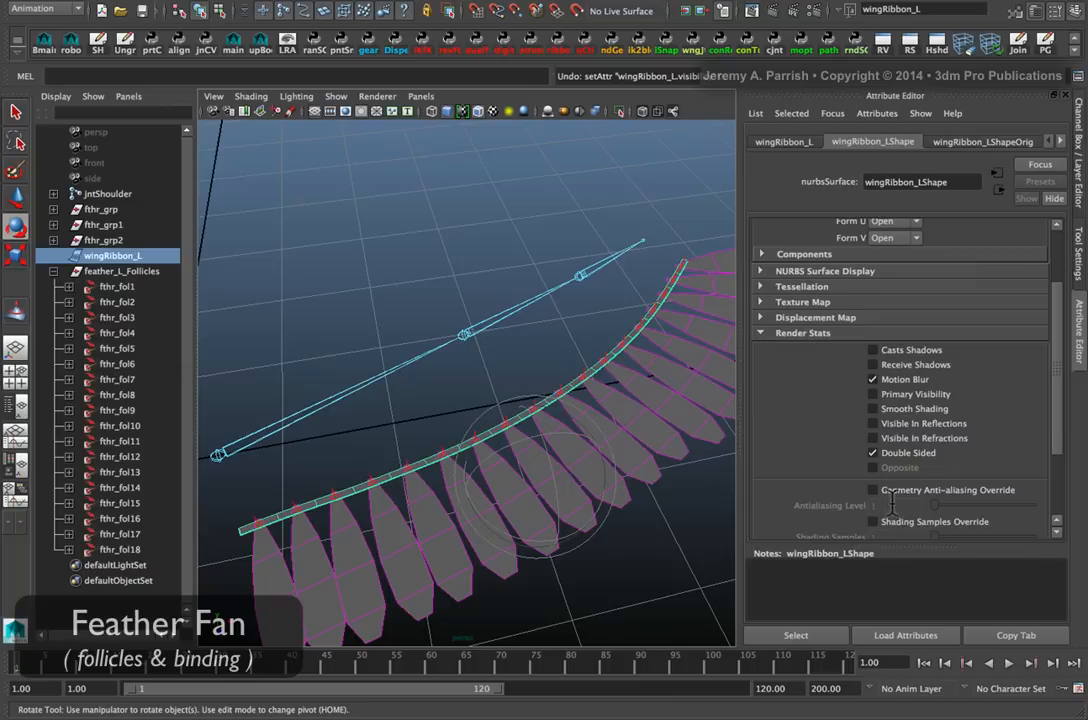
left_click(873, 453)
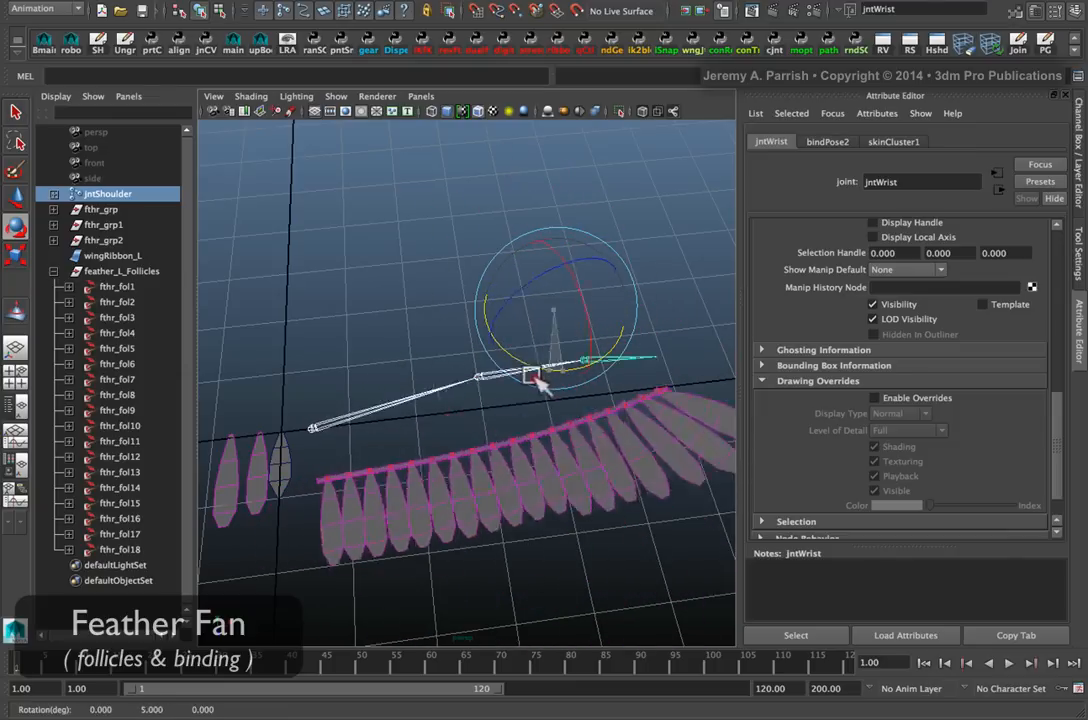
left_click_drag(540, 380, 555, 390)
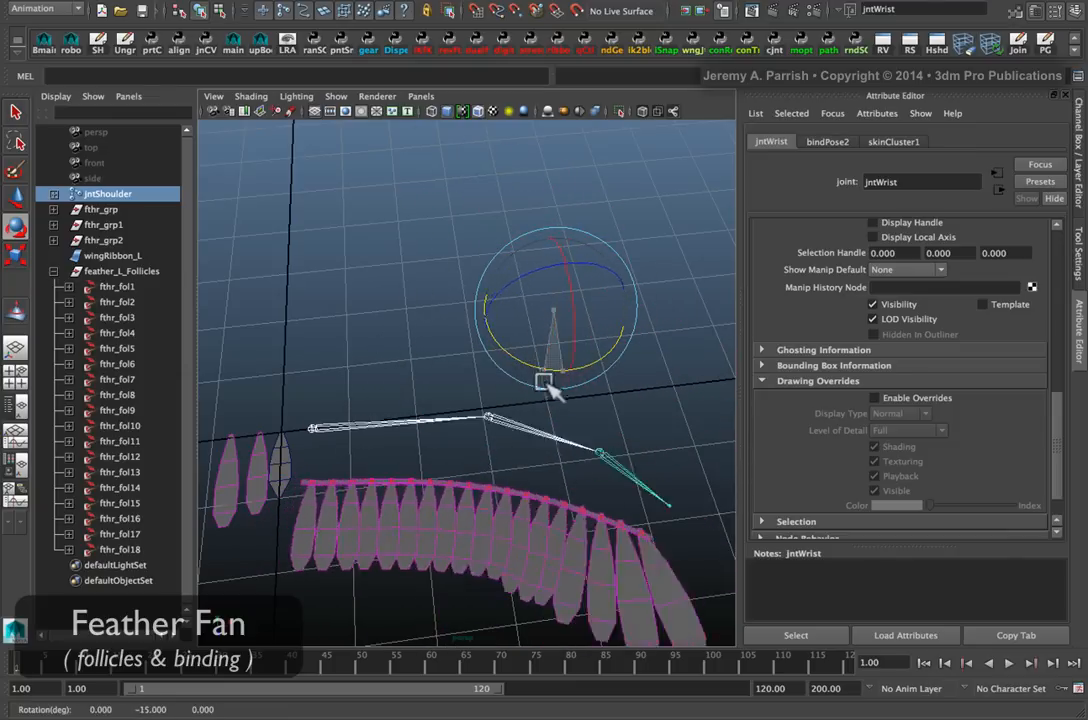